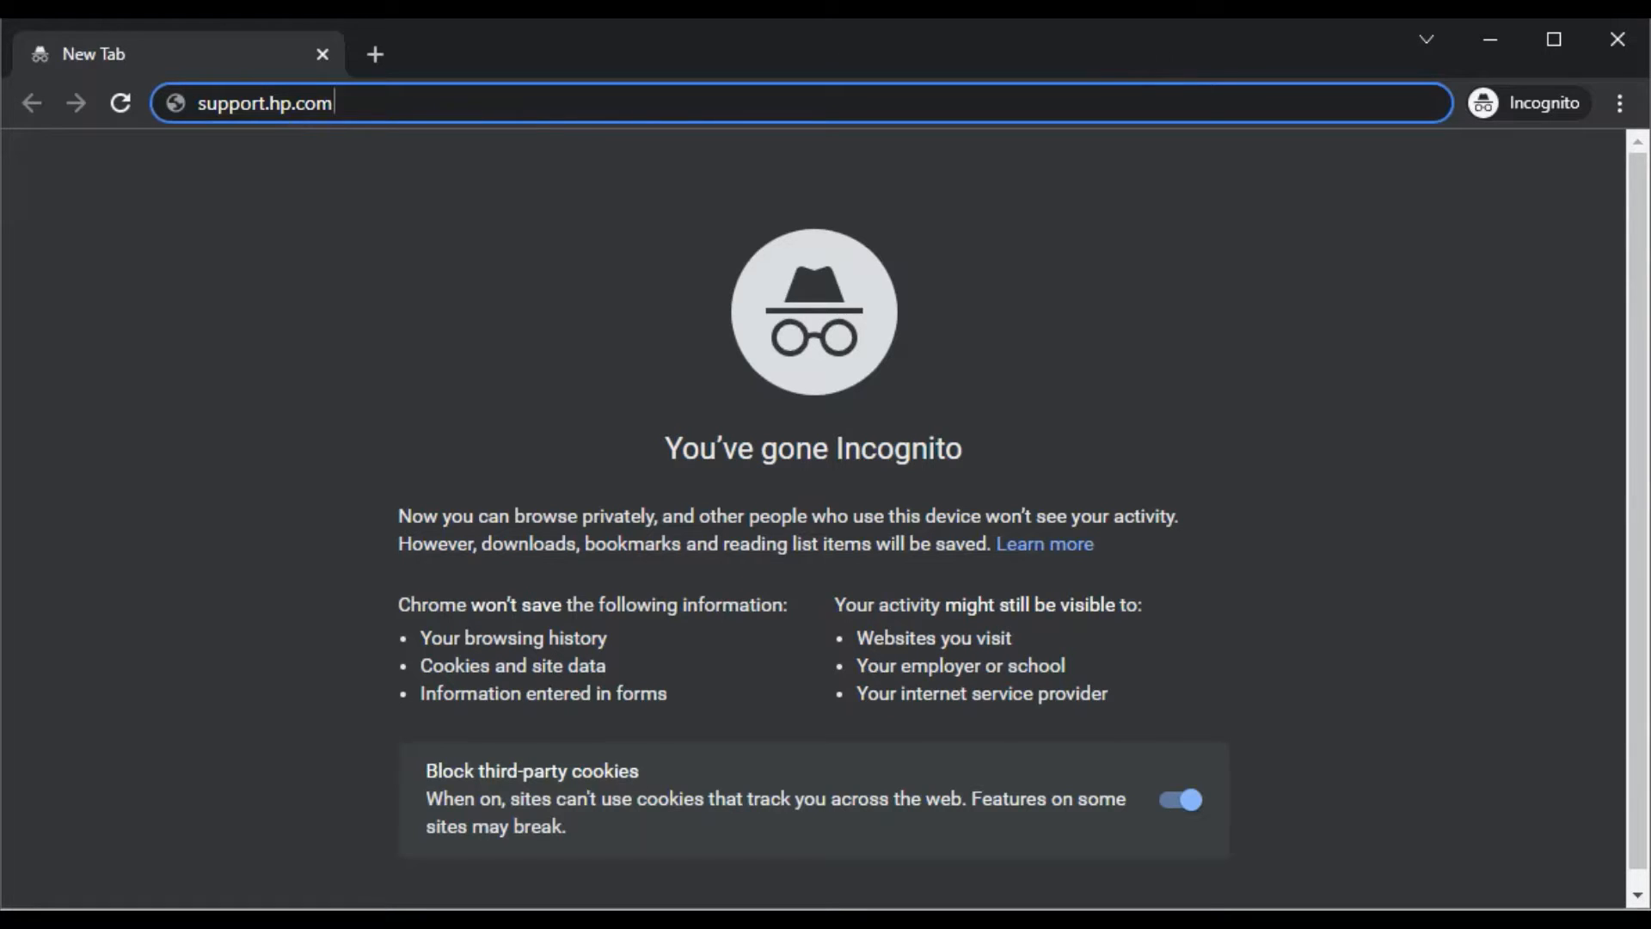
# Step: Go to support.hp.com and reach the 'Identify your product' search box
pyautogui.press('Return')
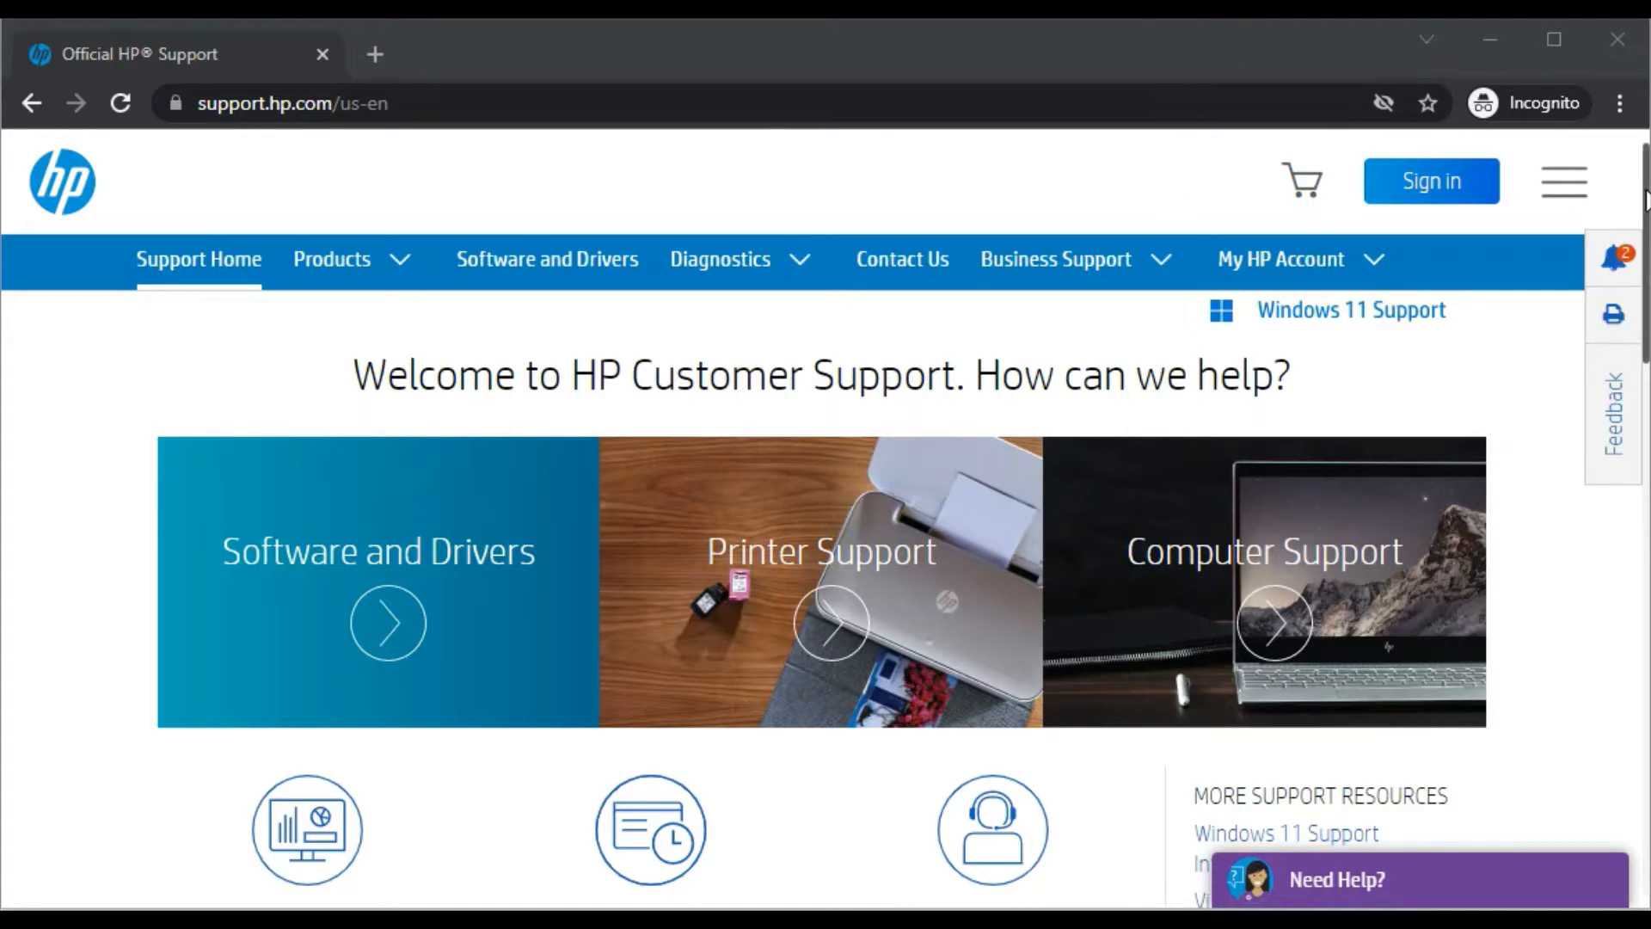
pyautogui.scroll(-3)
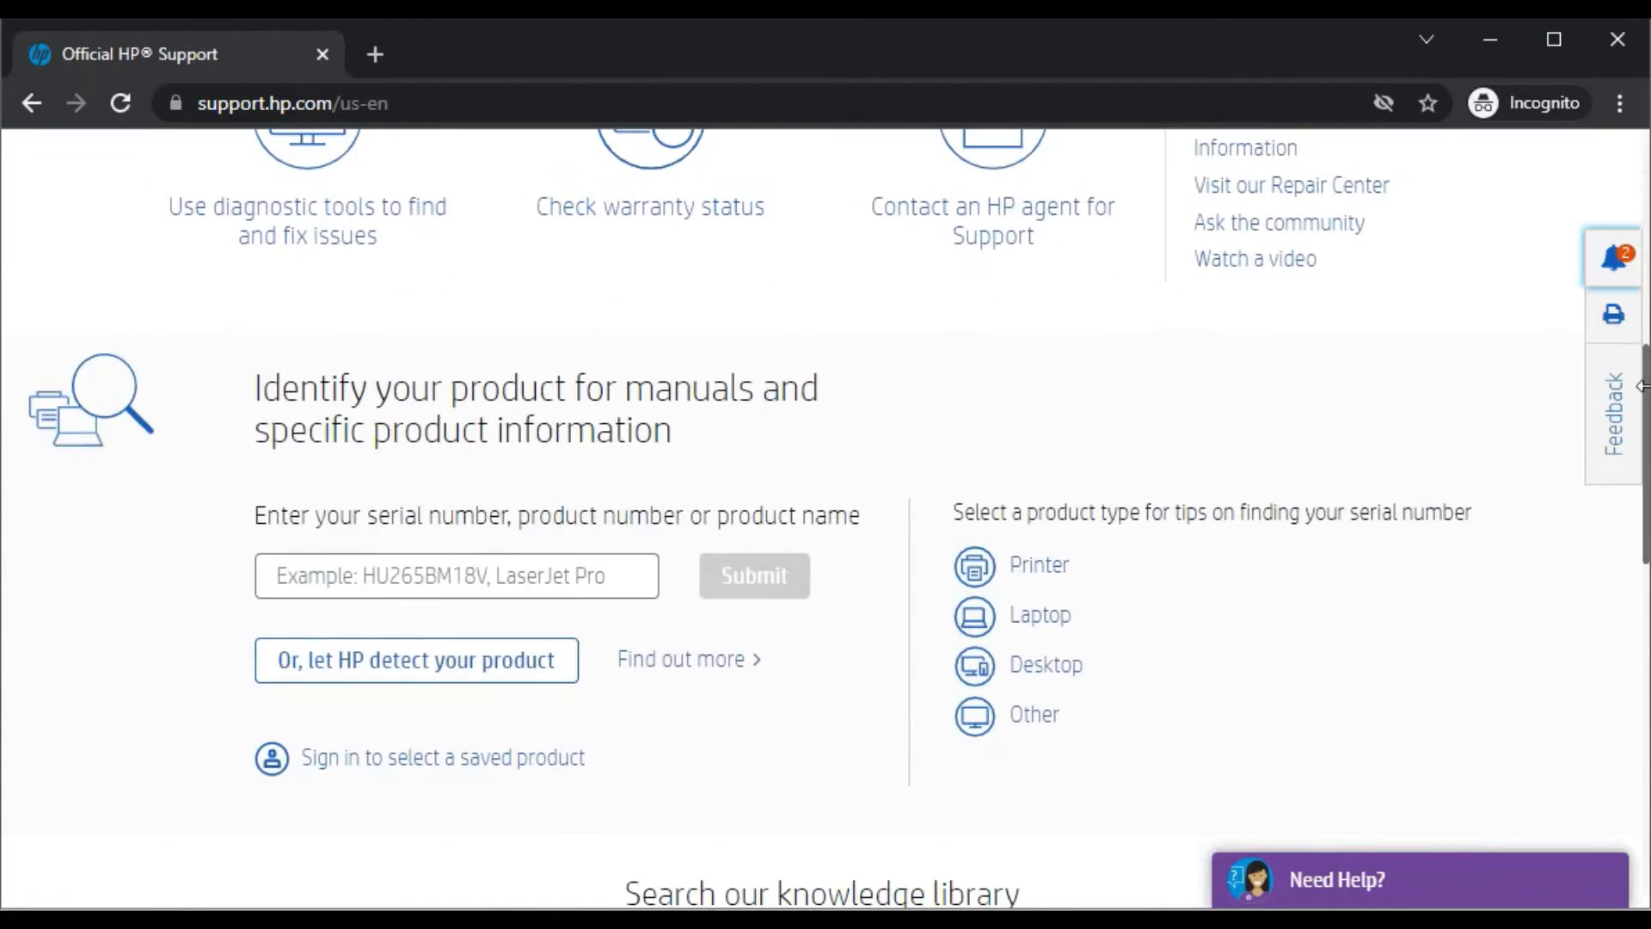
pyautogui.click(456, 574)
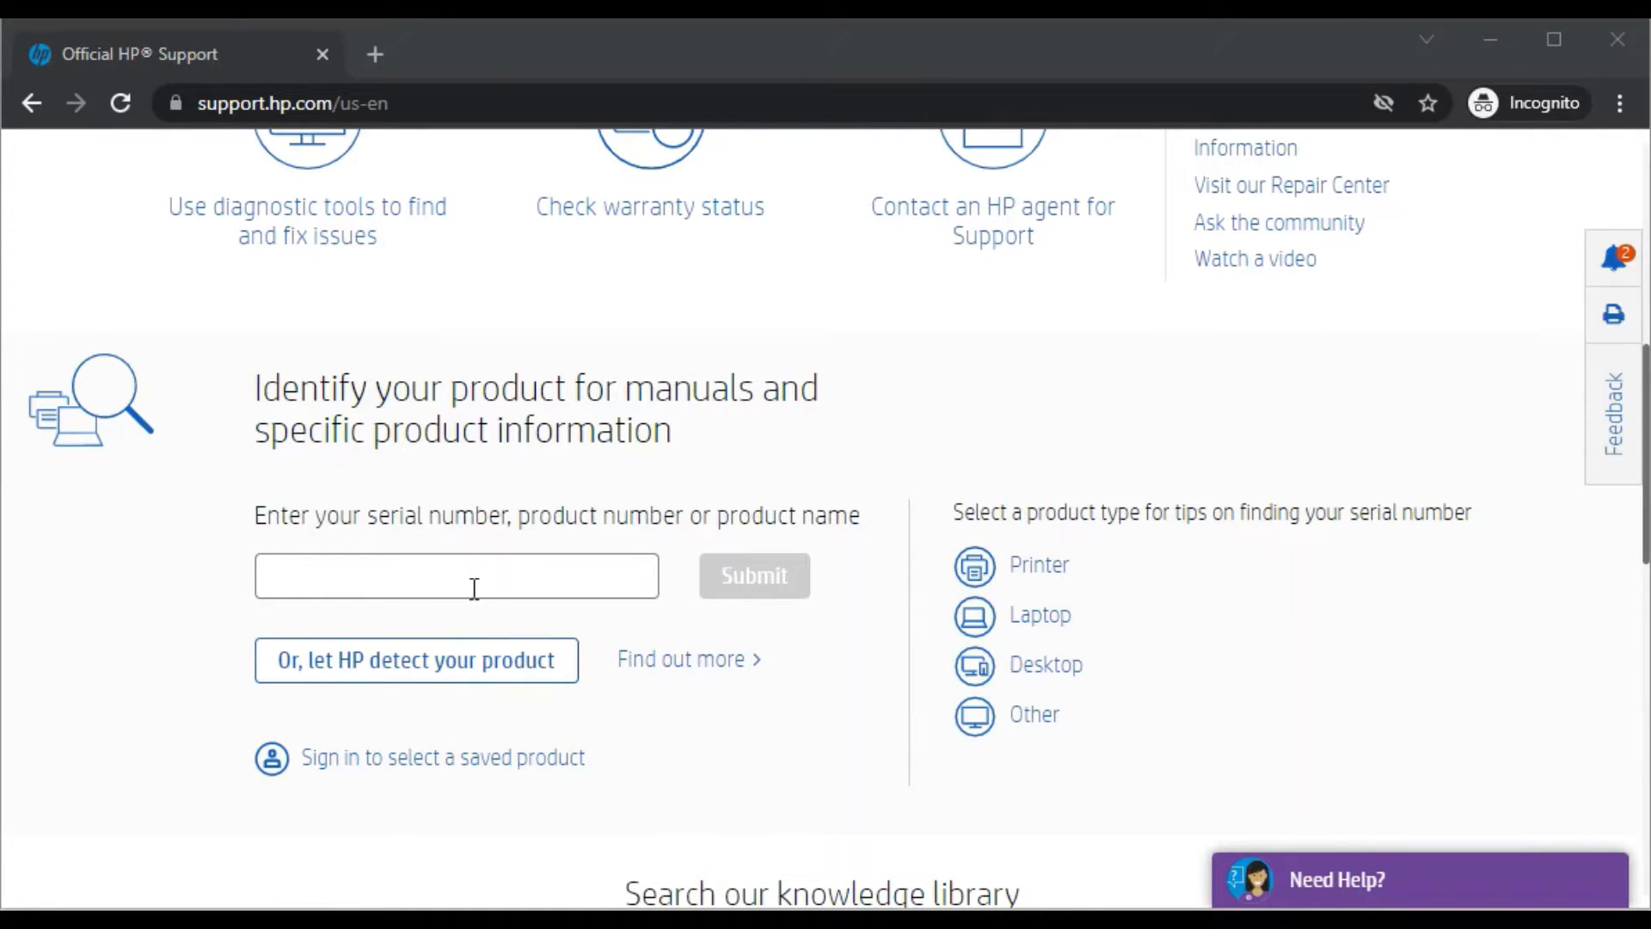
# Step: Search 'HP Envy Pro 6455' and pick the HP ENVY Pro 6455 All-in-One Printer suggestion
pyautogui.click(456, 574)
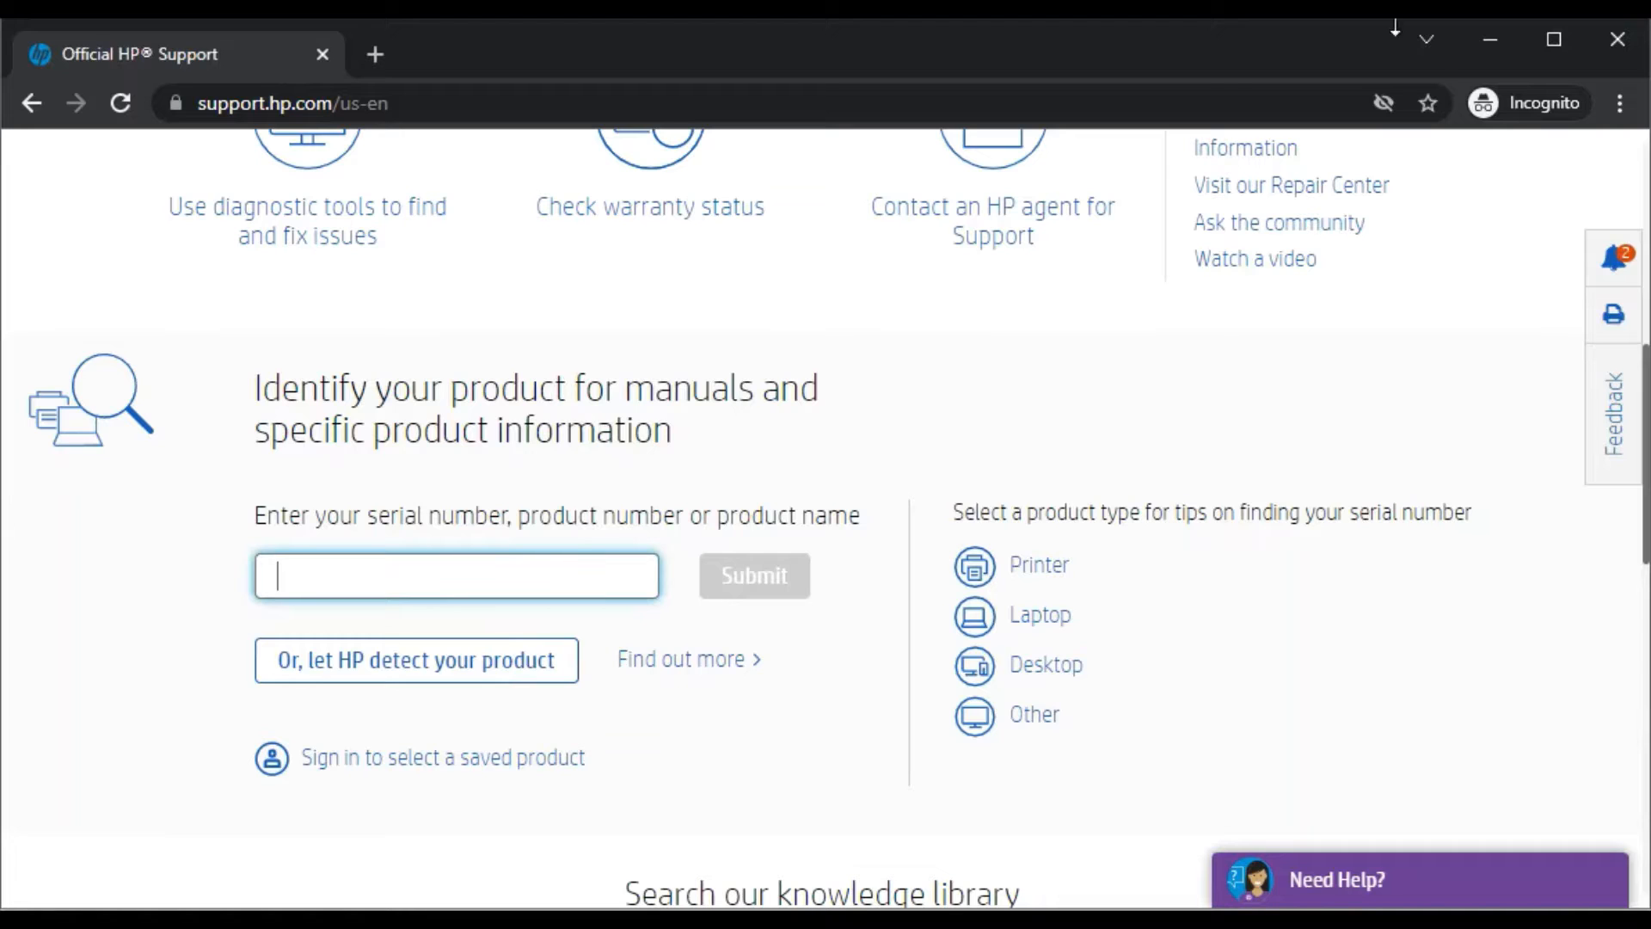
pyautogui.write('HP Envy Pro 6455')
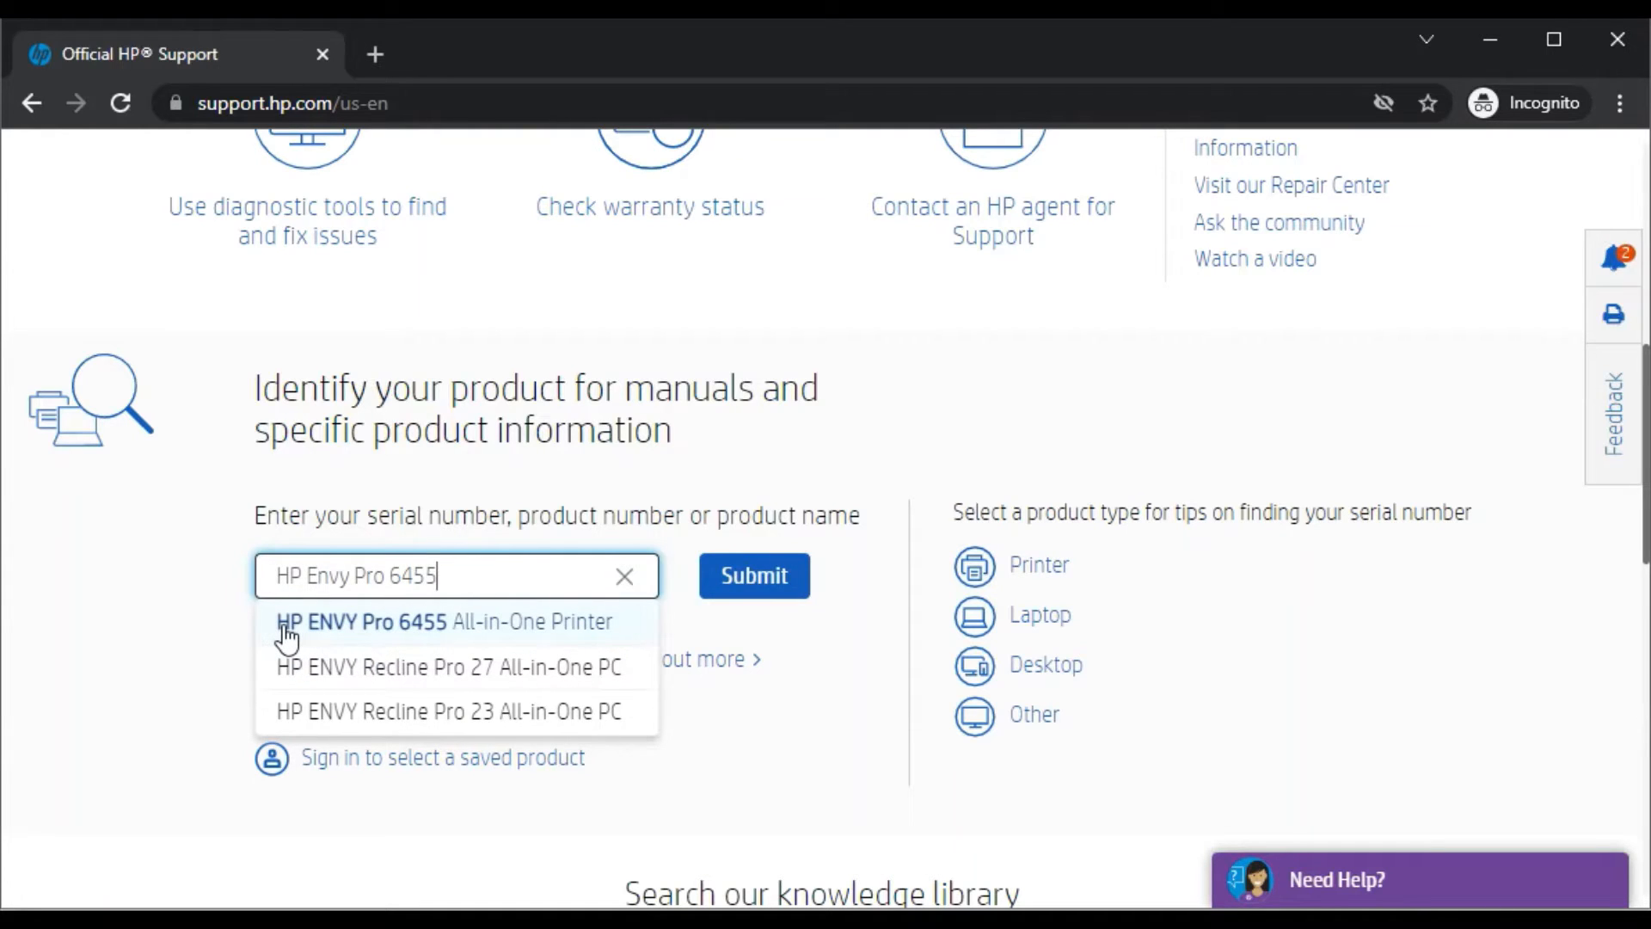
pyautogui.moveTo(371, 630)
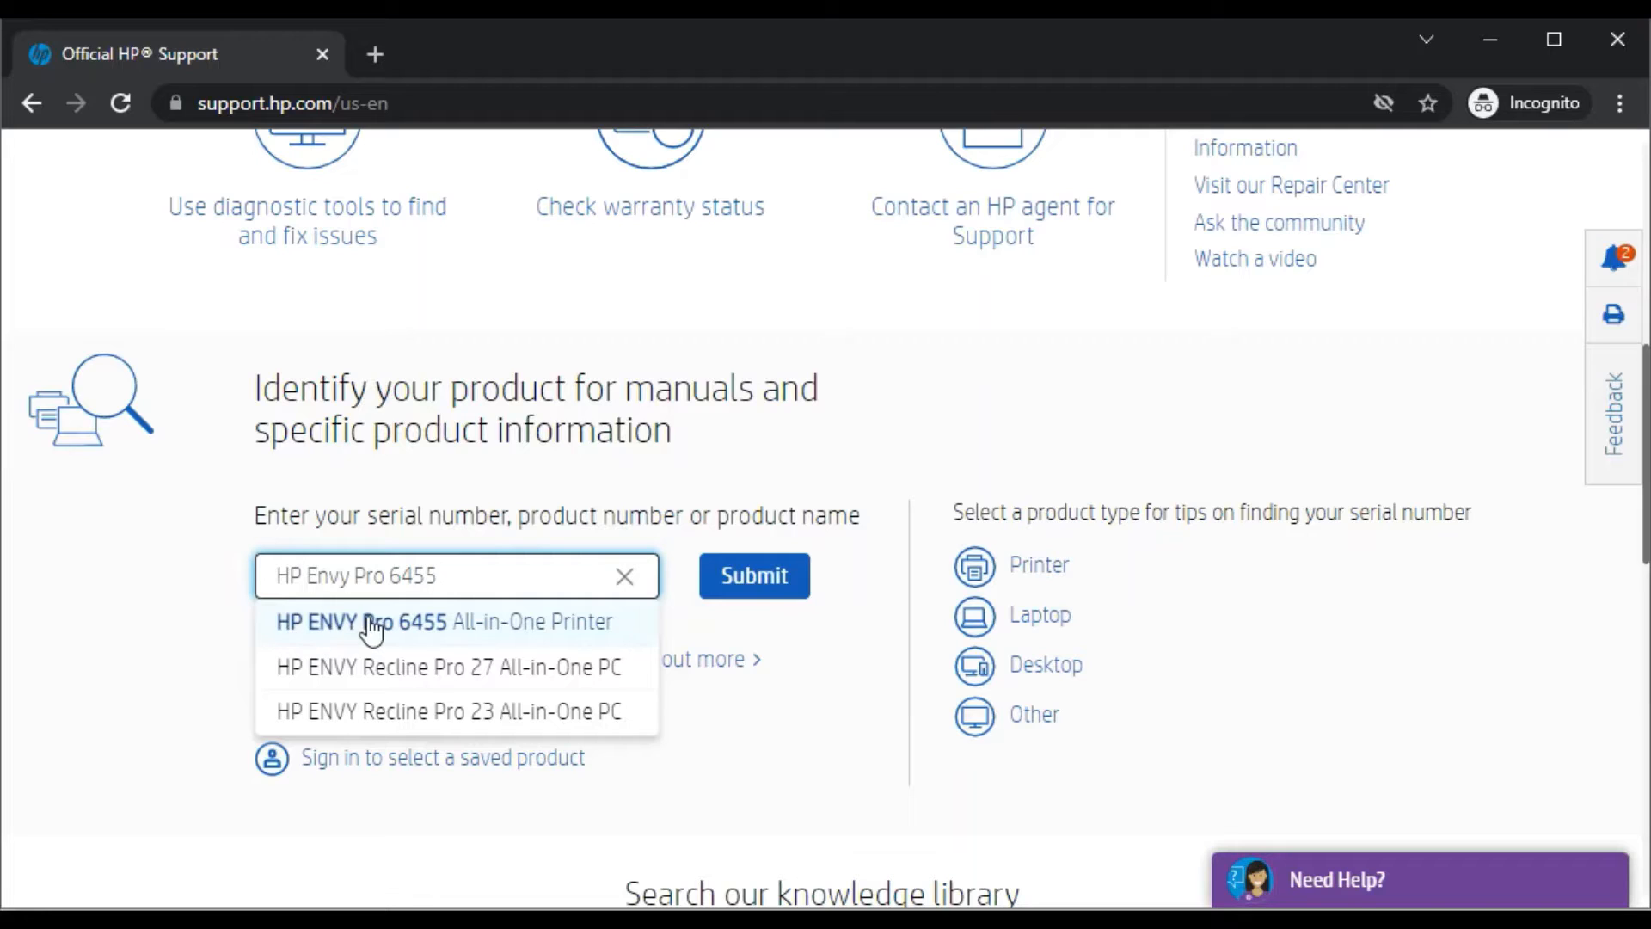
pyautogui.moveTo(556, 629)
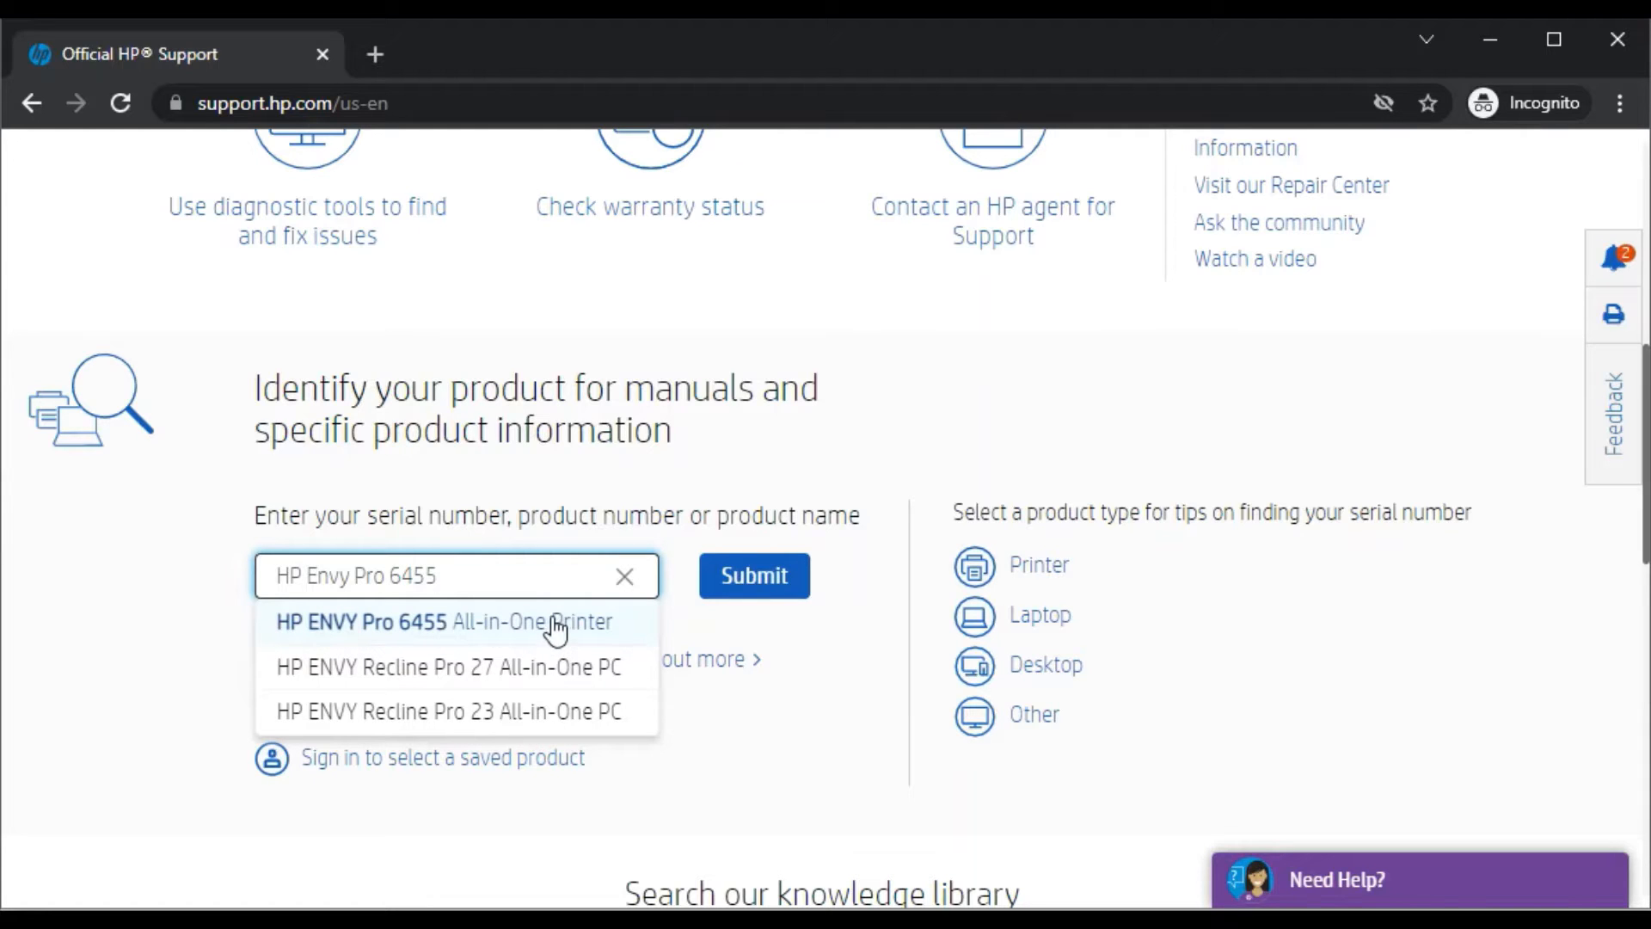
pyautogui.click(444, 621)
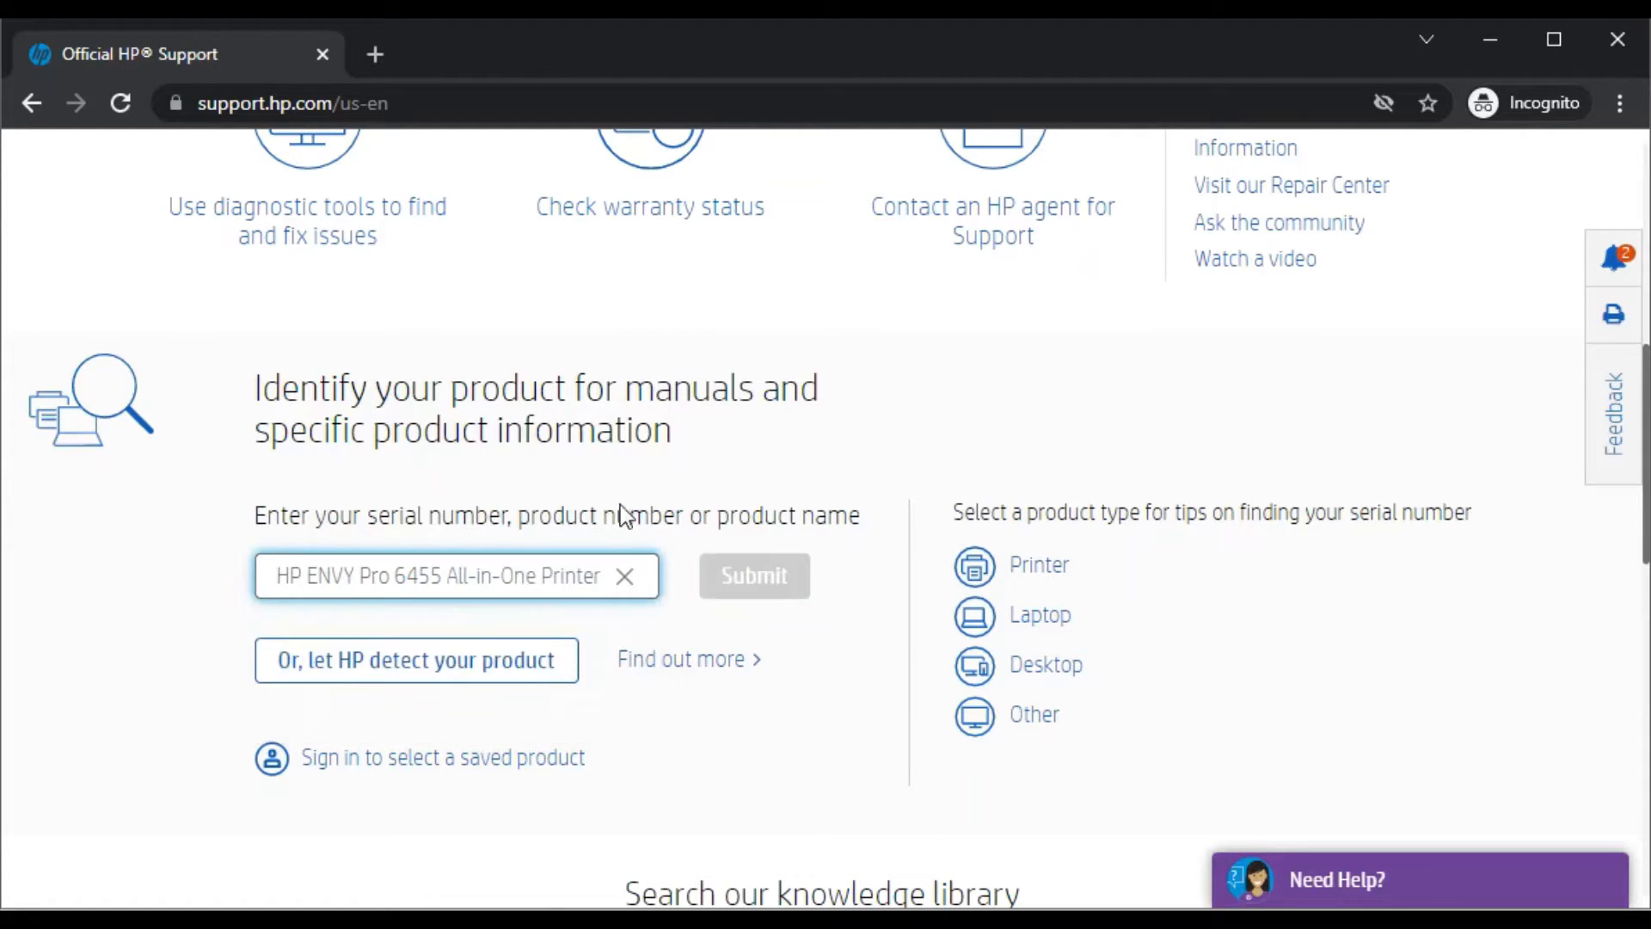
# Step: Submit the product, then dismiss the information notices and decline the feedback survey
pyautogui.click(754, 575)
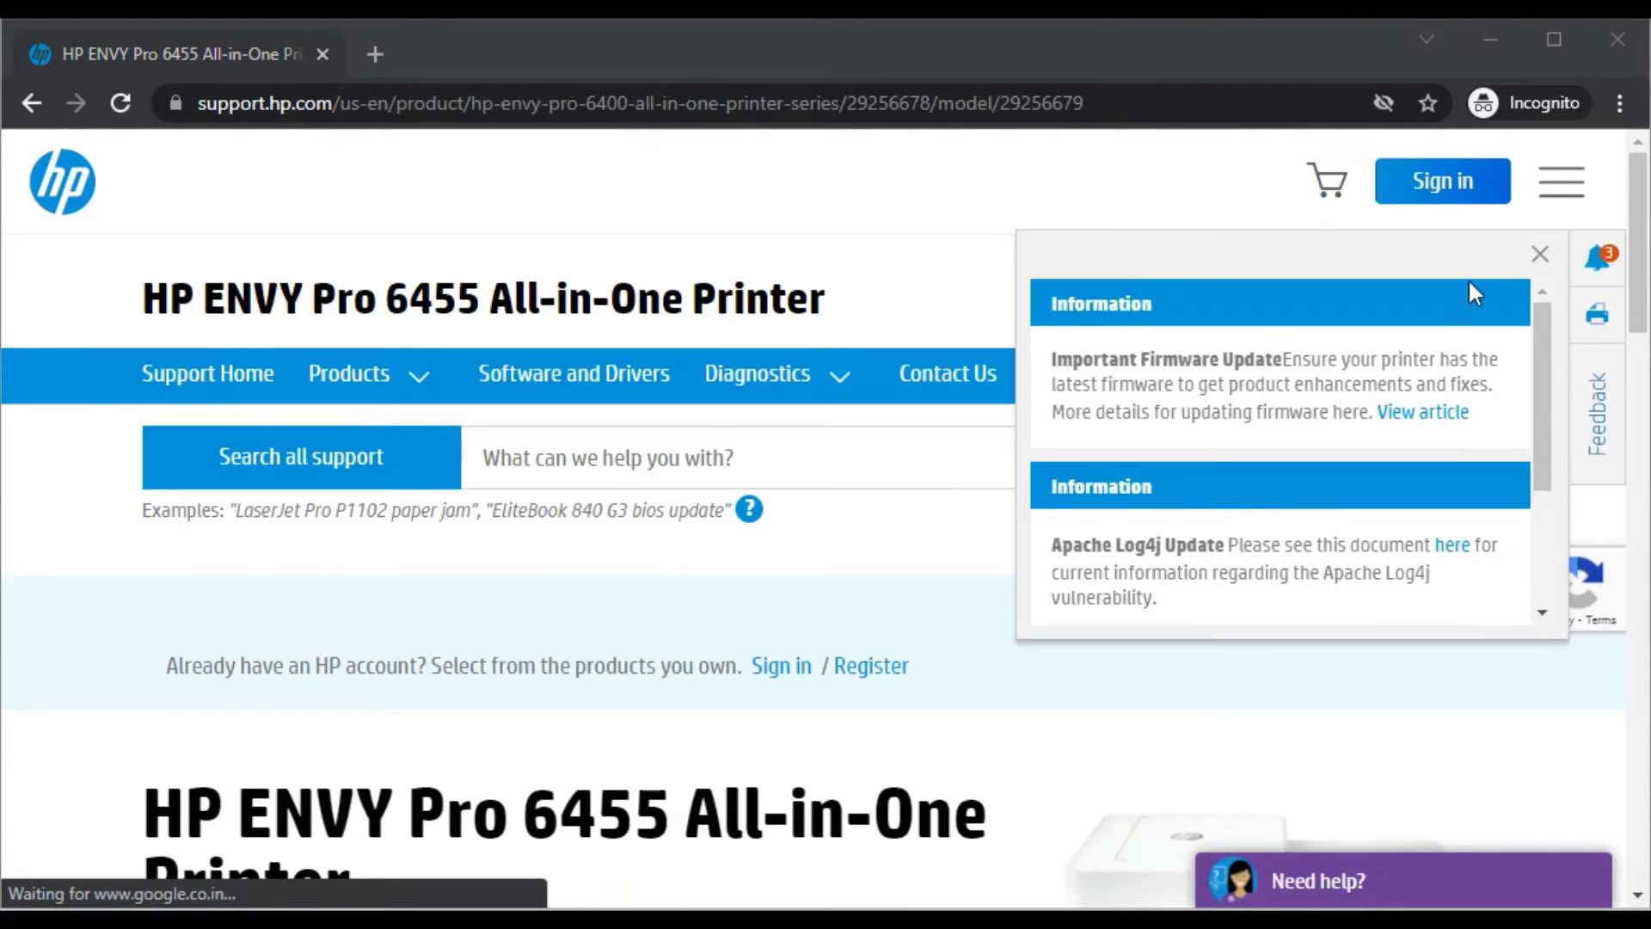
pyautogui.click(1537, 254)
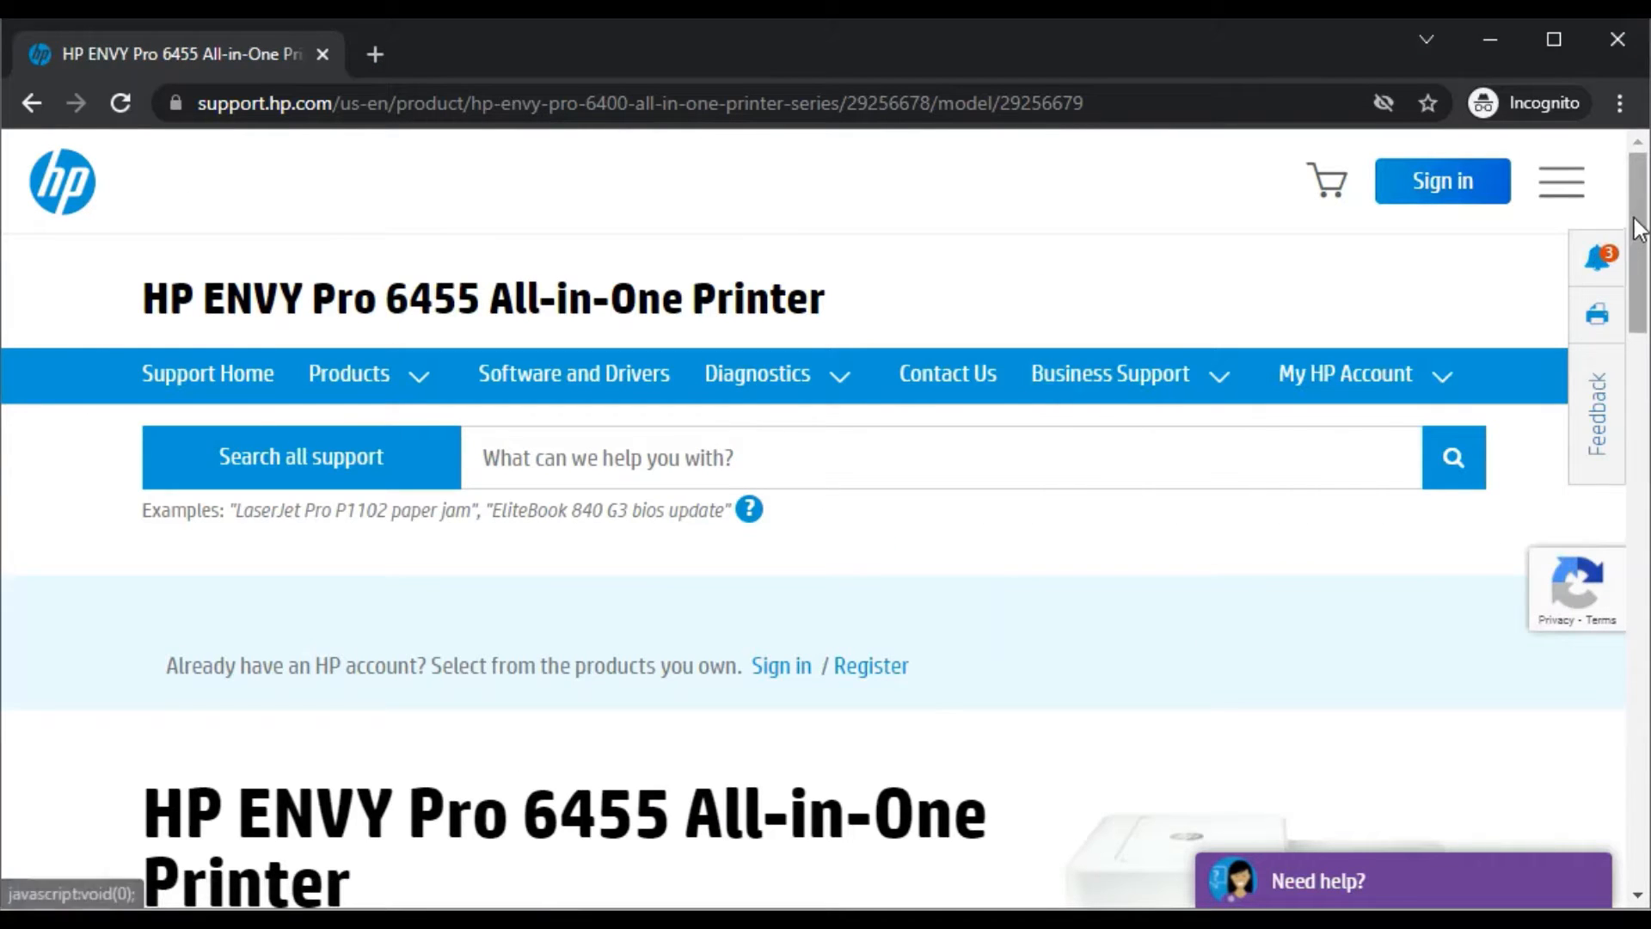
pyautogui.scroll(-3)
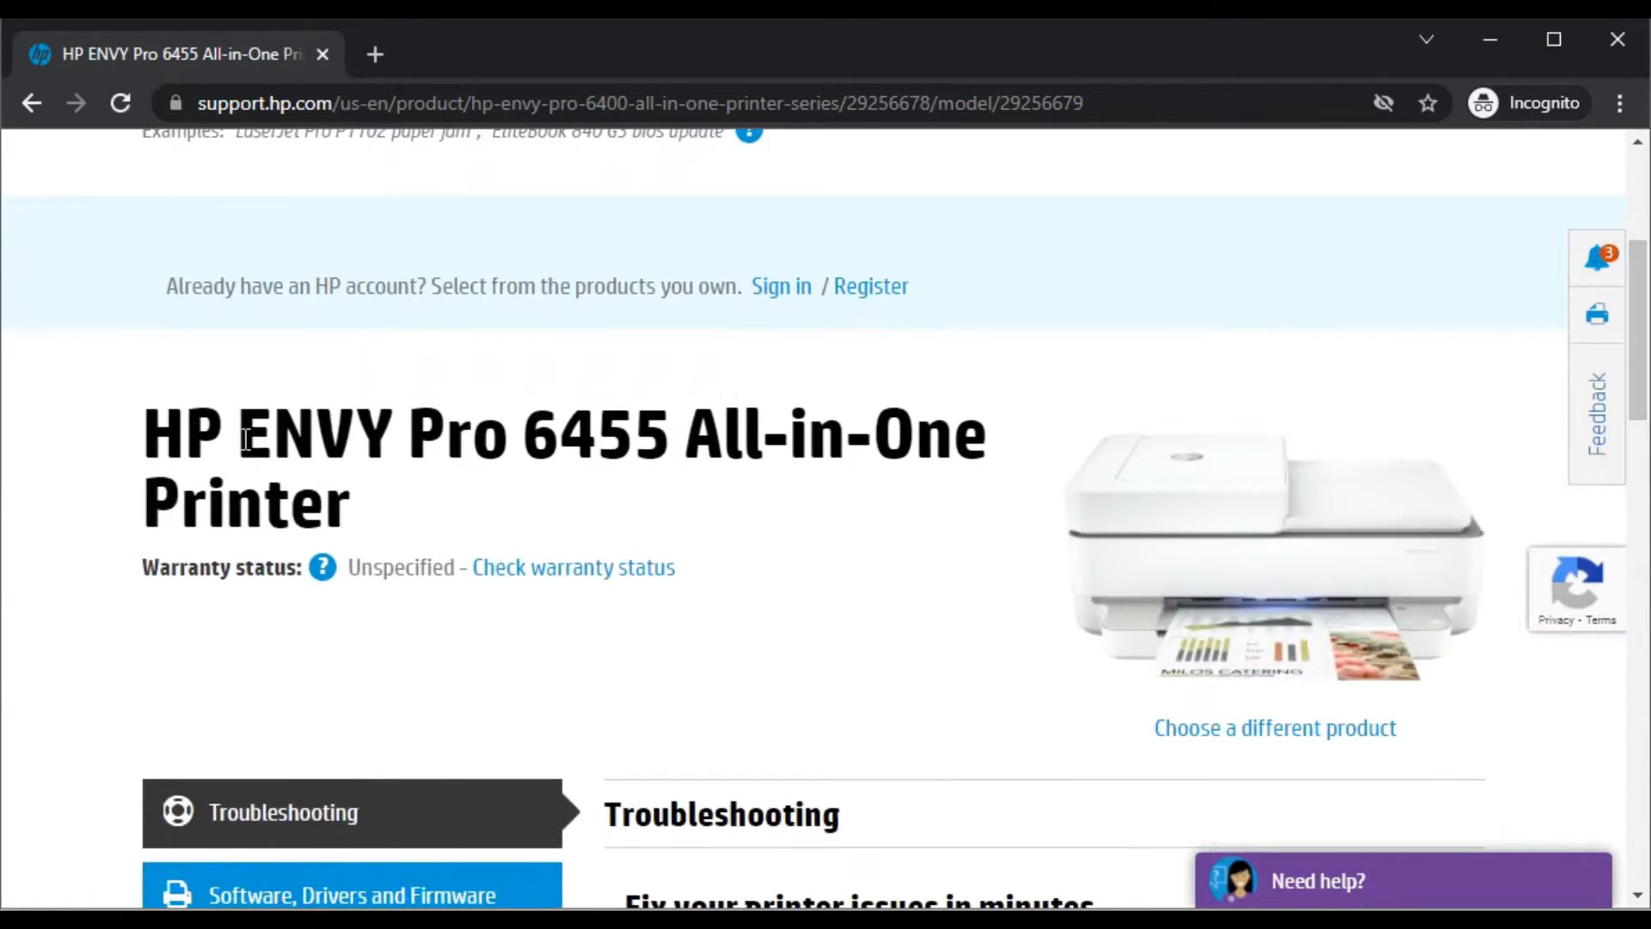
pyautogui.moveTo(1247, 512)
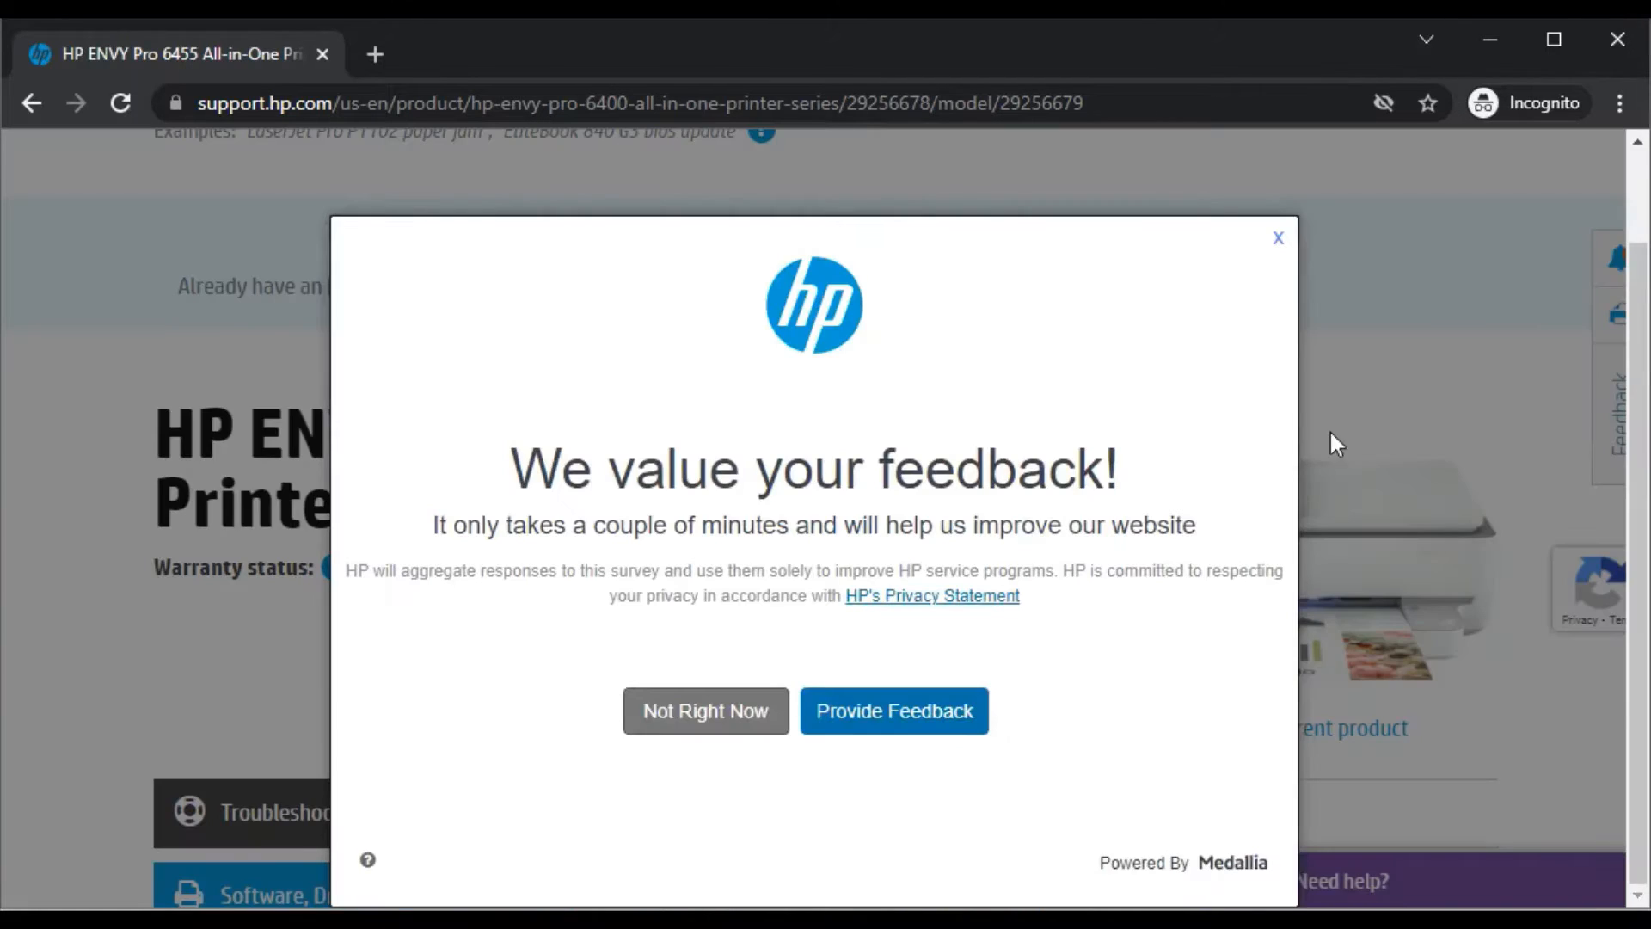
pyautogui.click(705, 710)
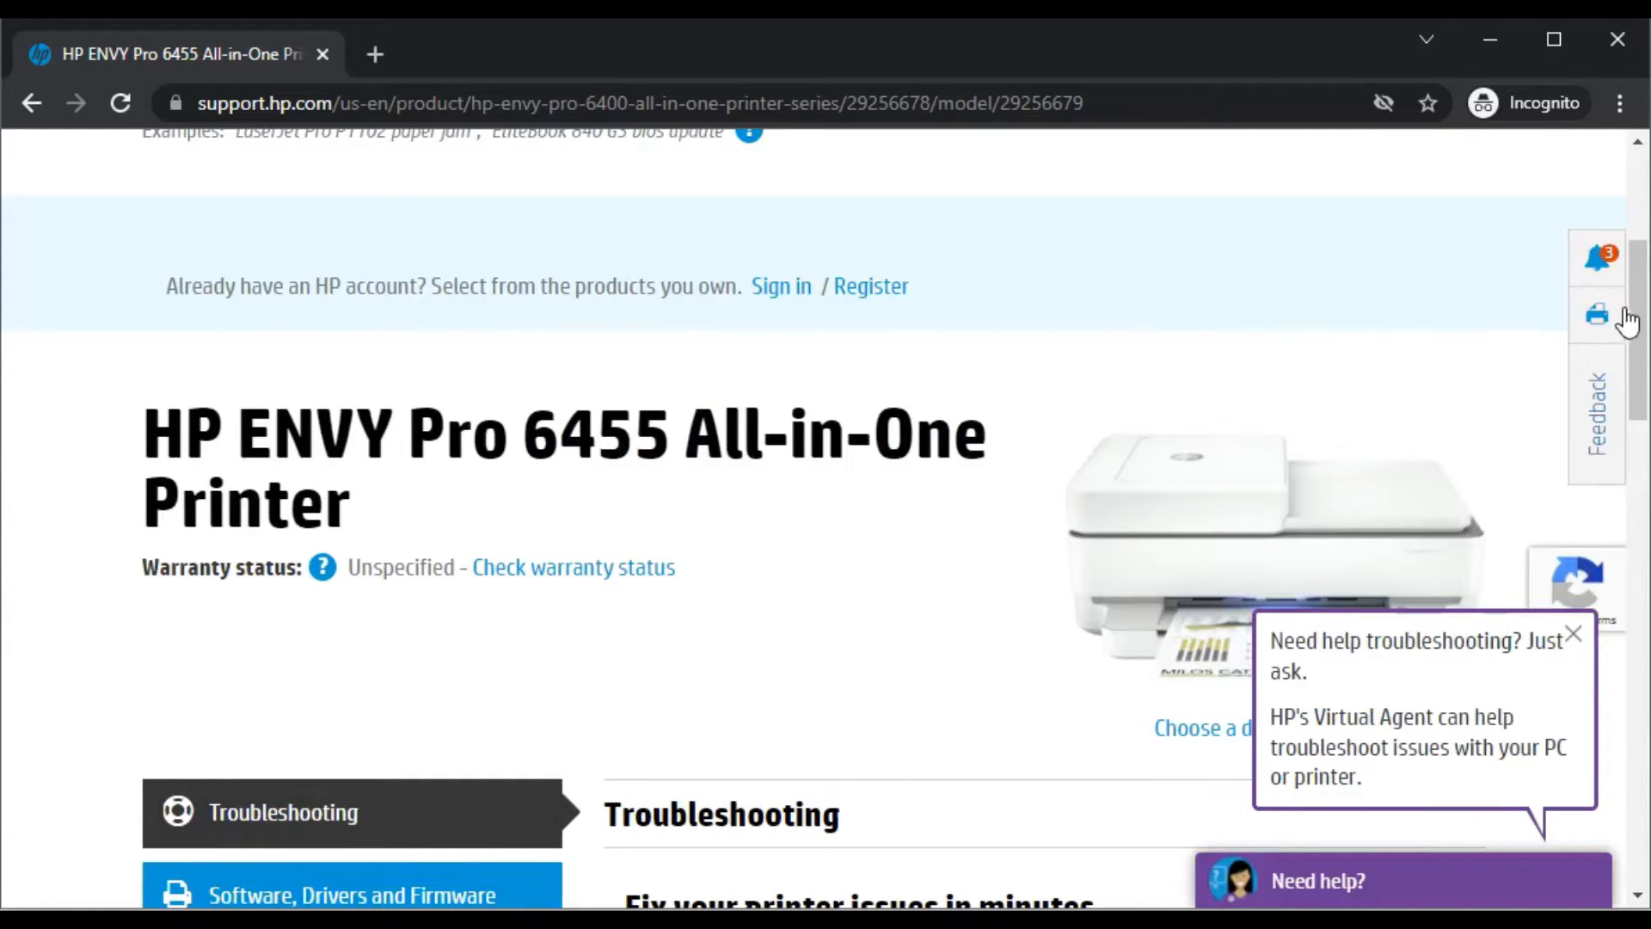
pyautogui.scroll(-3)
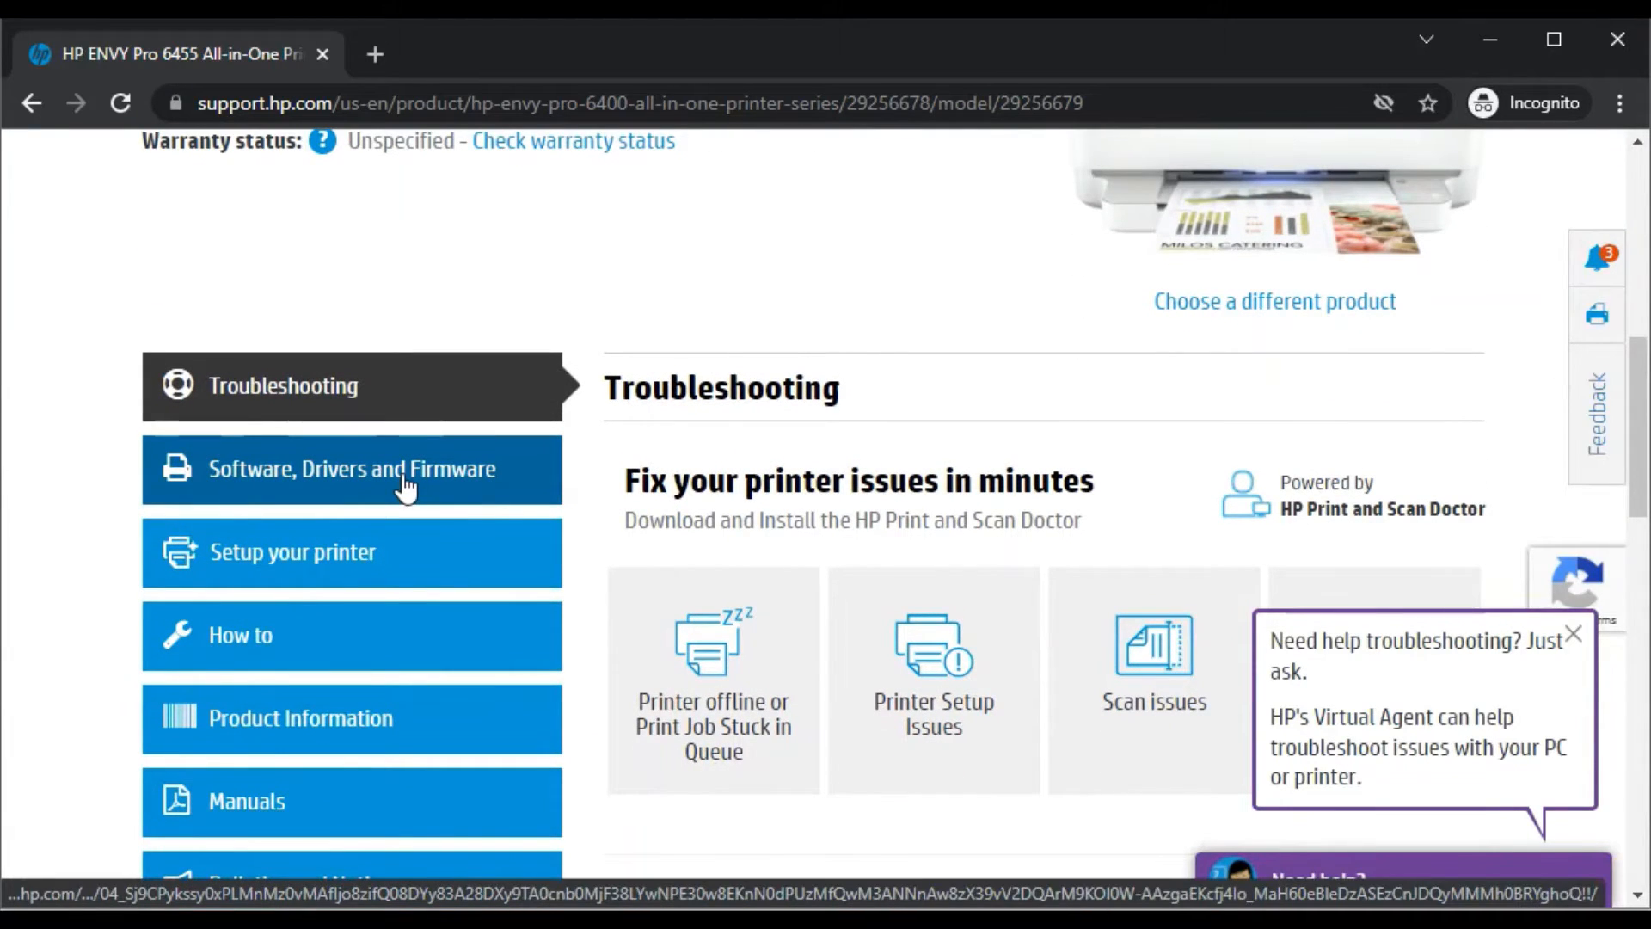
# Step: Go to Software, Drivers and Firmware results and collapse the Installation Software category
pyautogui.click(351, 468)
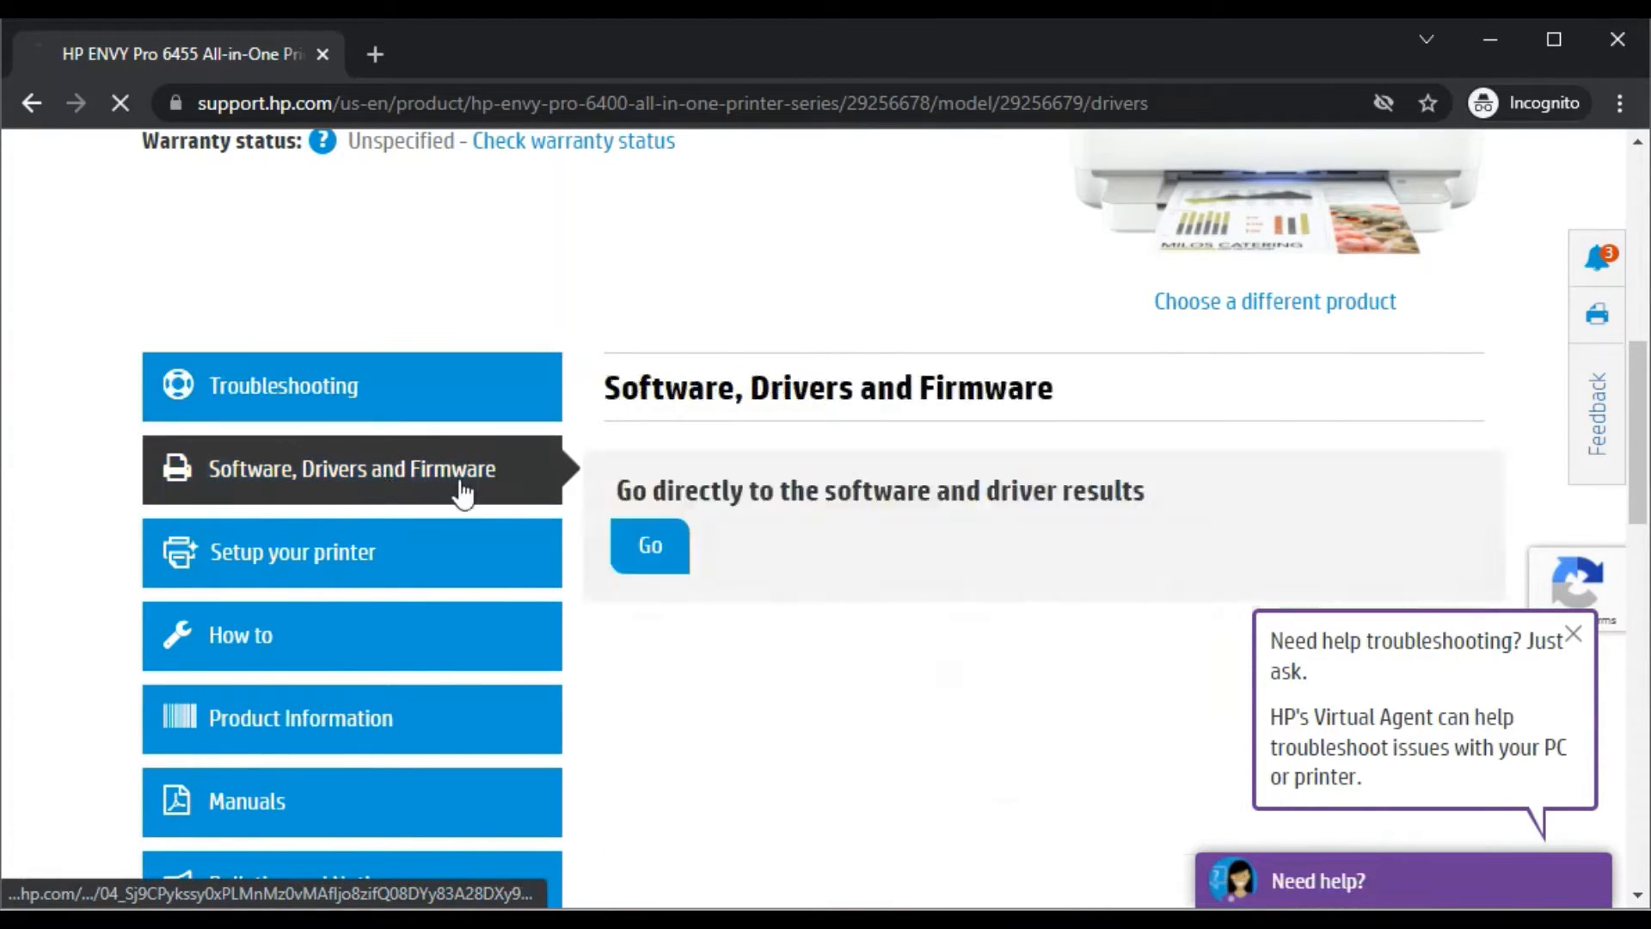
pyautogui.click(650, 546)
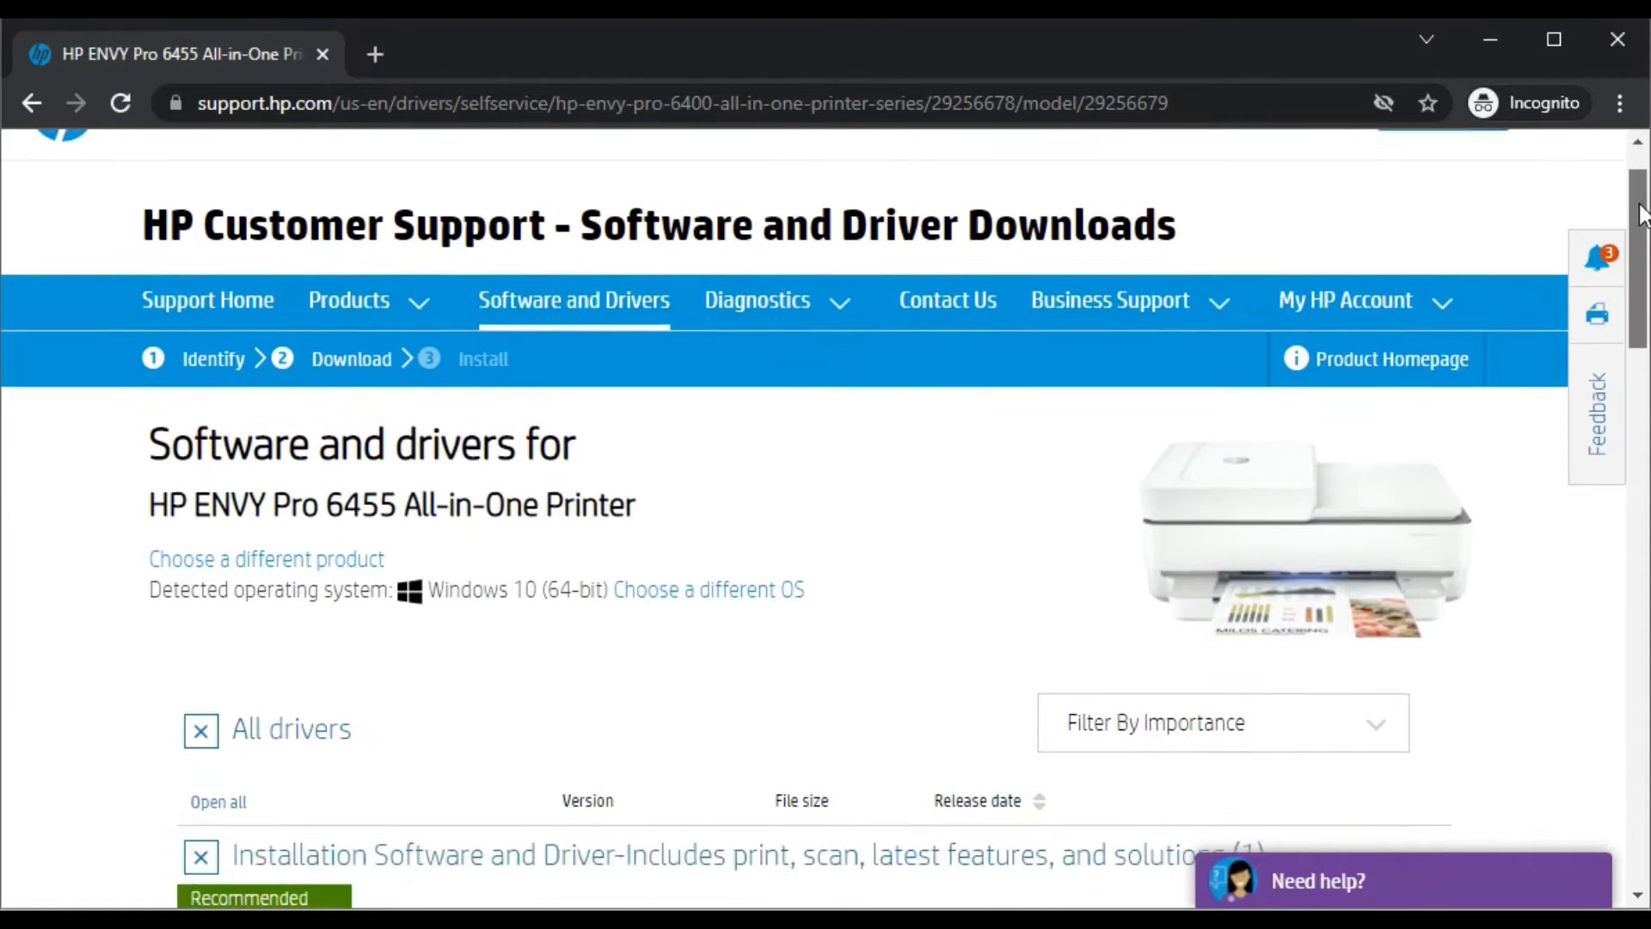
pyautogui.scroll(-3)
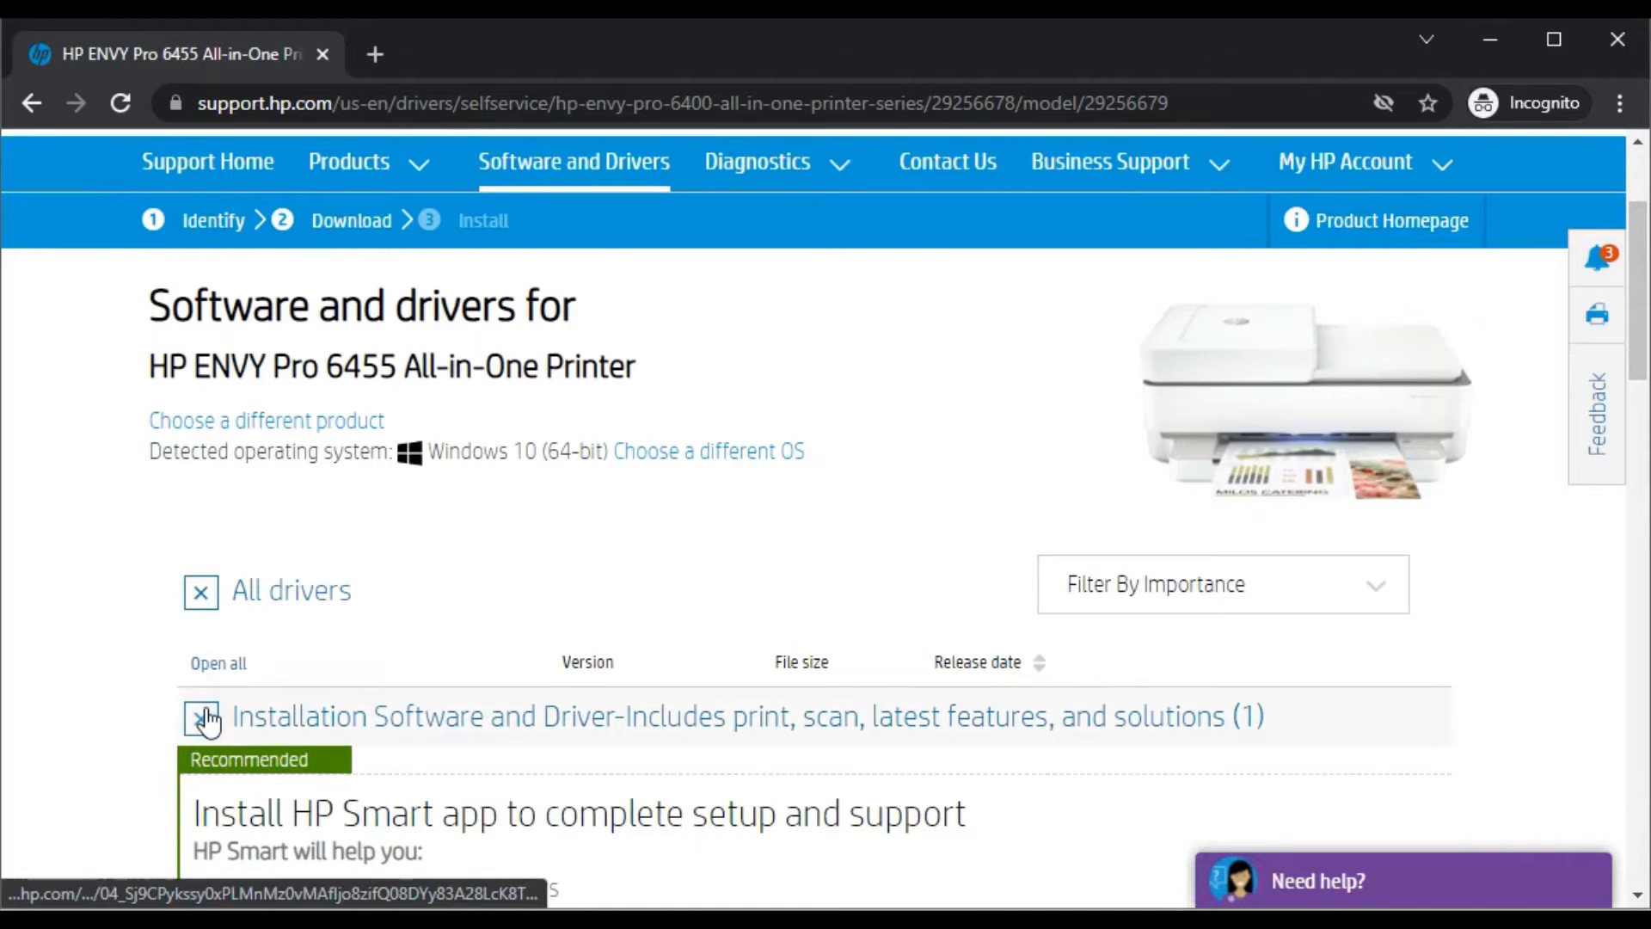
pyautogui.click(201, 716)
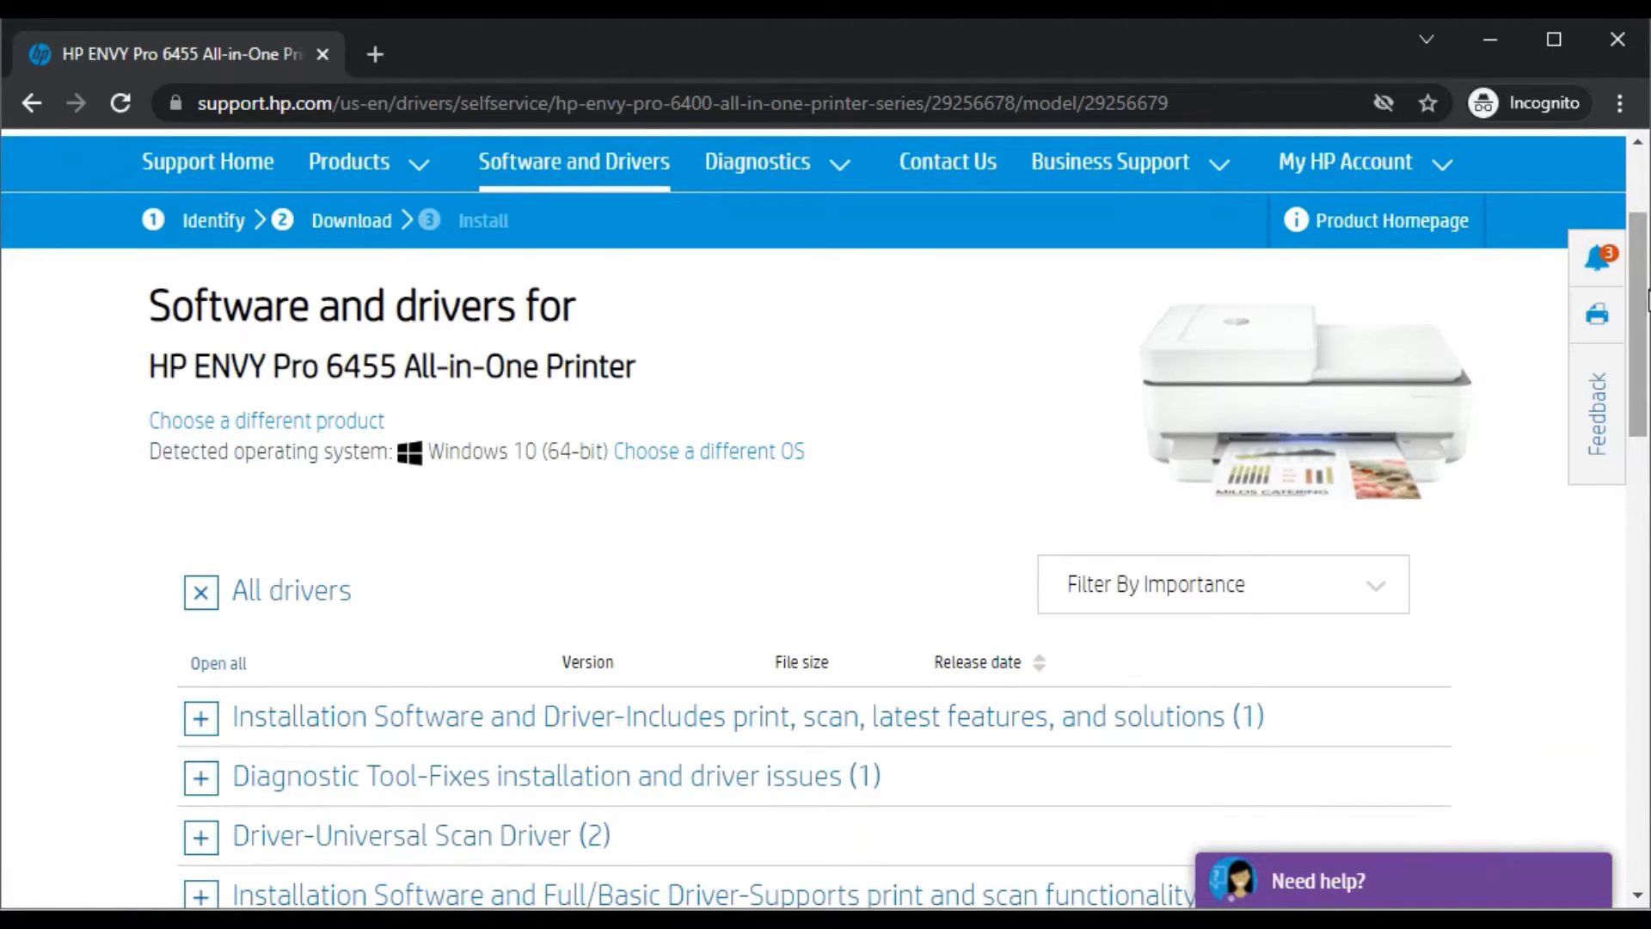
pyautogui.scroll(-3)
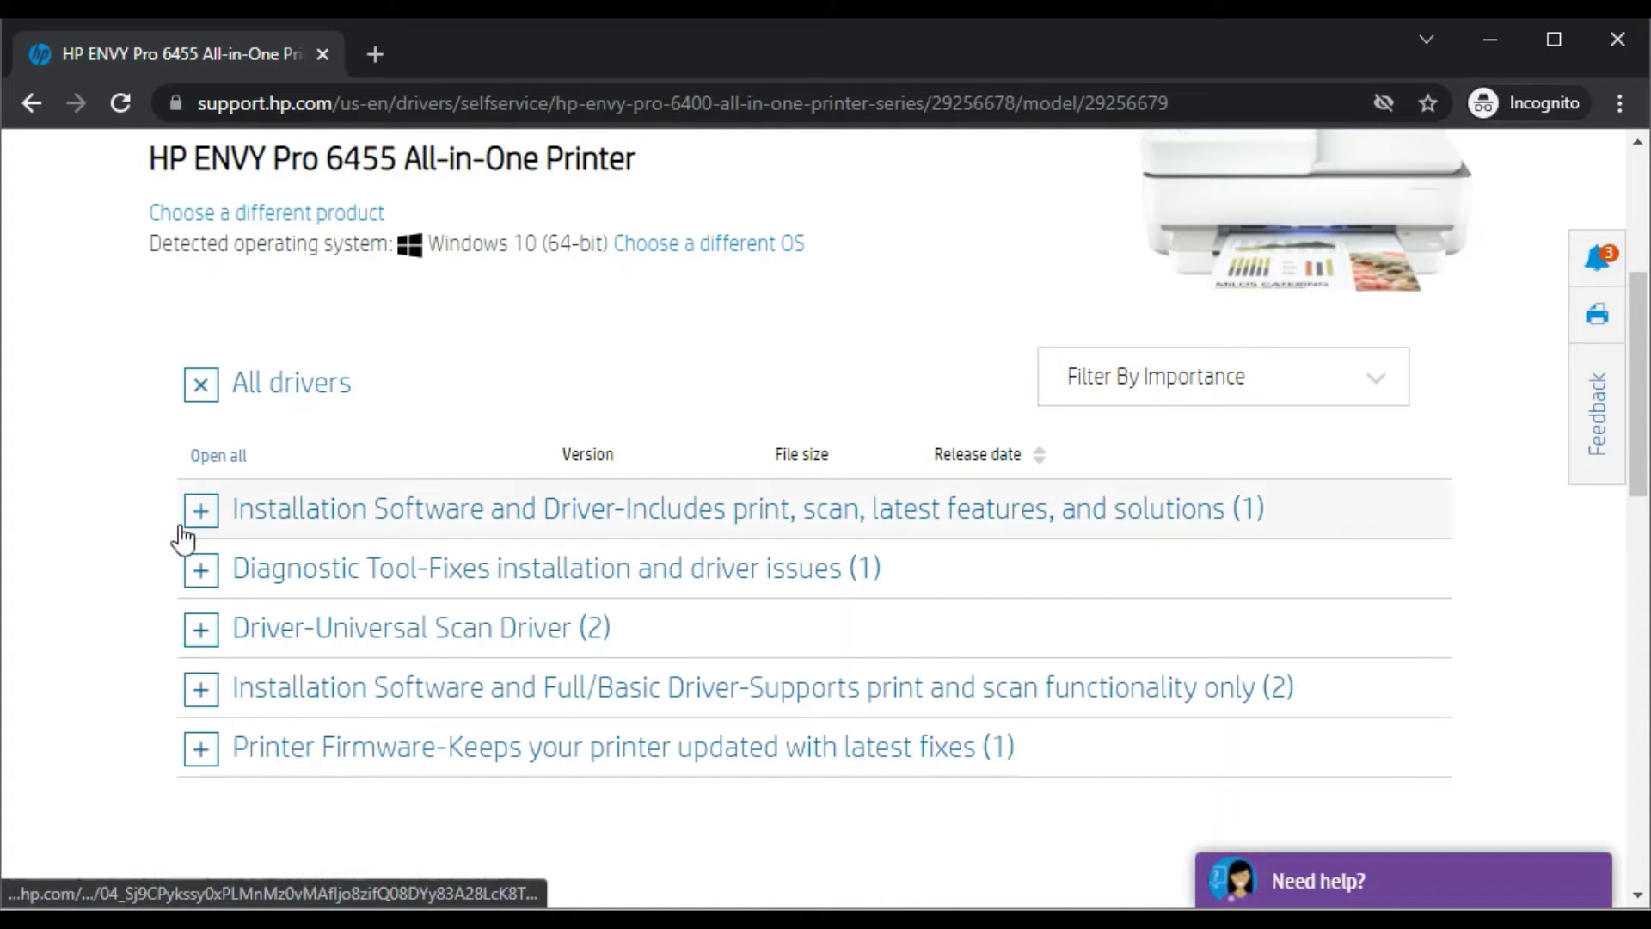
pyautogui.moveTo(237, 570)
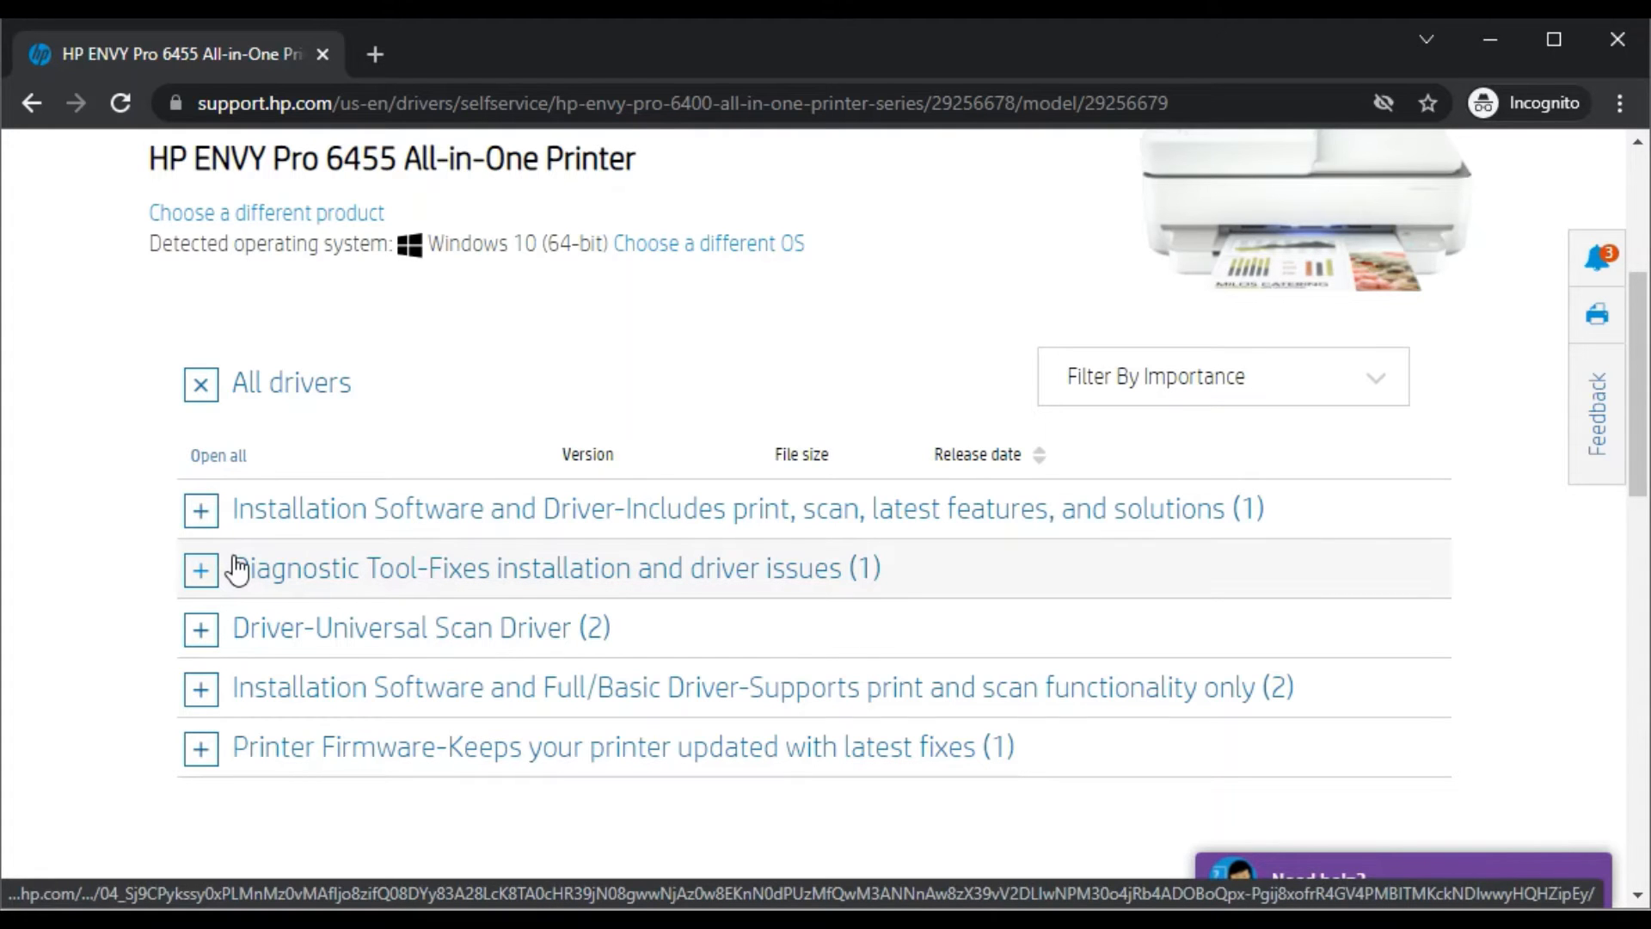
pyautogui.moveTo(199, 579)
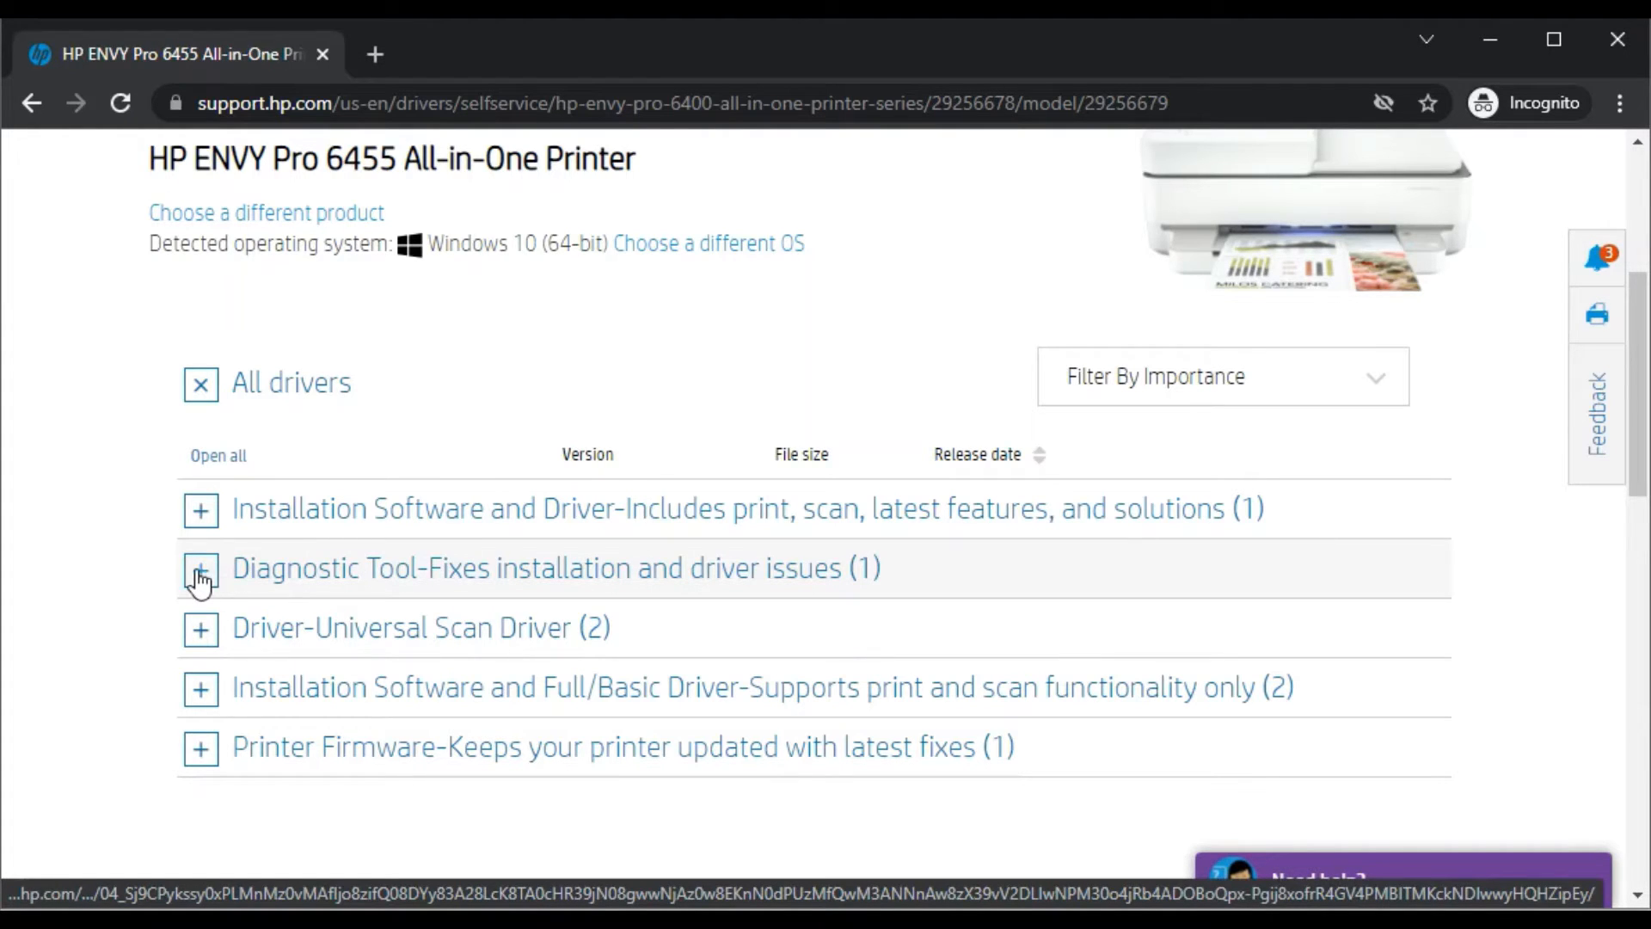
# Step: Expand the Diagnostic Tool category and show HP Print and Scan Doctor 5.6.3.007 details
pyautogui.click(200, 569)
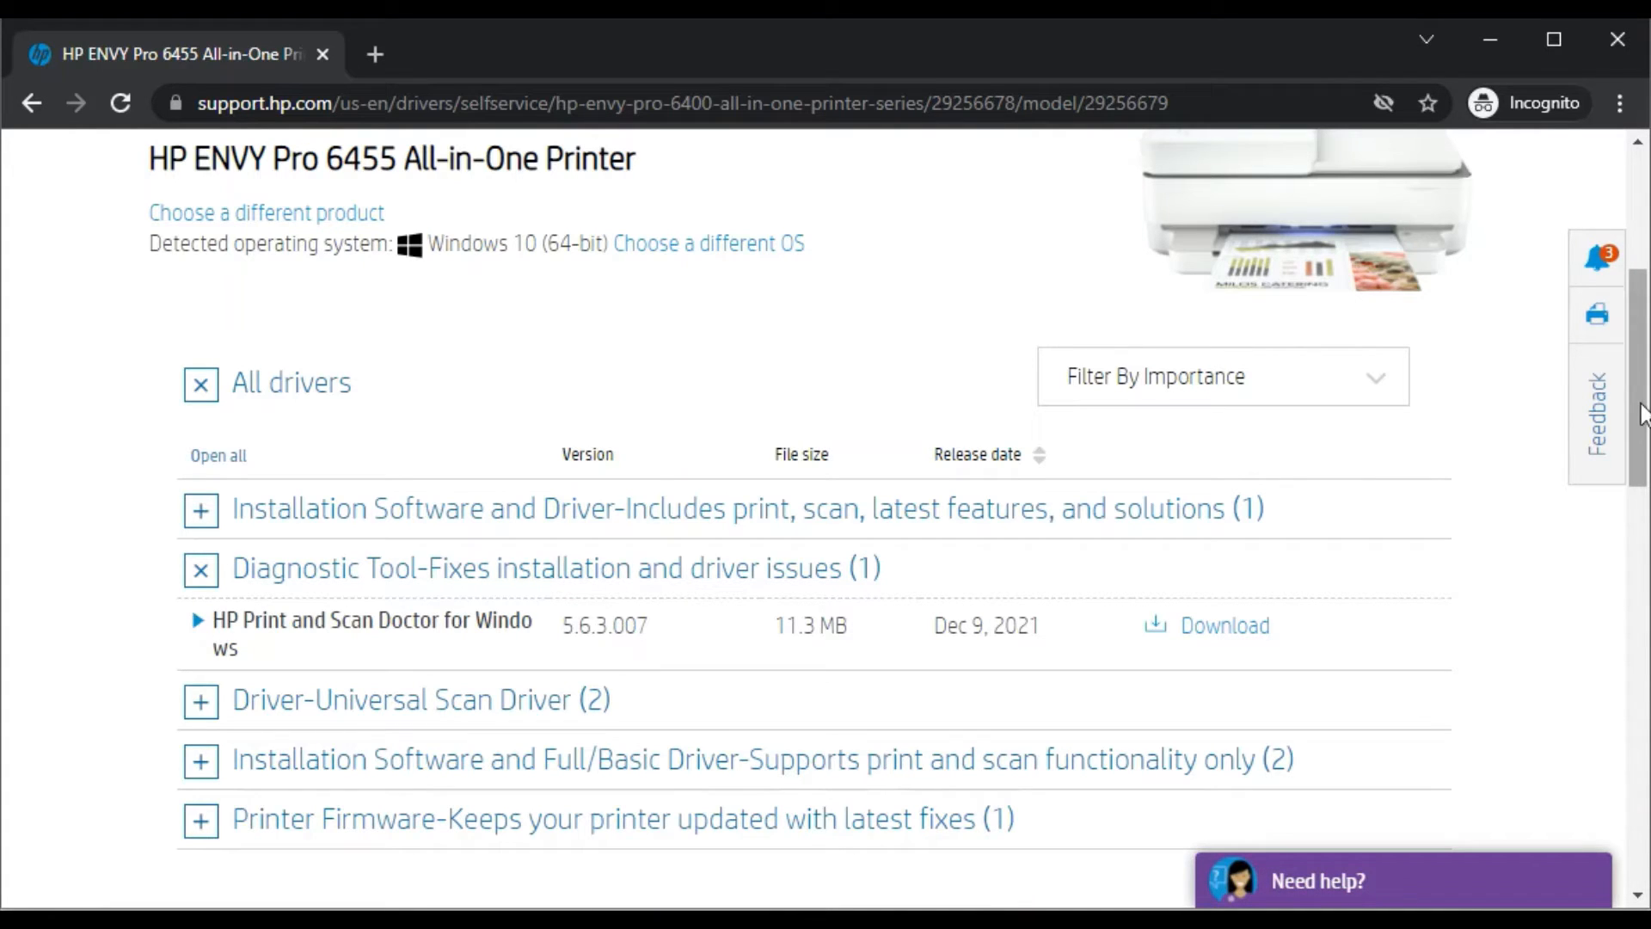
pyautogui.scroll(-3)
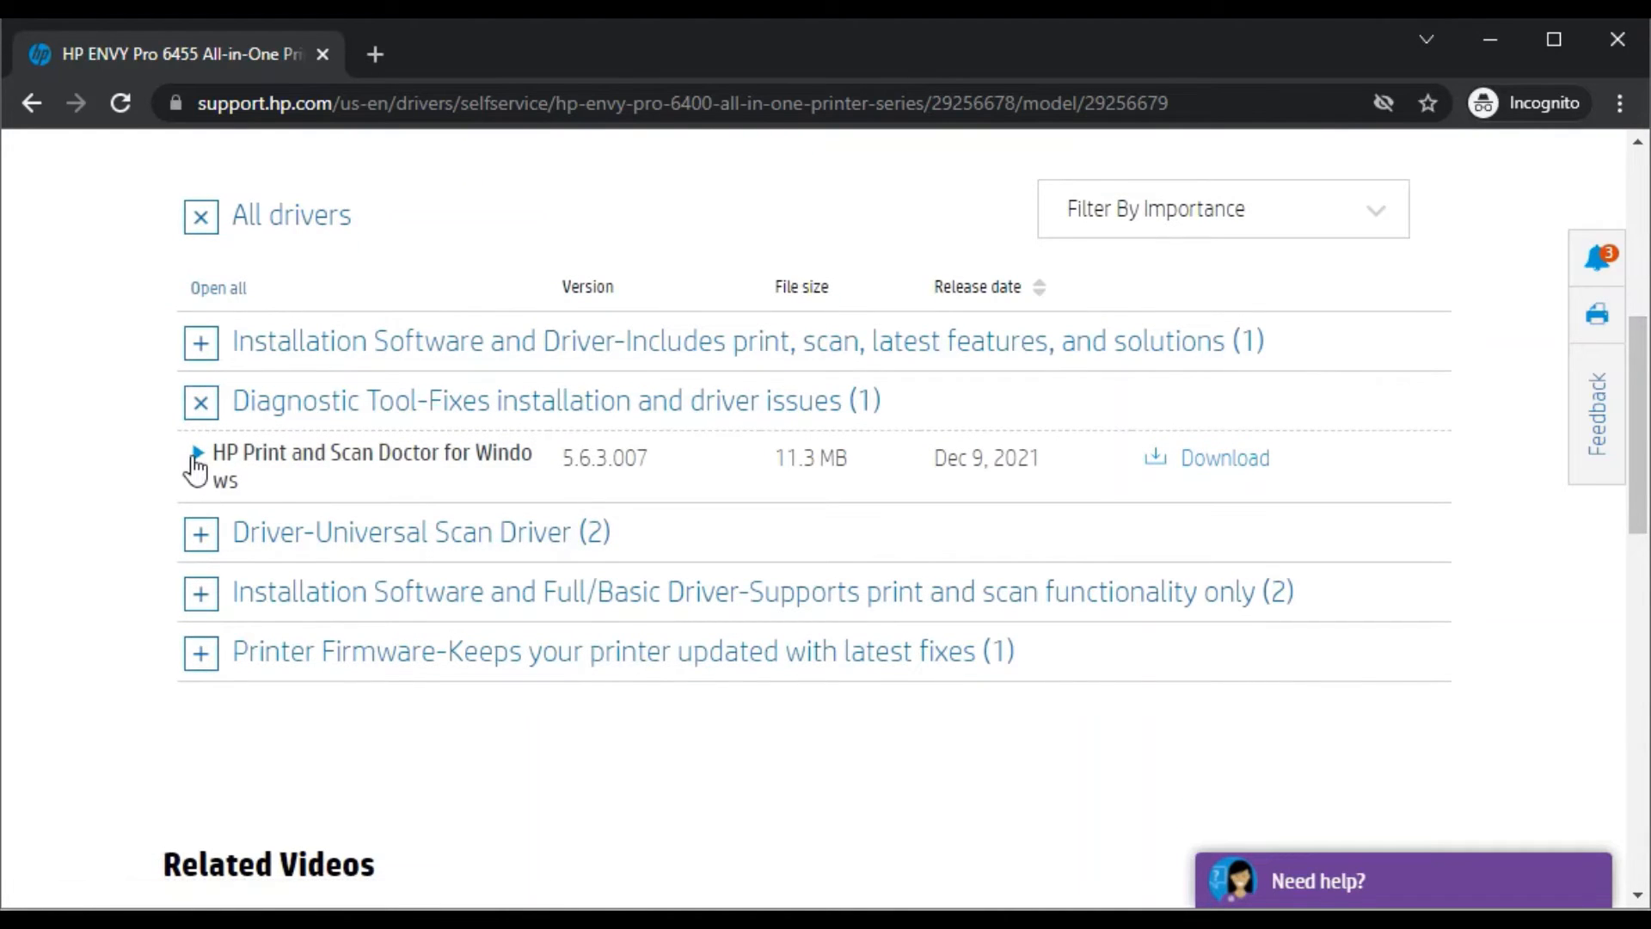
pyautogui.moveTo(197, 466)
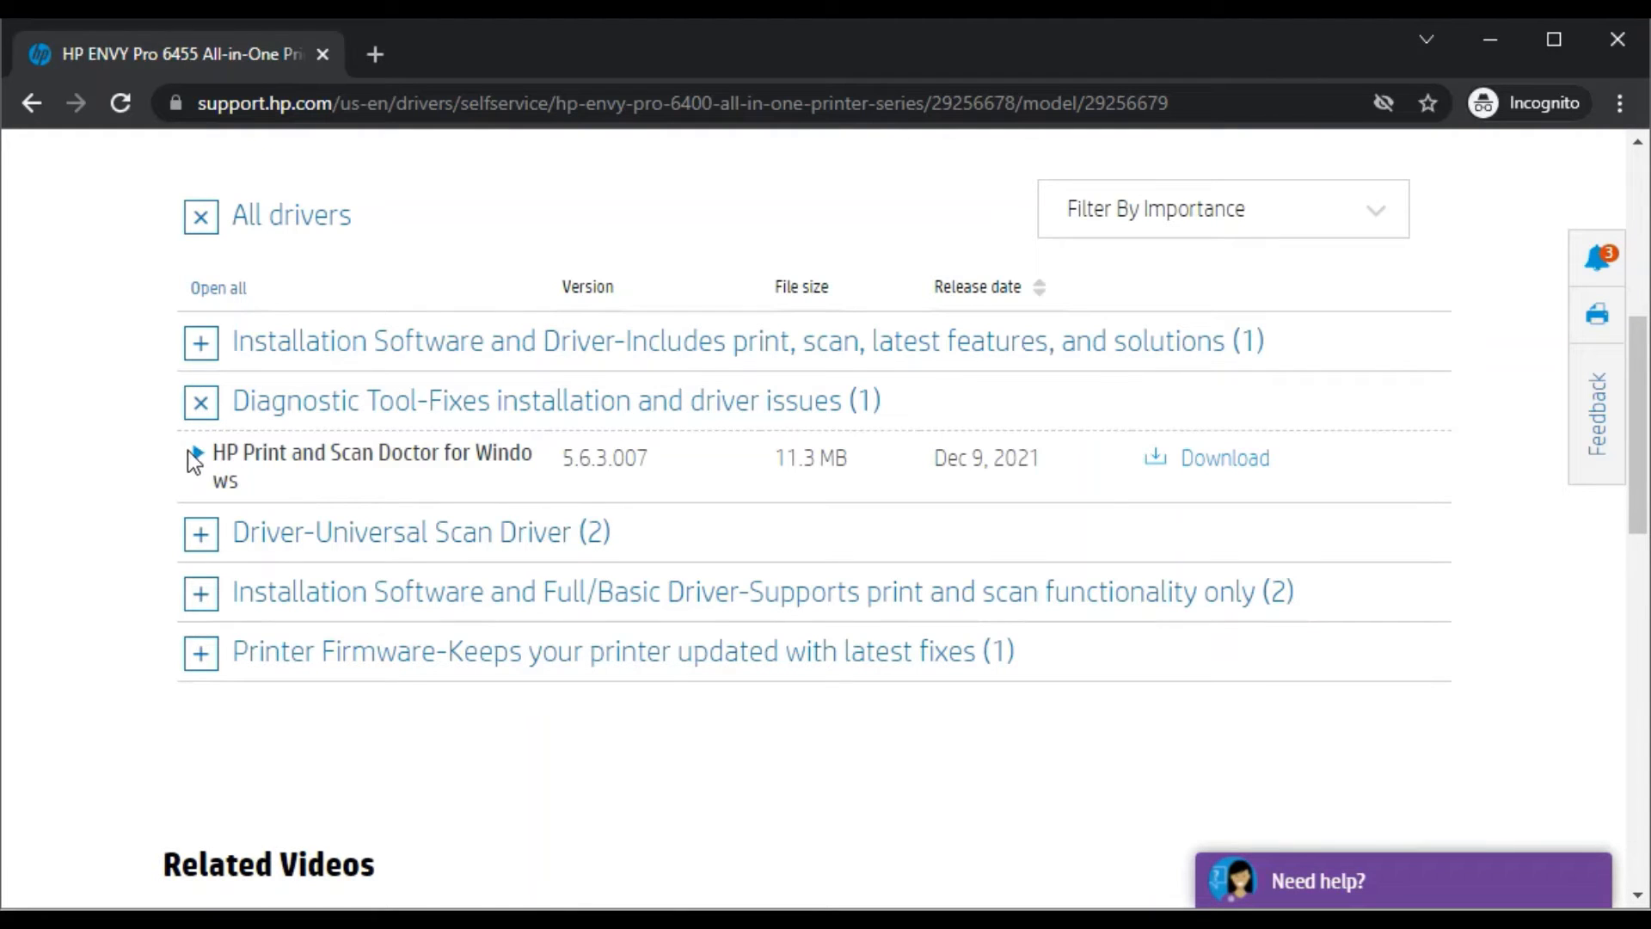
pyautogui.click(196, 458)
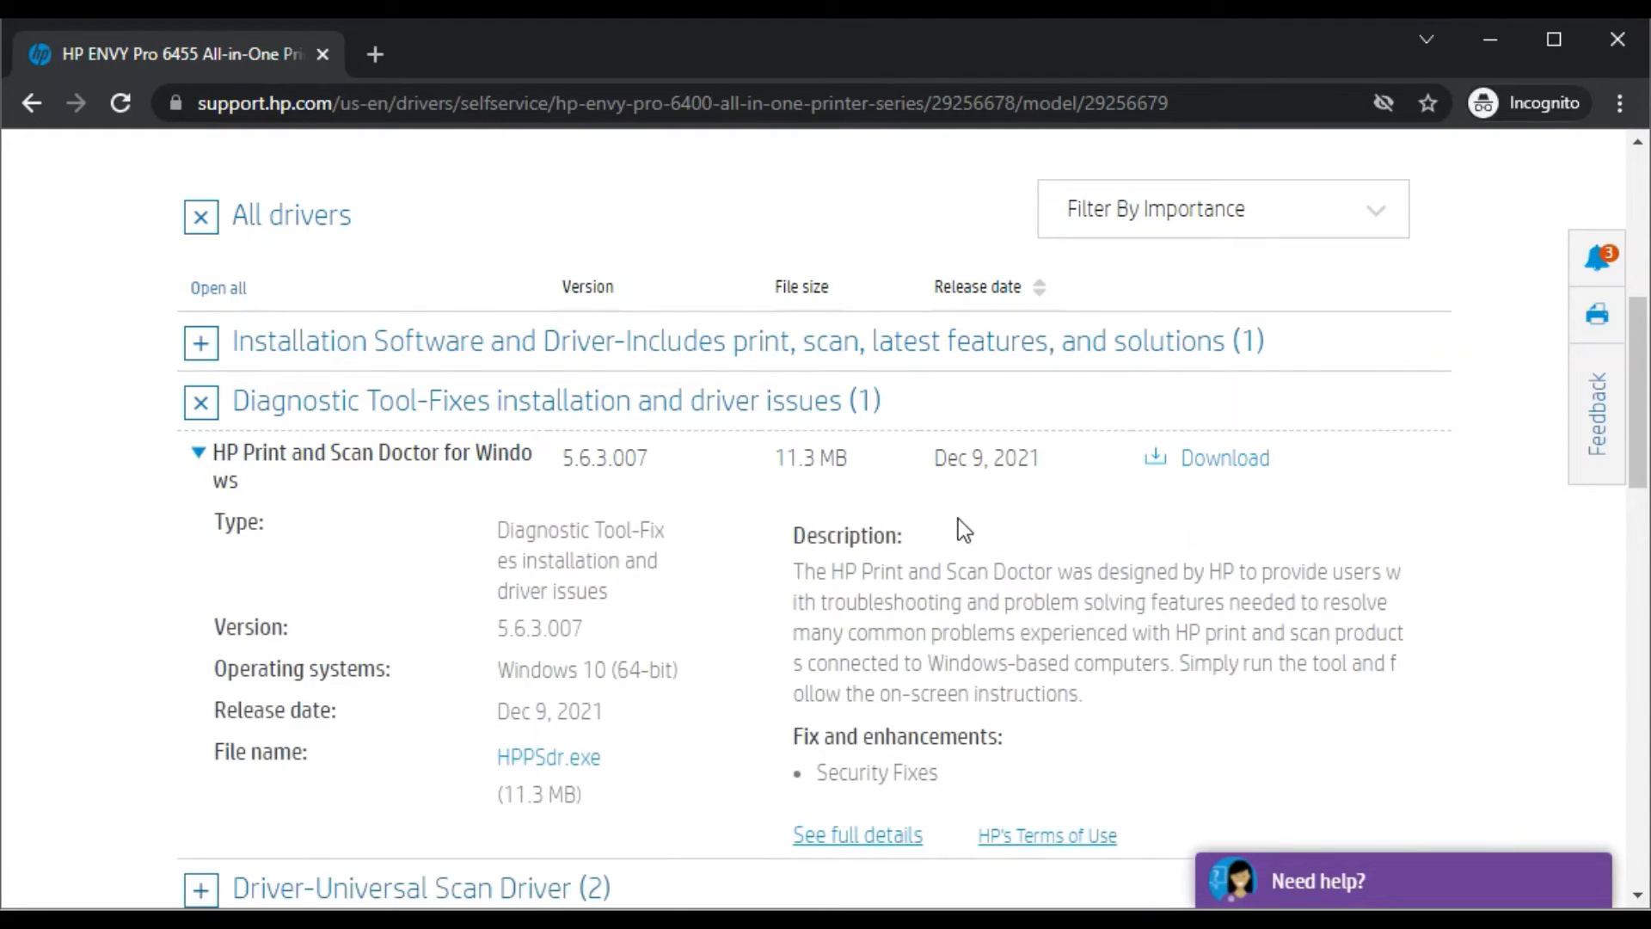
pyautogui.scroll(-3)
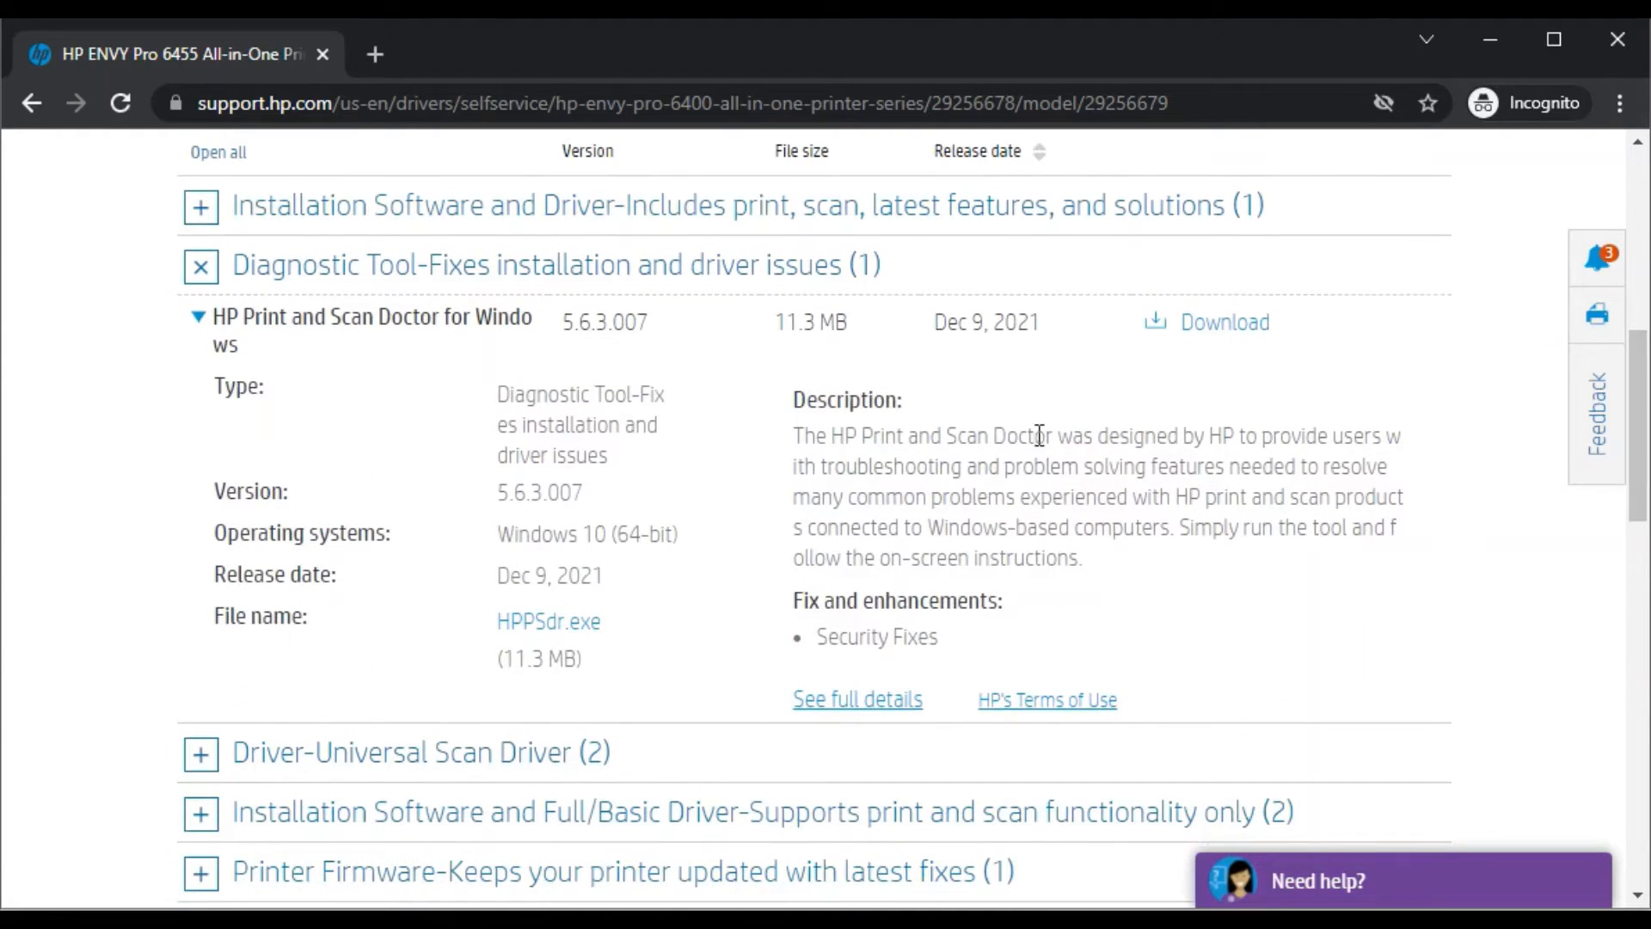
pyautogui.moveTo(1221, 322)
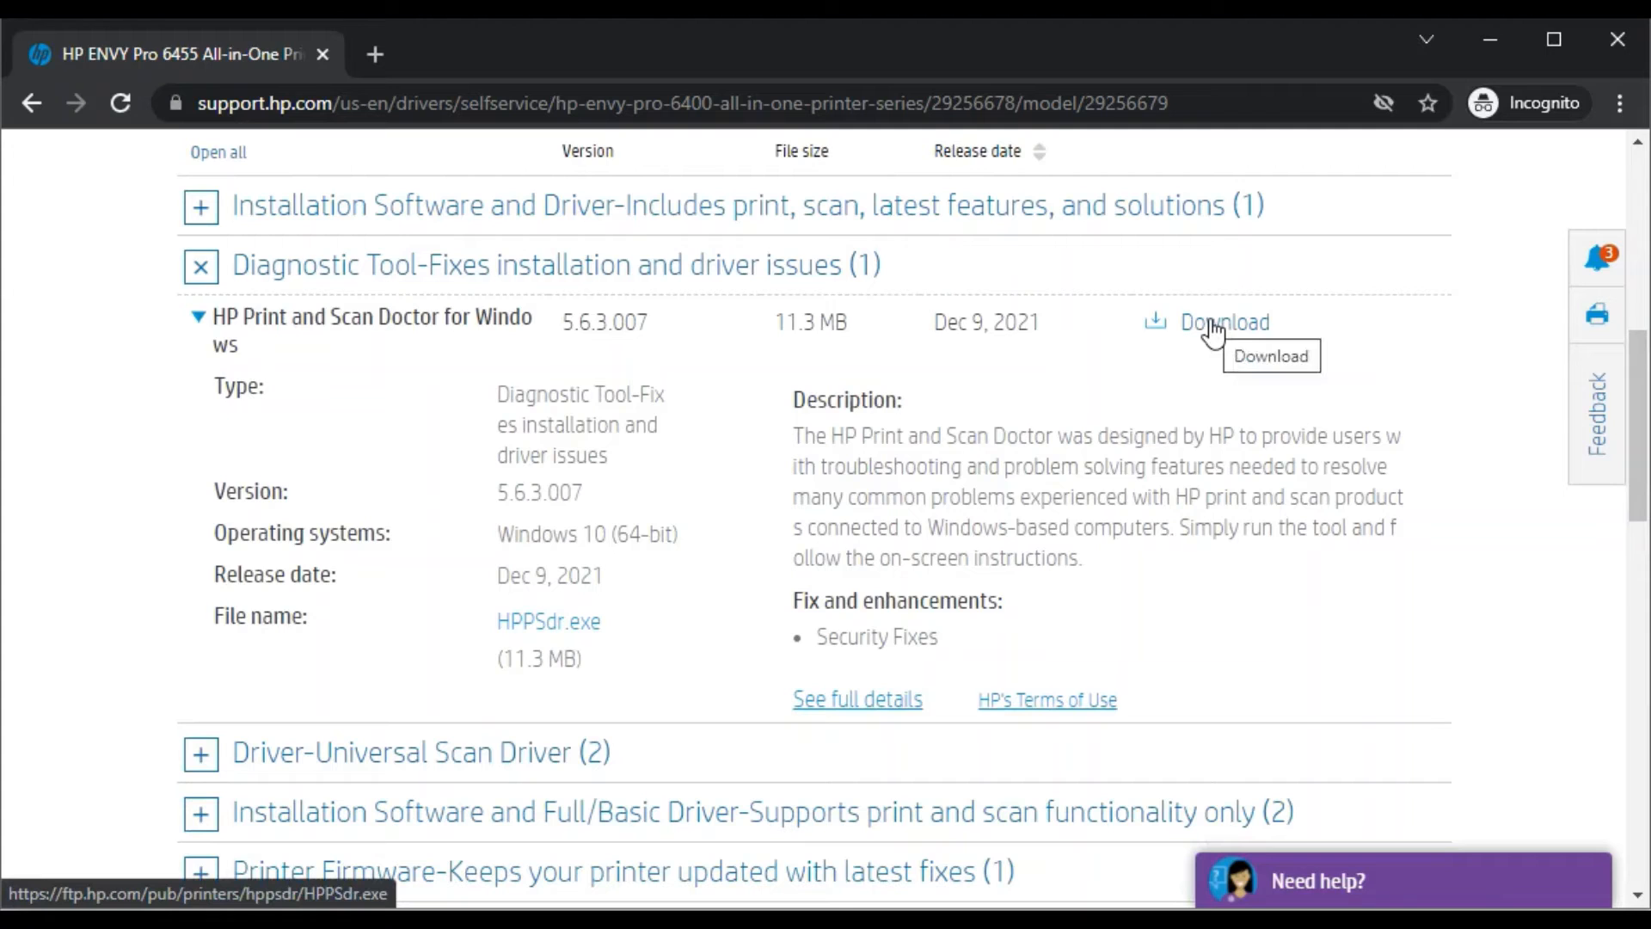
# Step: Download HPPSdr.exe, dismiss the notice and show the download's actions menu
pyautogui.click(1223, 321)
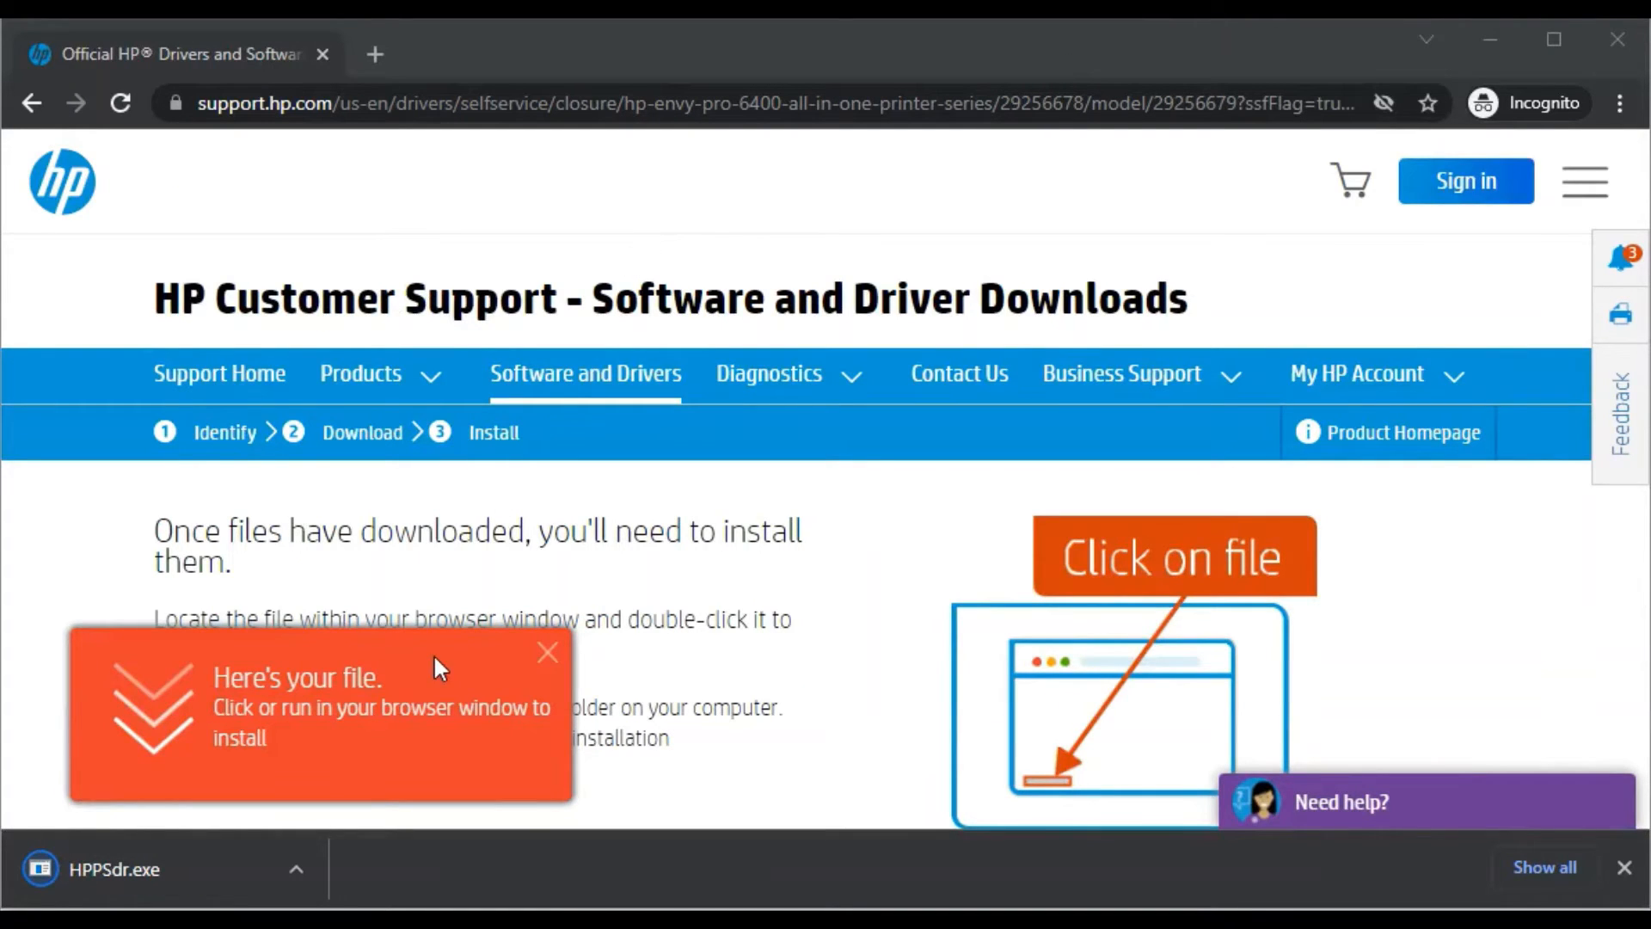
pyautogui.moveTo(172, 824)
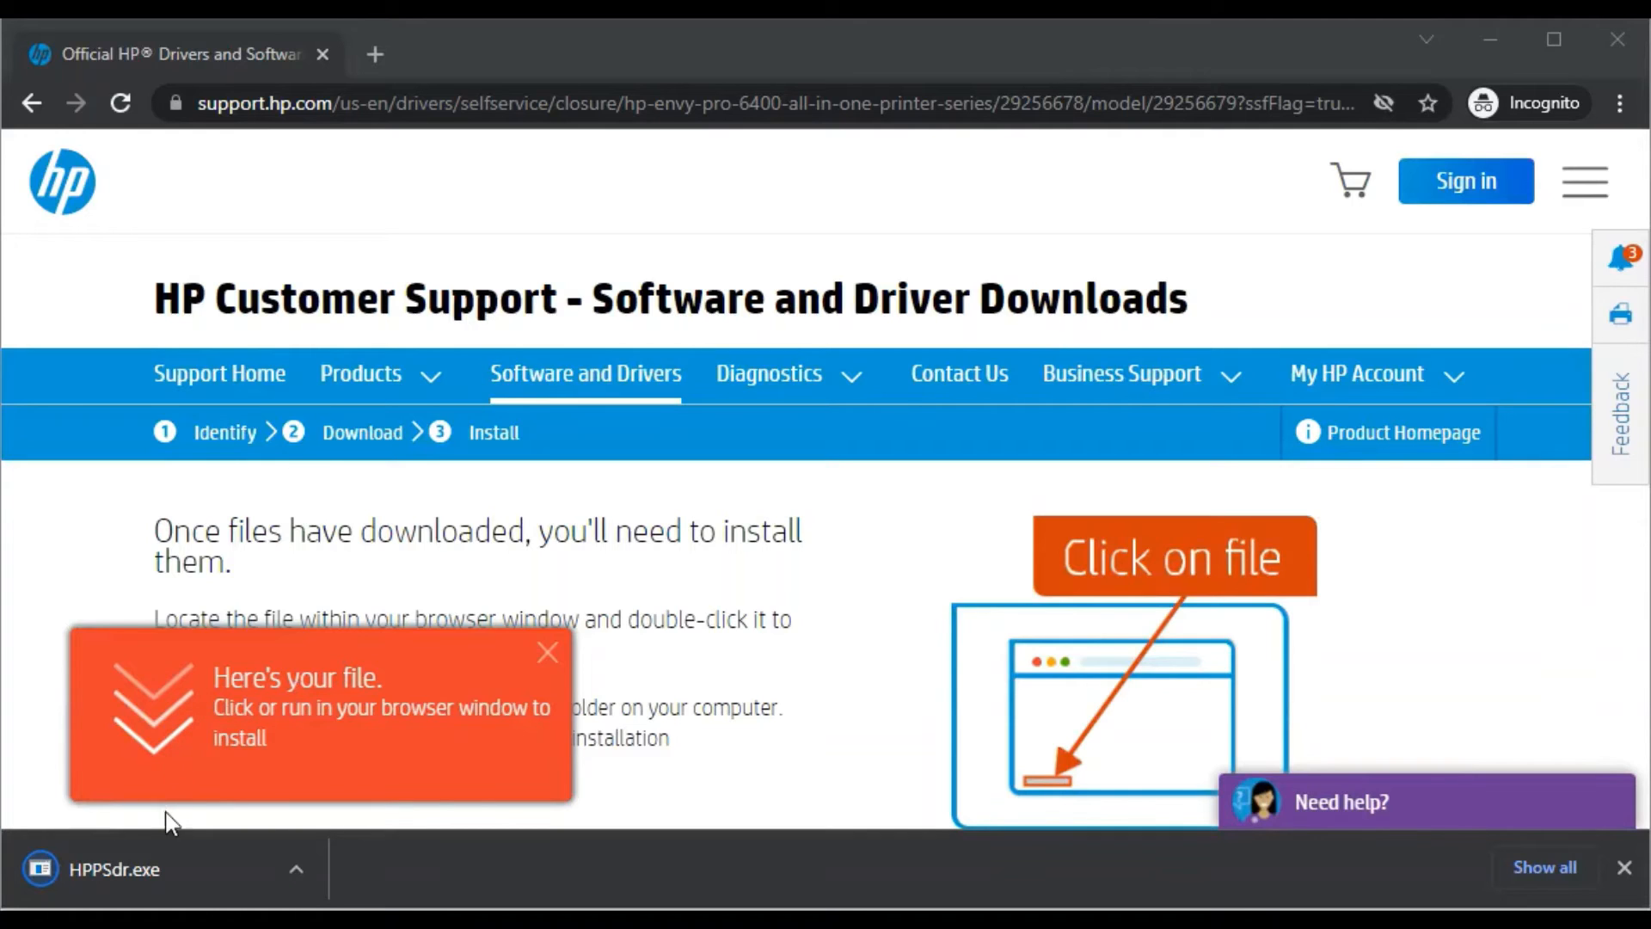
pyautogui.moveTo(69, 893)
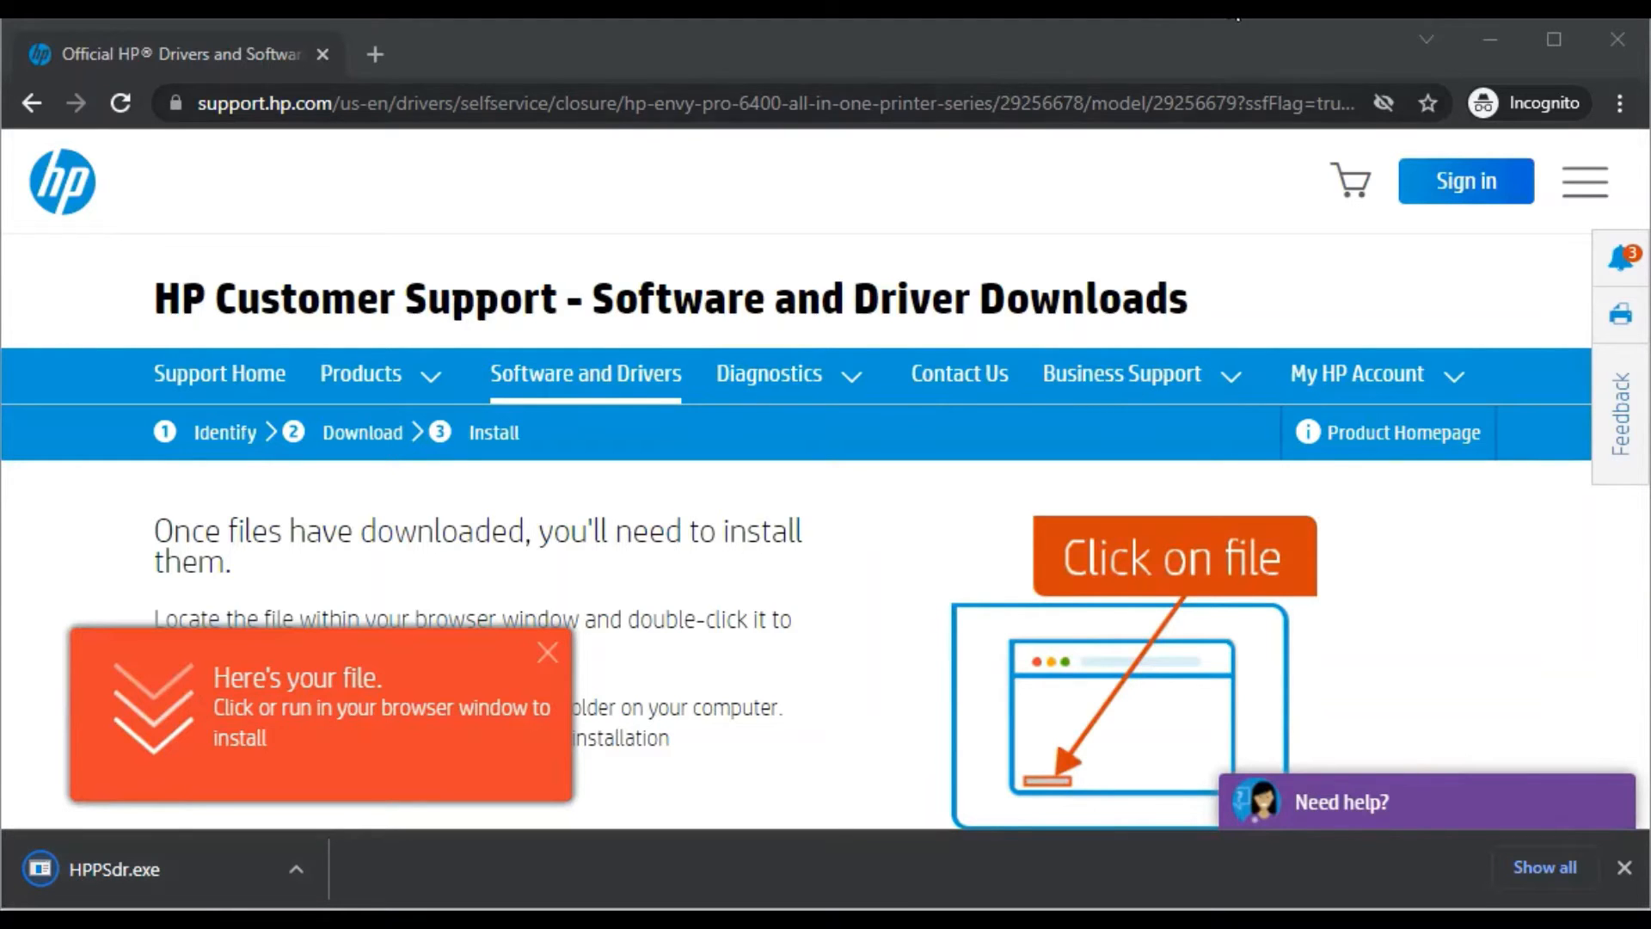
pyautogui.click(546, 652)
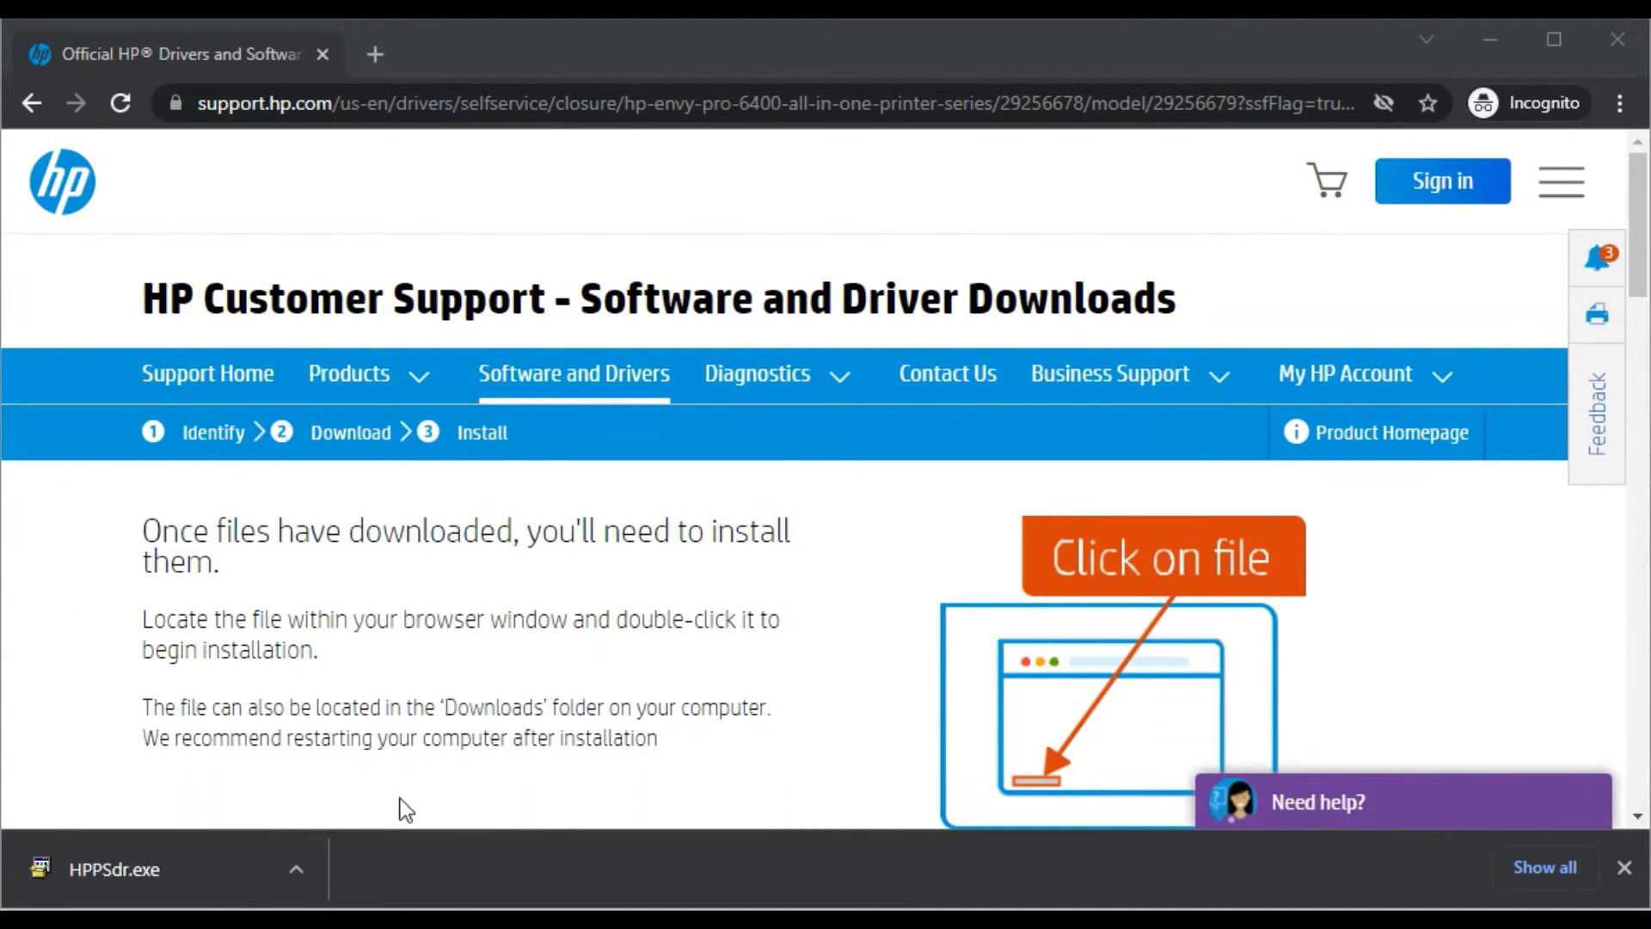
pyautogui.moveTo(126, 762)
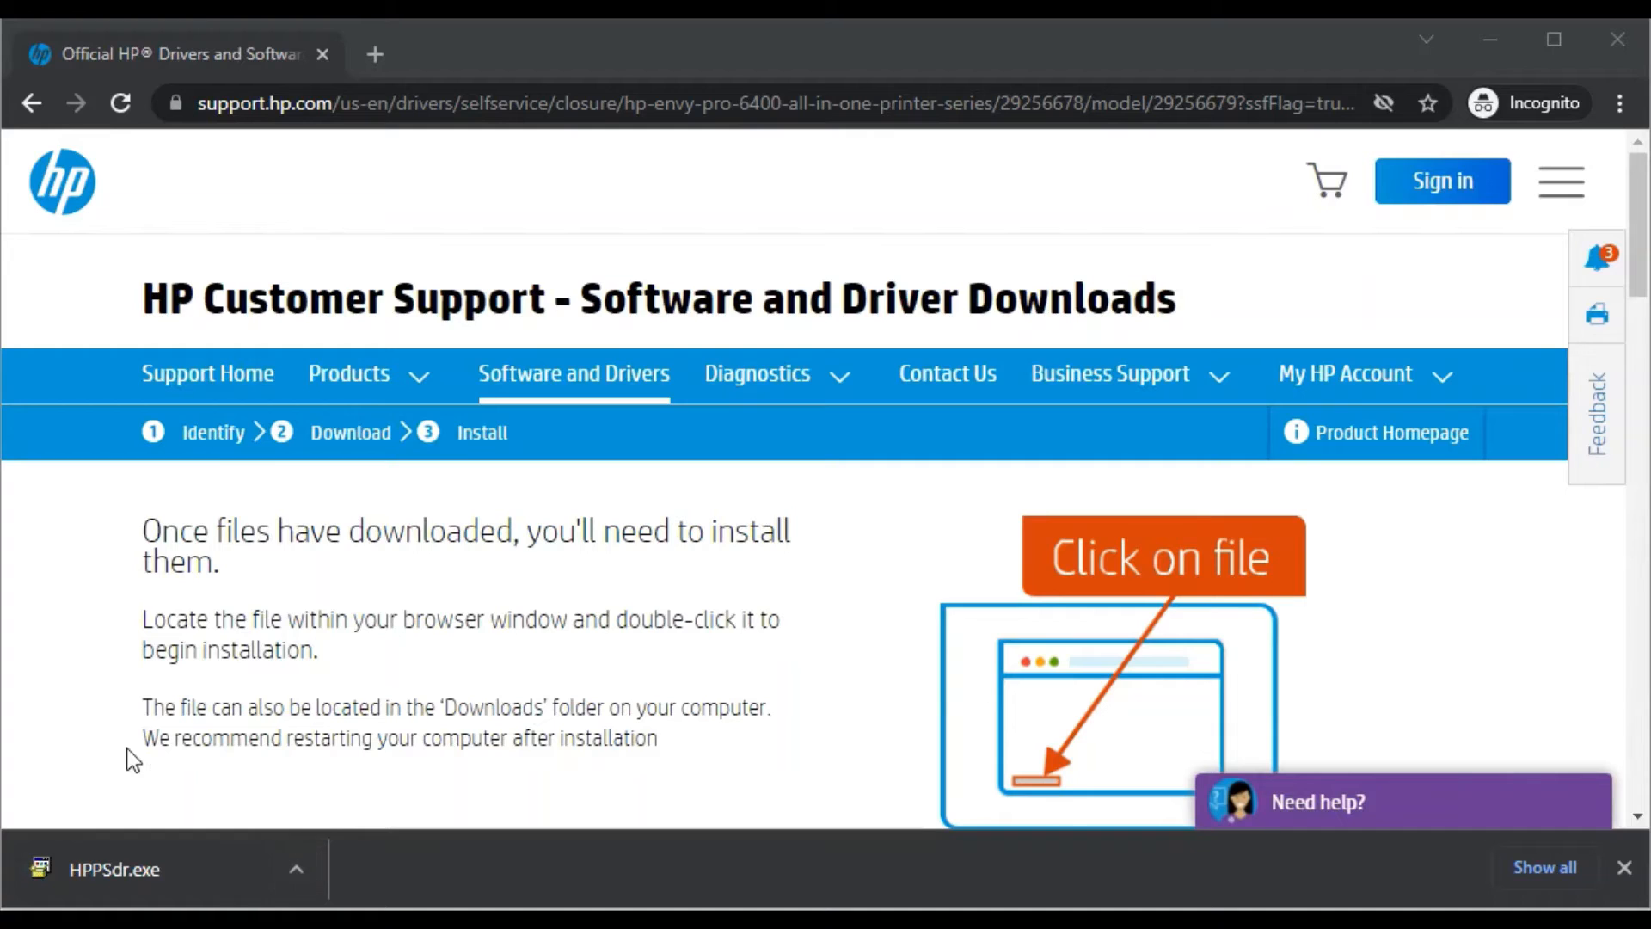
pyautogui.moveTo(262, 887)
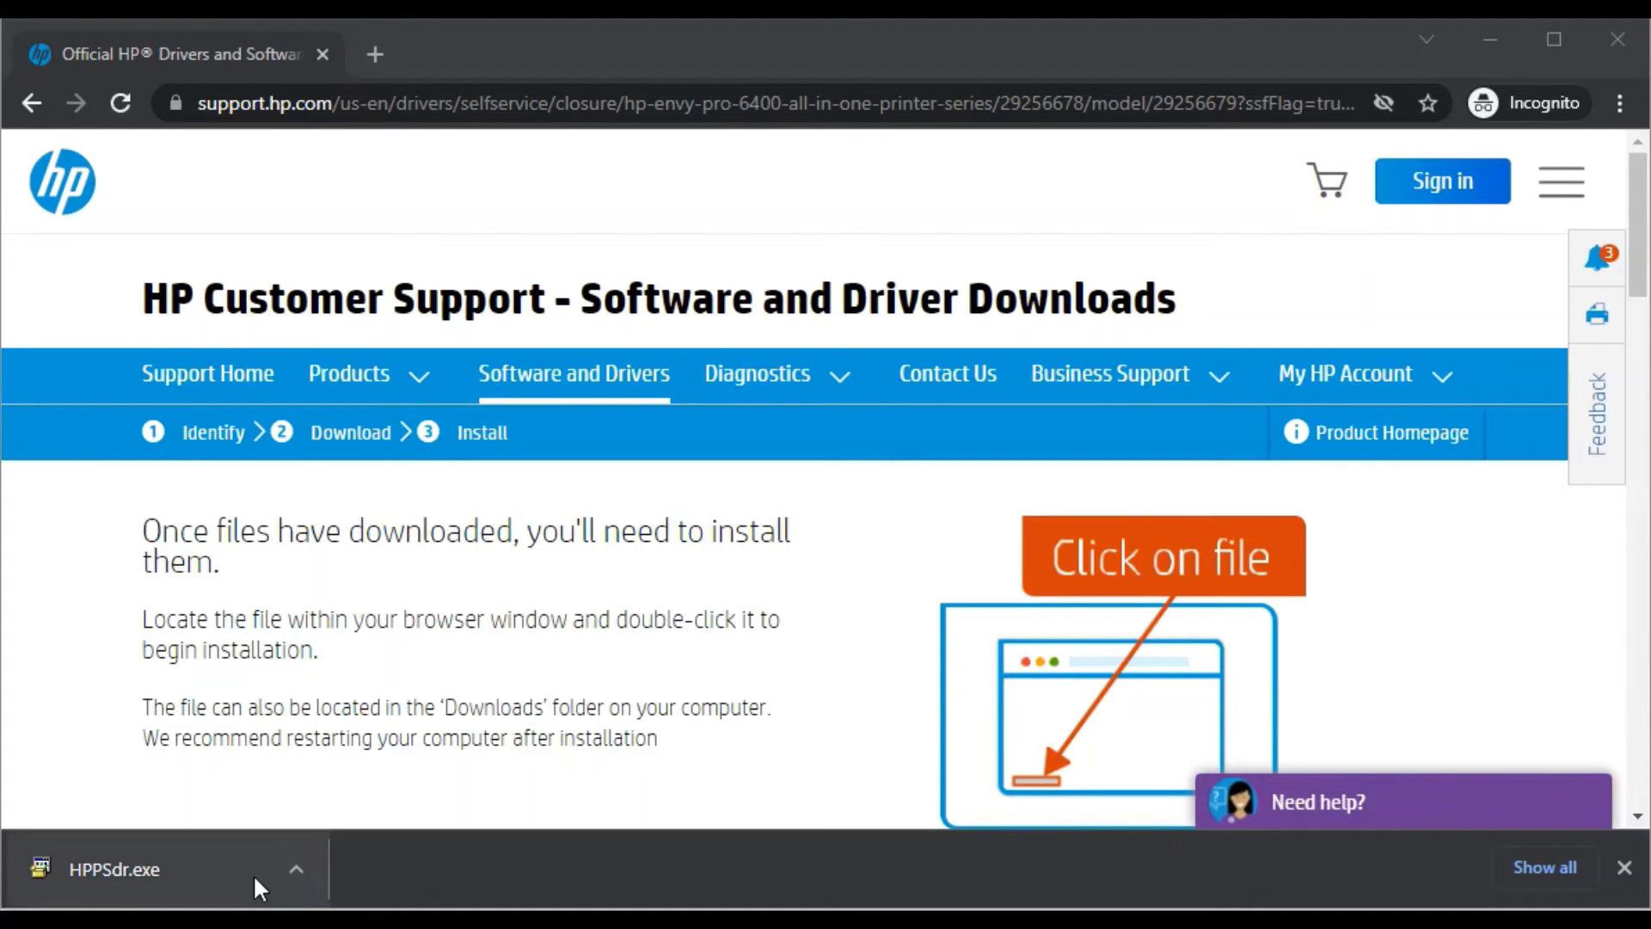
pyautogui.click(297, 870)
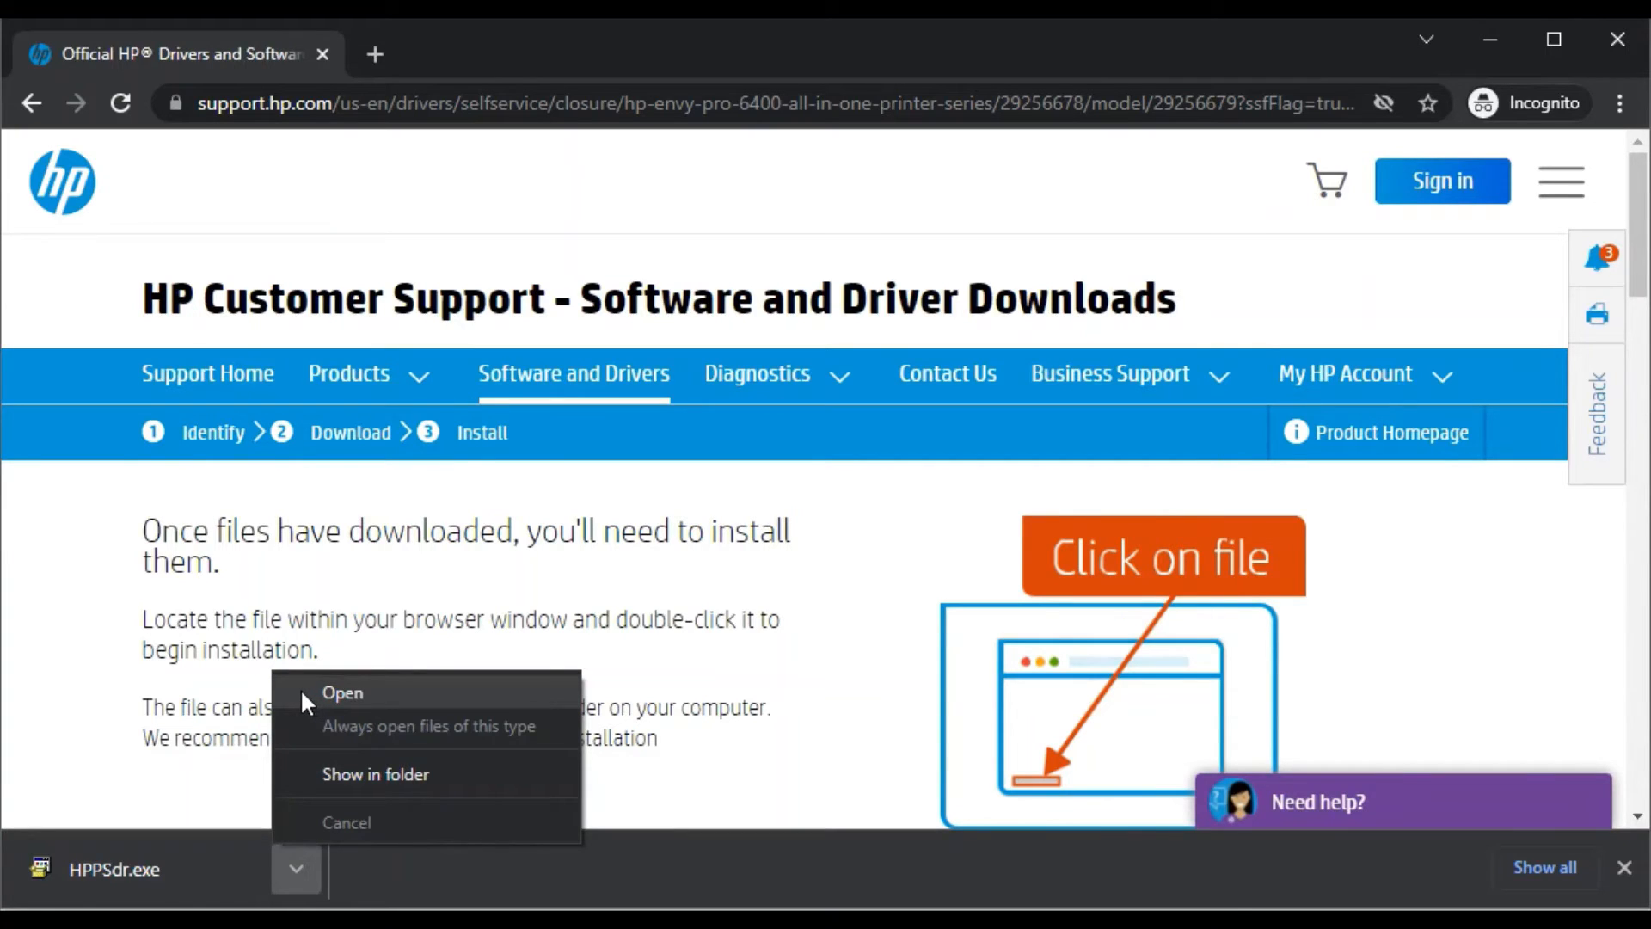
pyautogui.moveTo(297, 779)
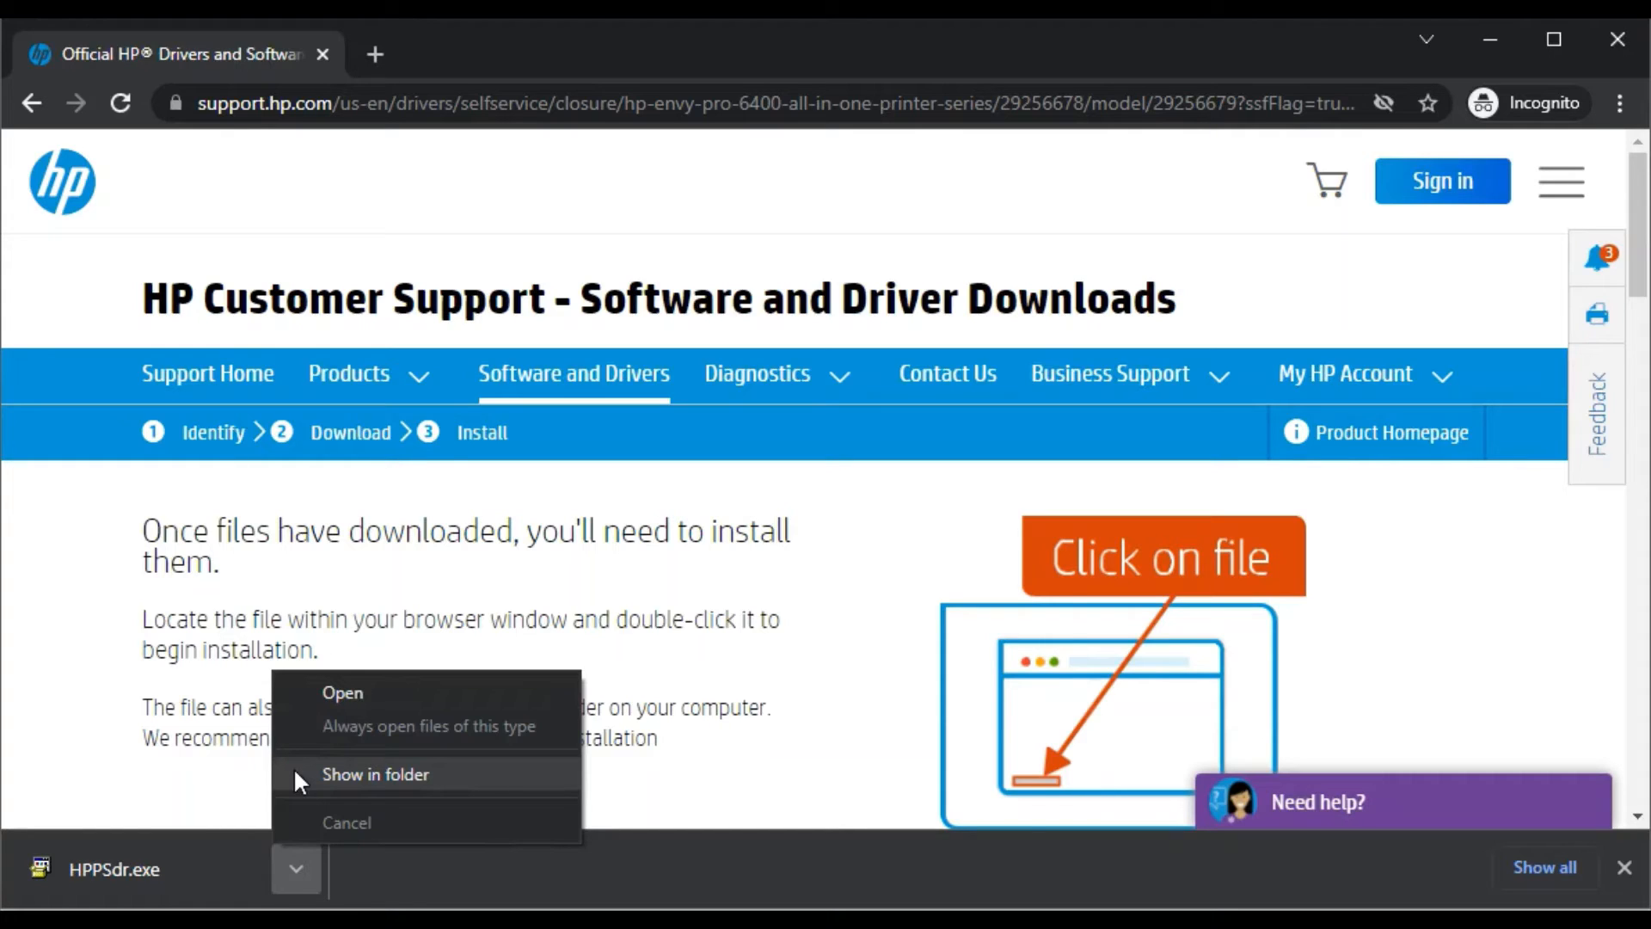
pyautogui.moveTo(354, 784)
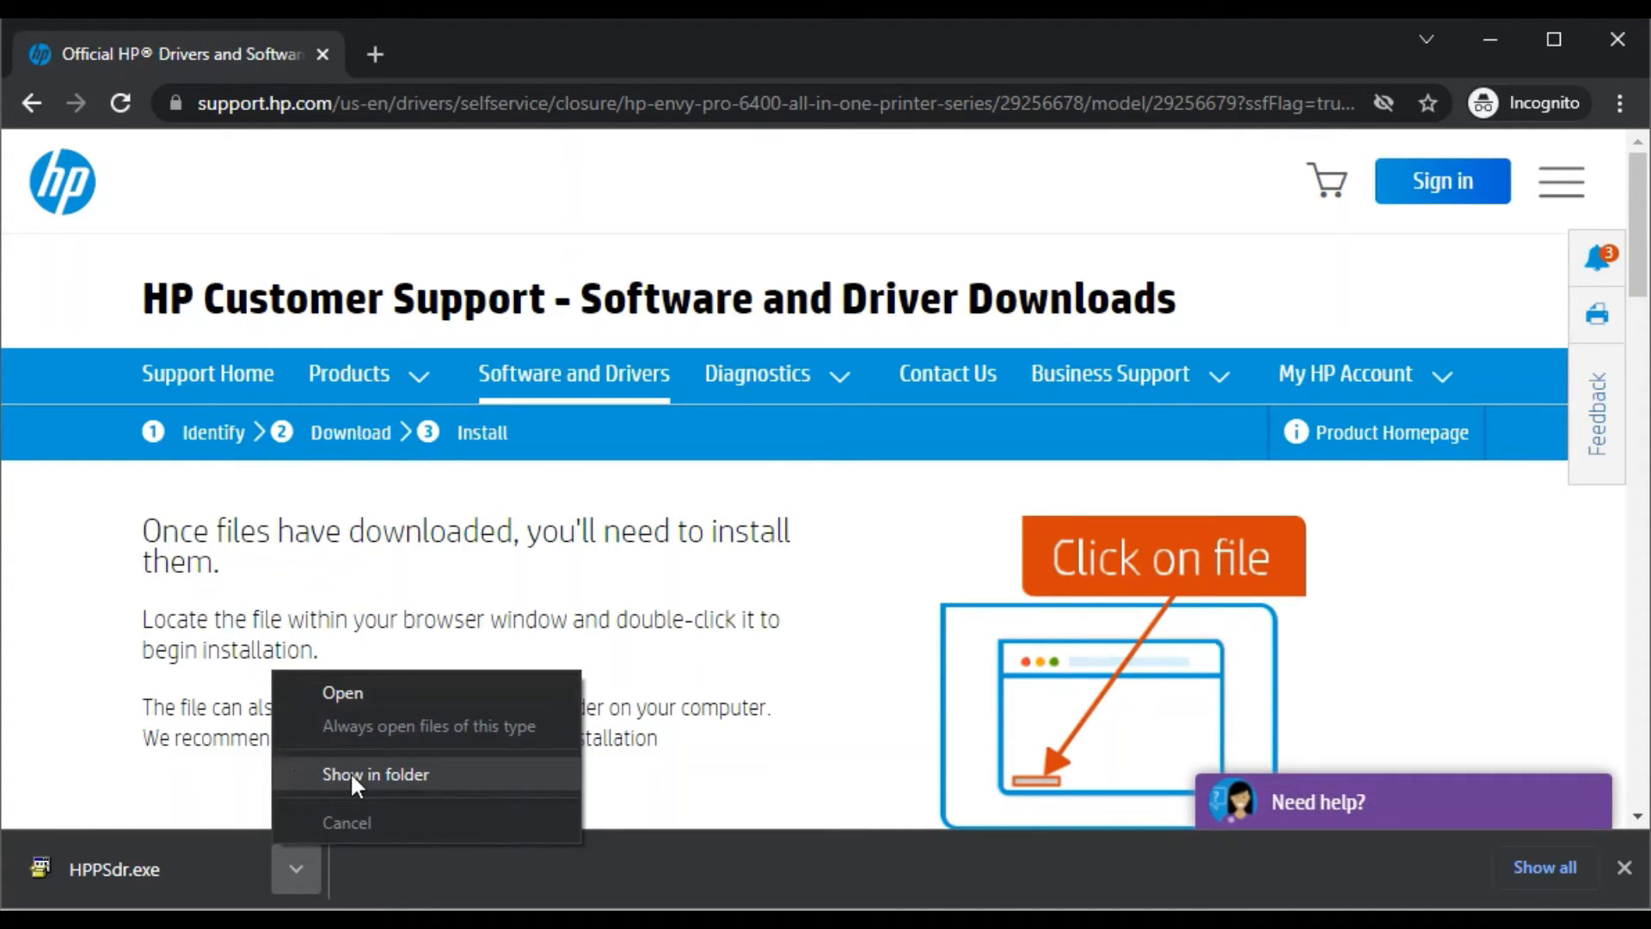
pyautogui.moveTo(343, 694)
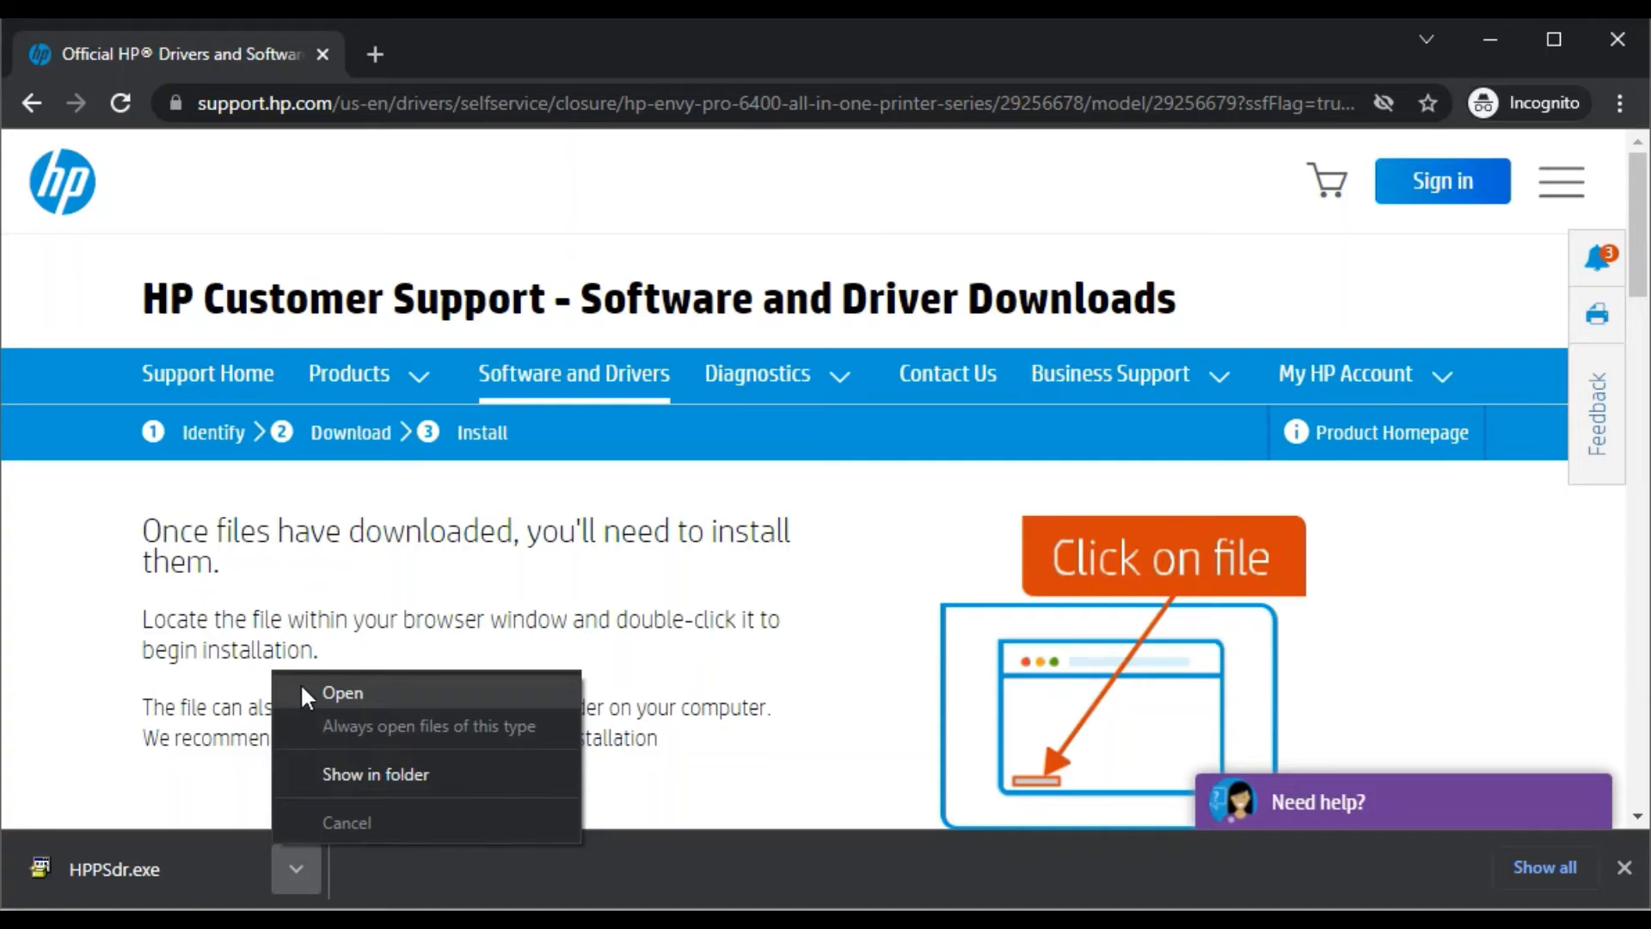
# Step: Launch the downloaded HPPSdr.exe to run HP Print and Scan Doctor 5.6.3
pyautogui.click(342, 692)
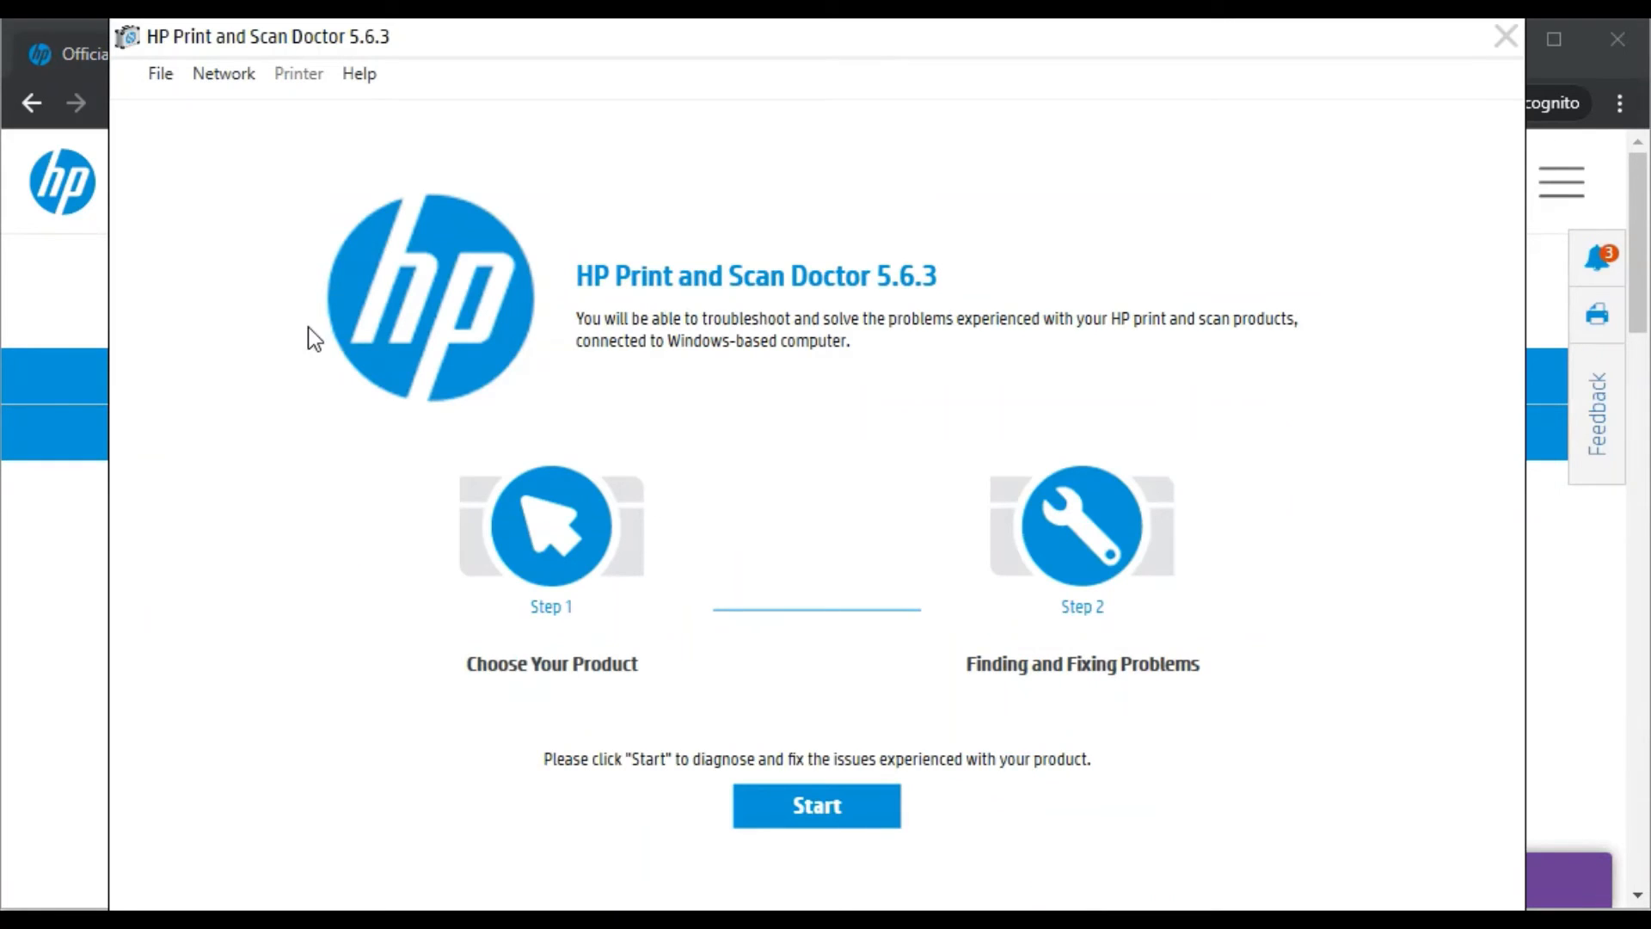
pyautogui.moveTo(454, 659)
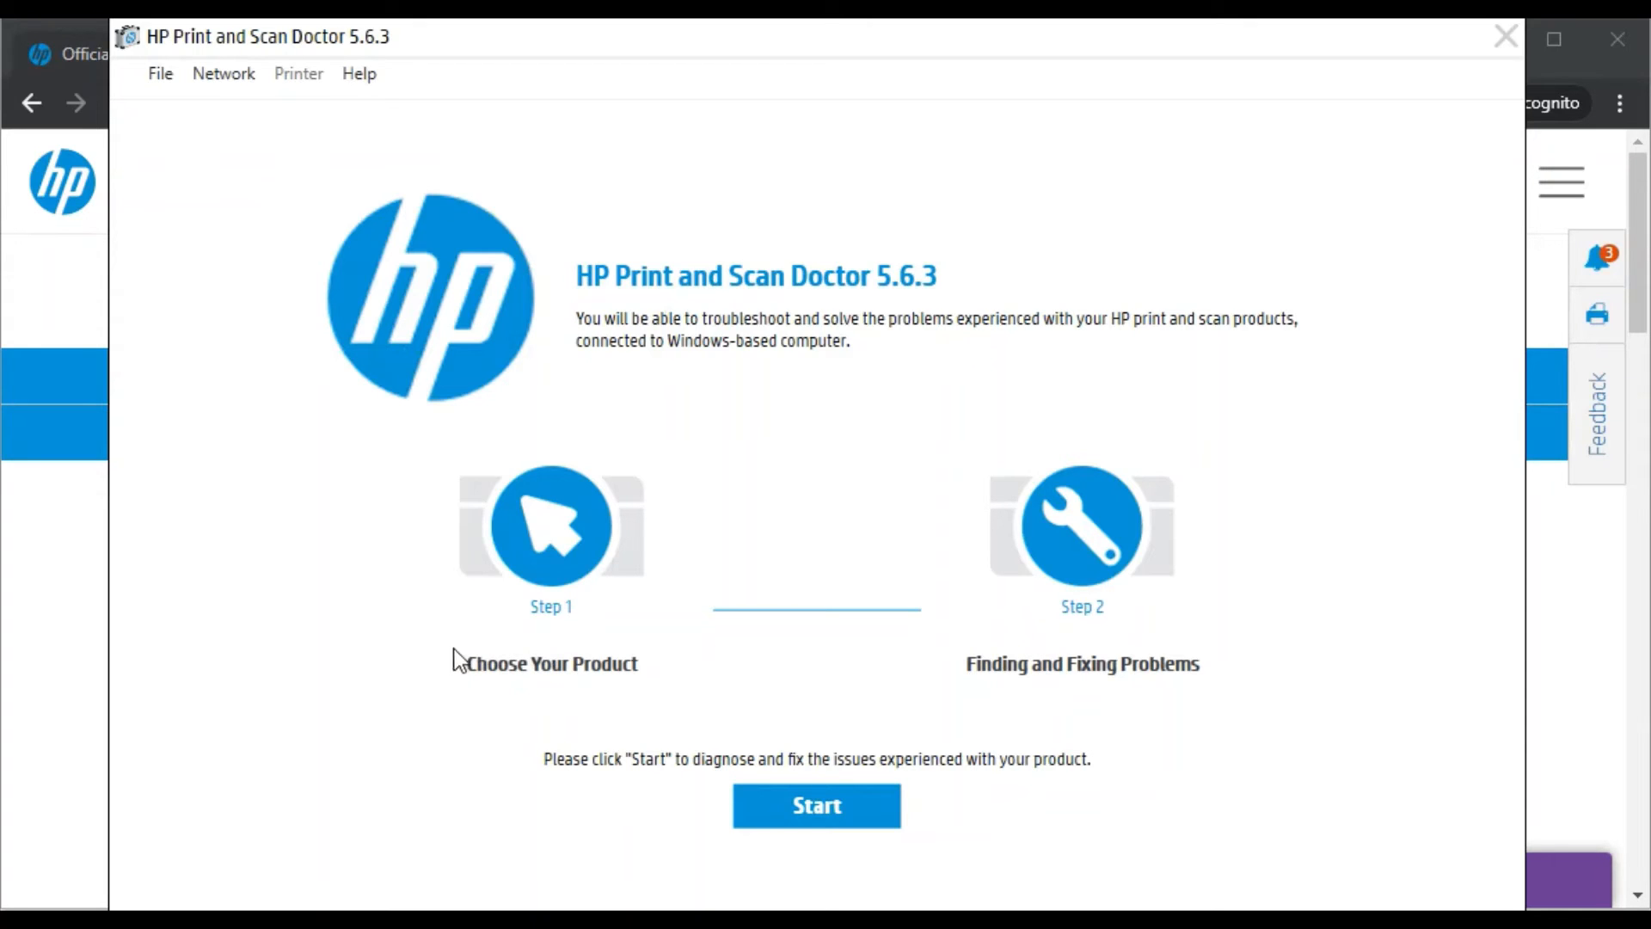
pyautogui.moveTo(475, 693)
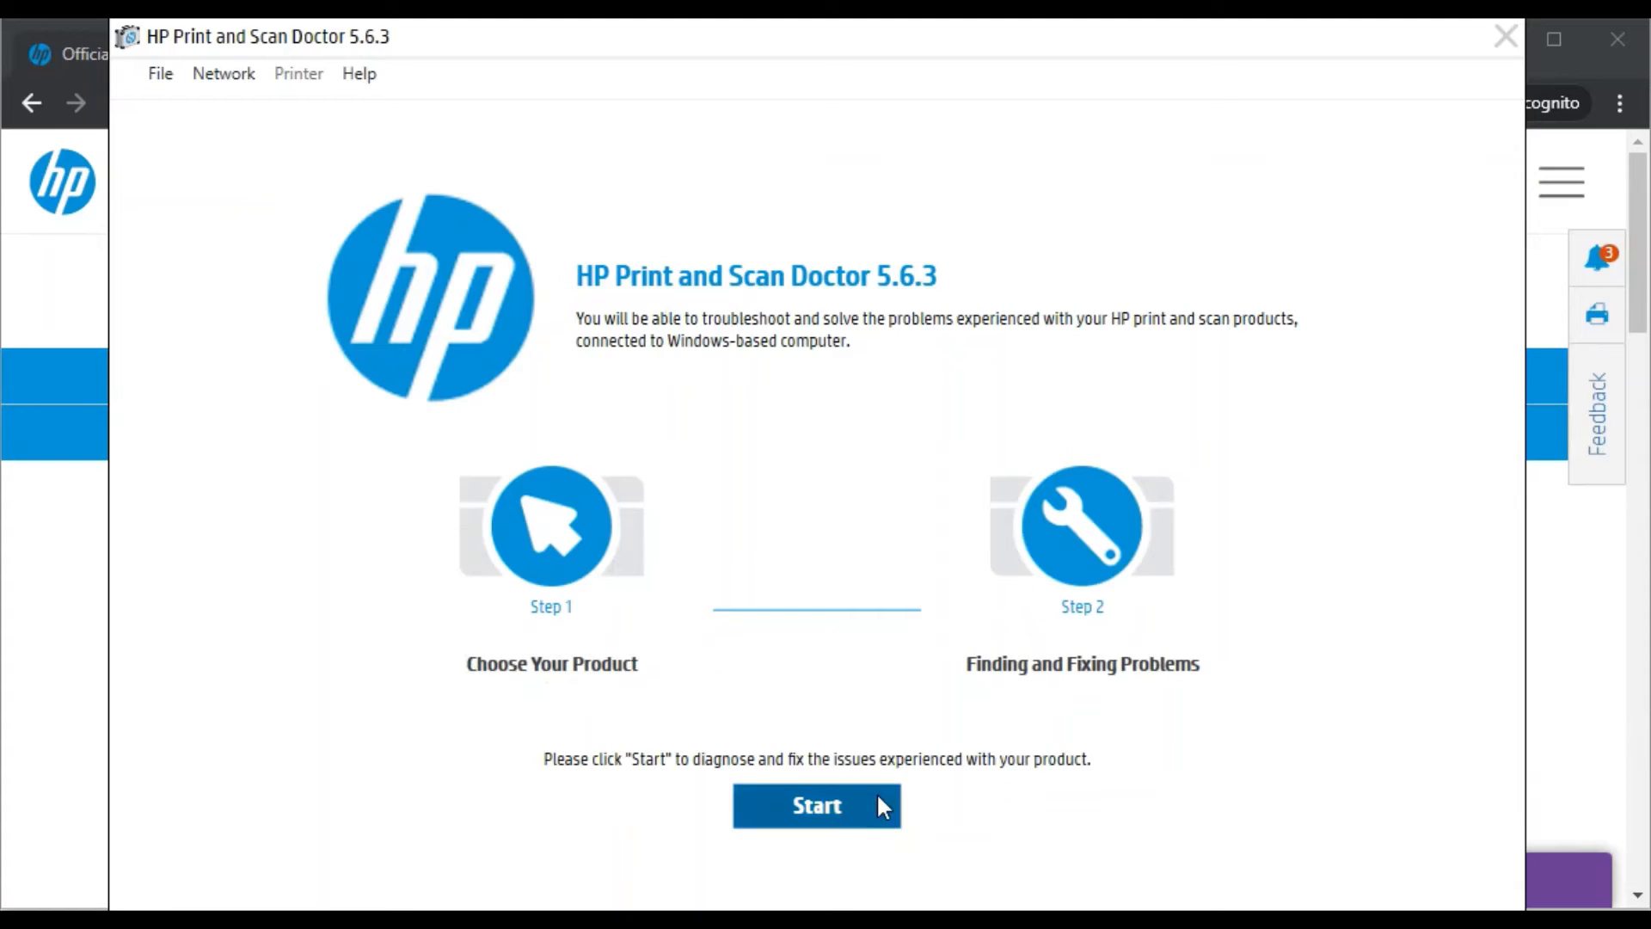
pyautogui.moveTo(734, 778)
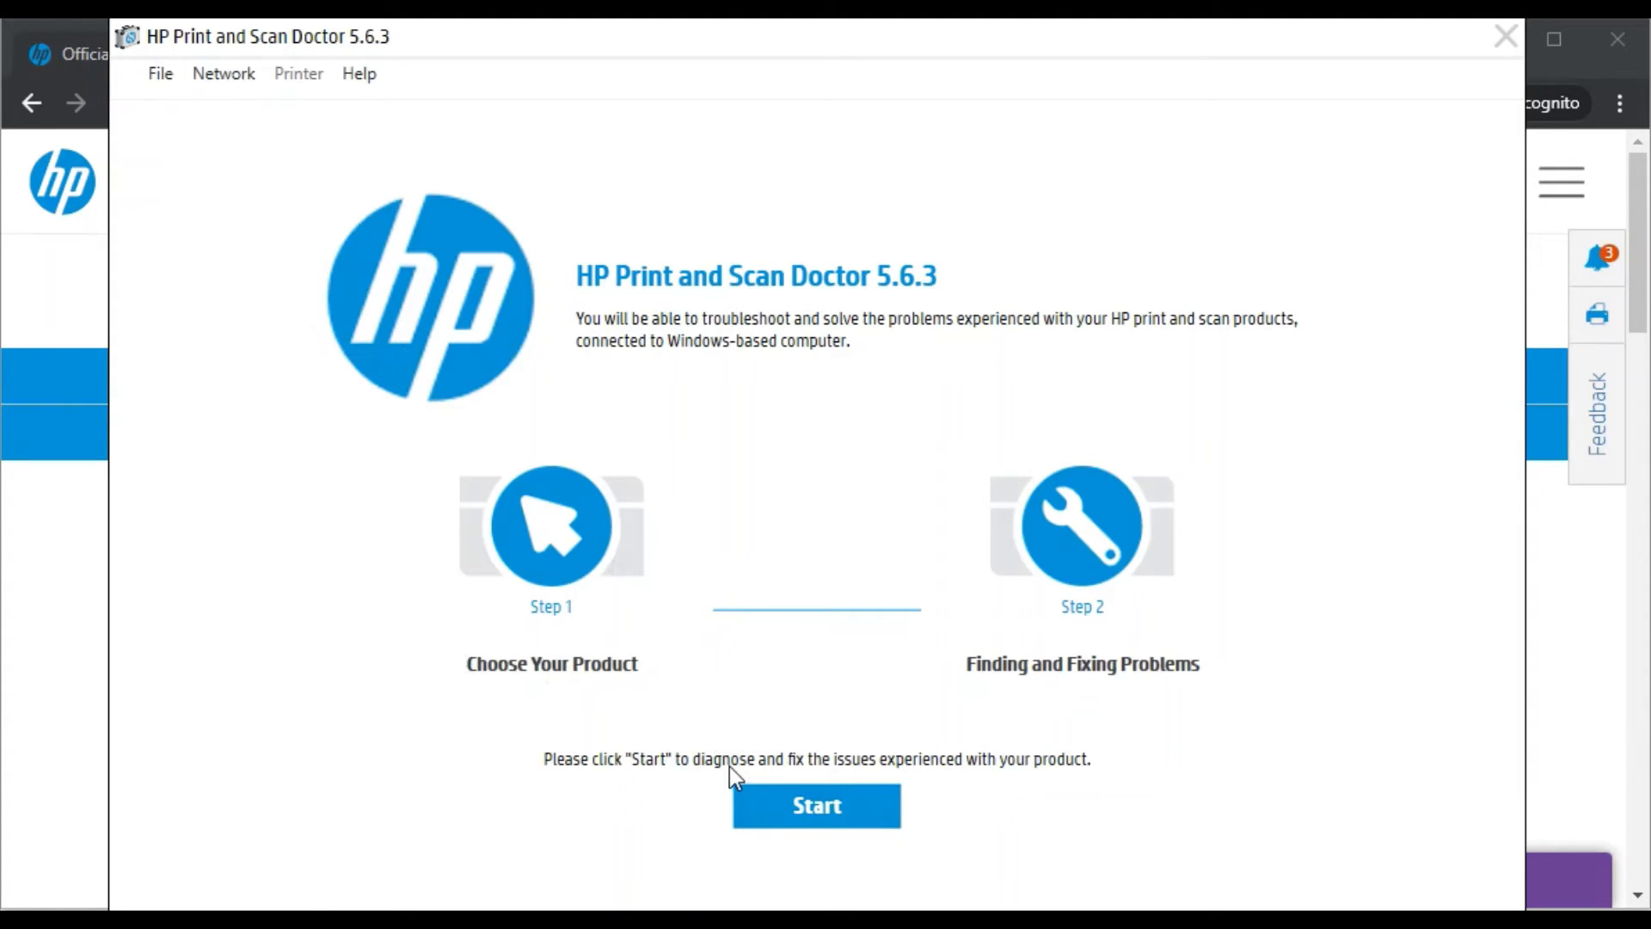
pyautogui.moveTo(800, 903)
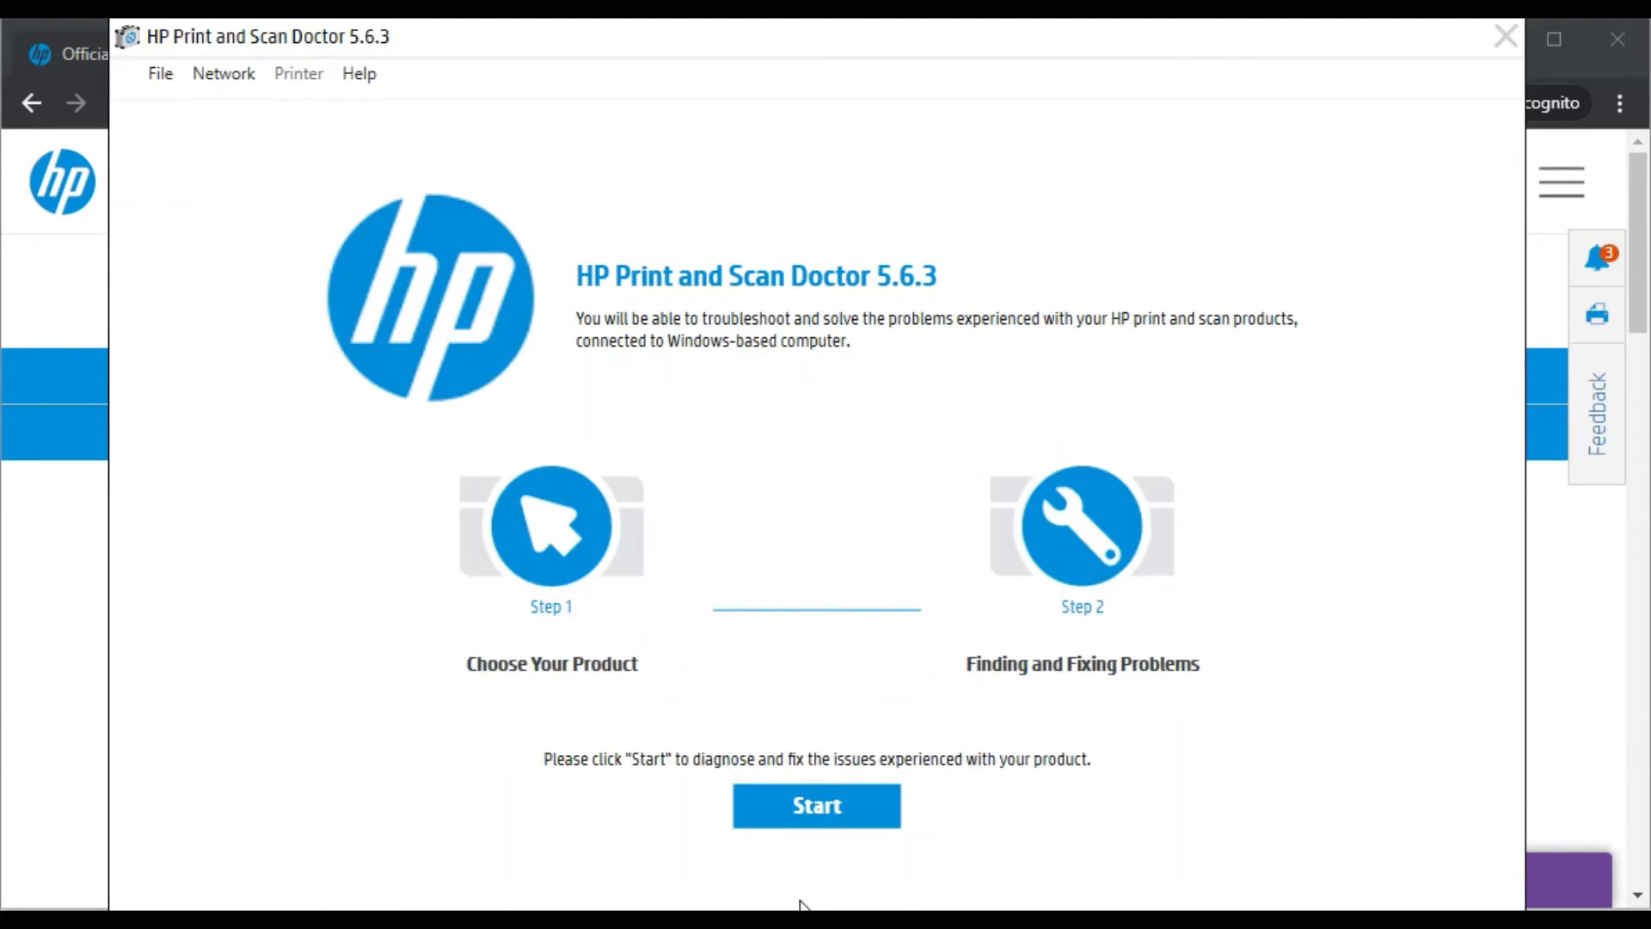
pyautogui.moveTo(879, 771)
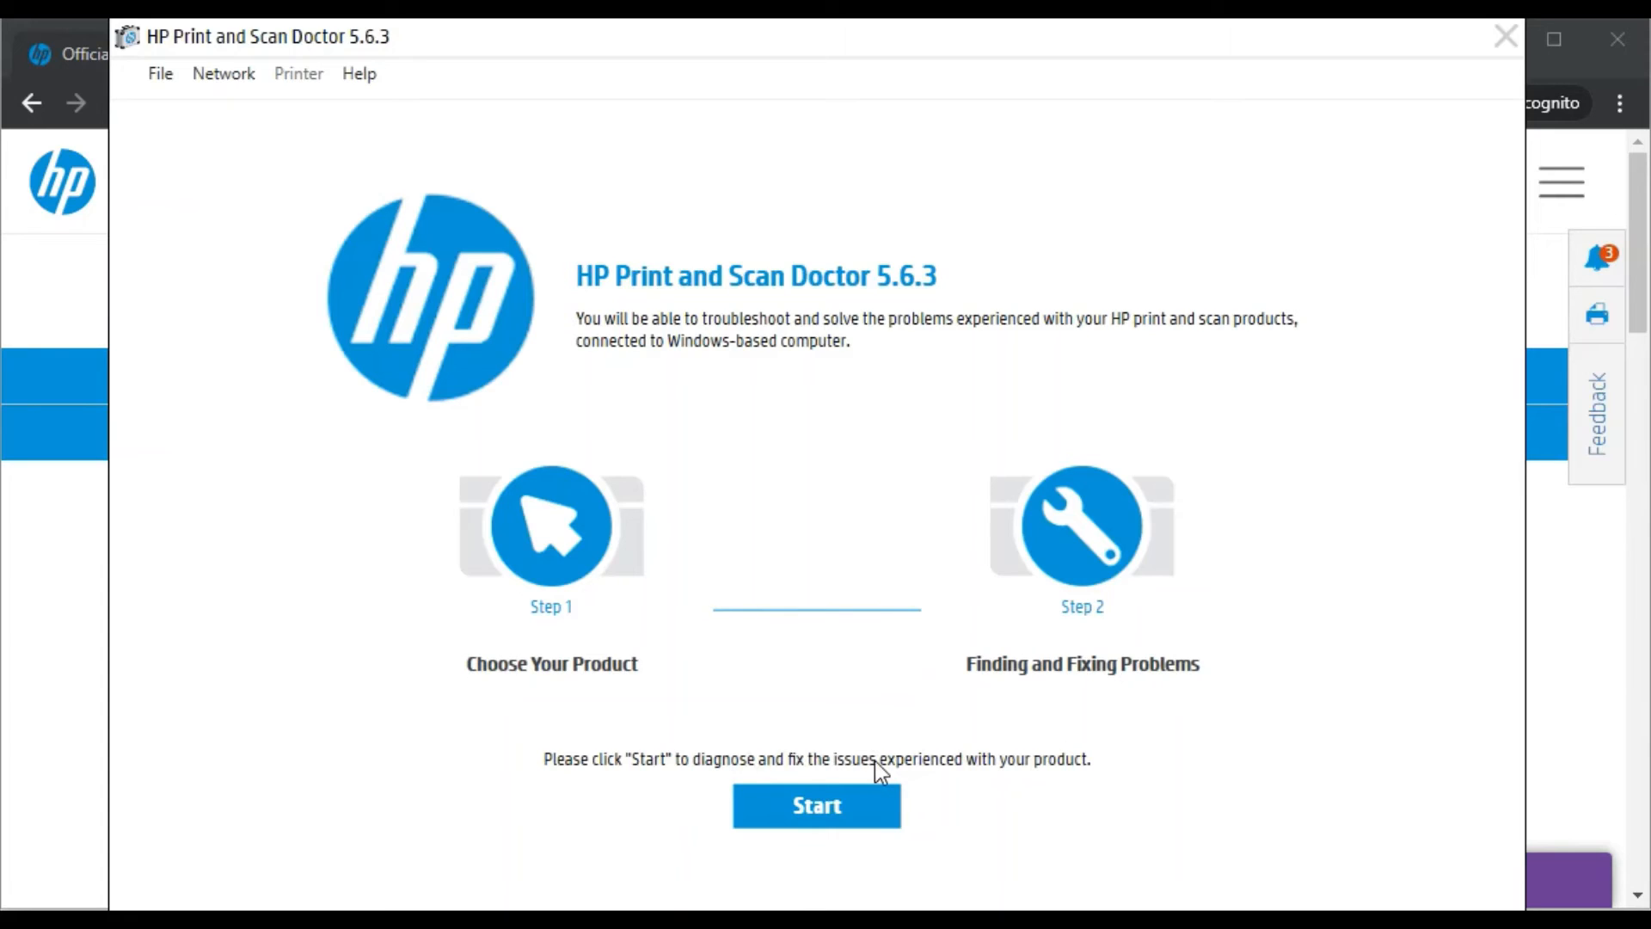
pyautogui.moveTo(750, 762)
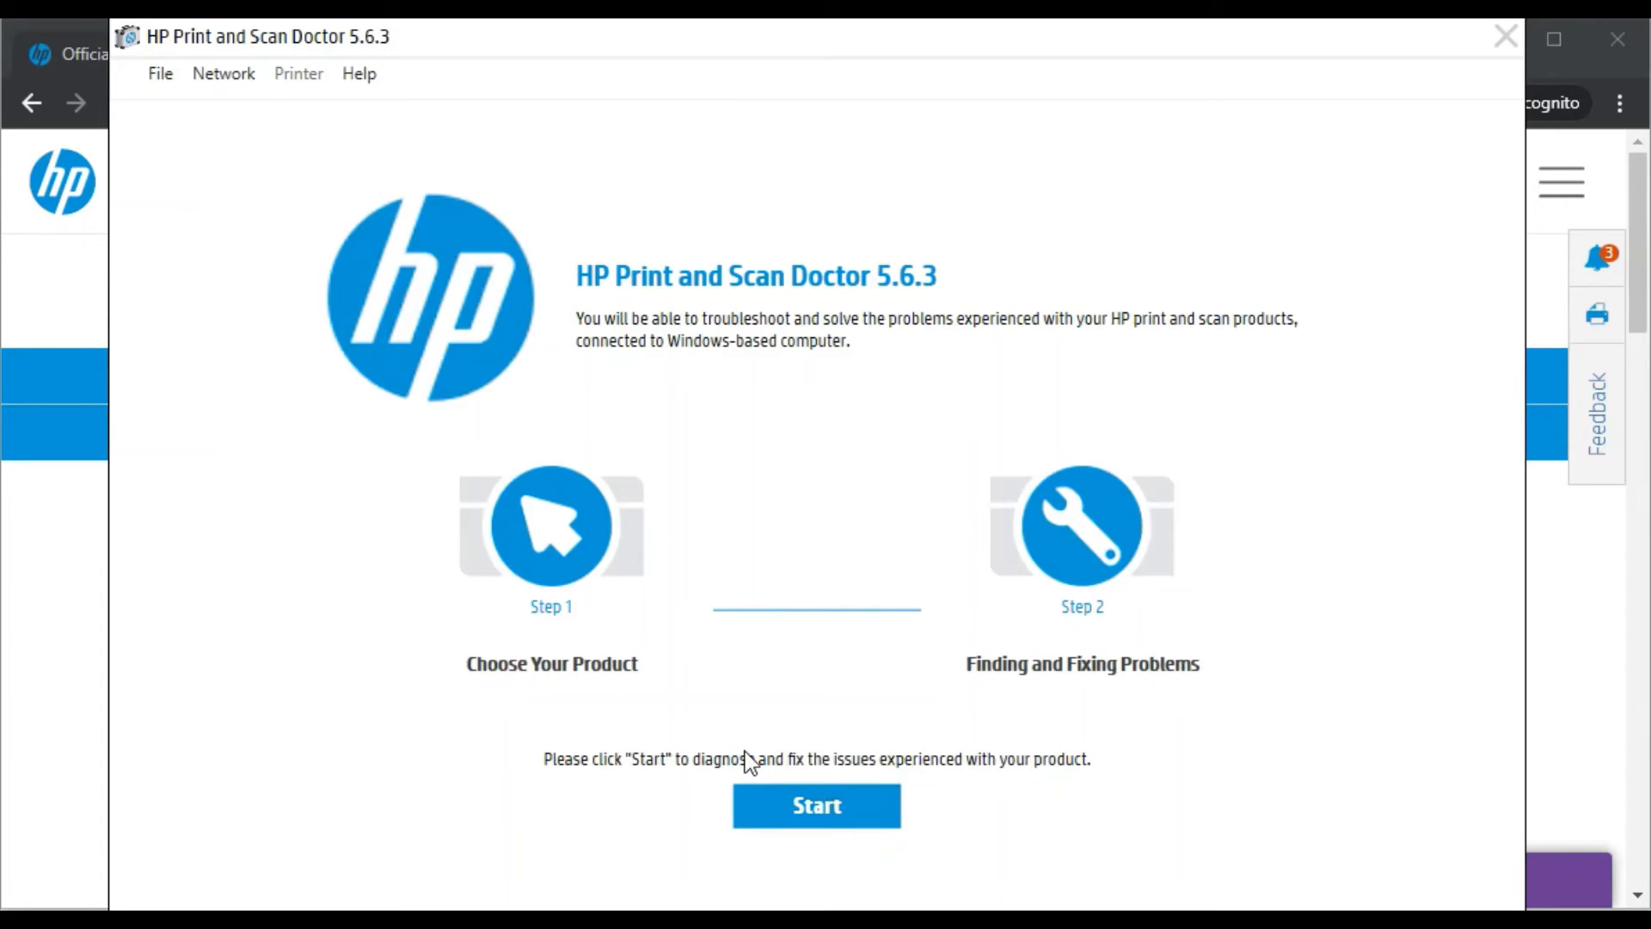
pyautogui.moveTo(722, 769)
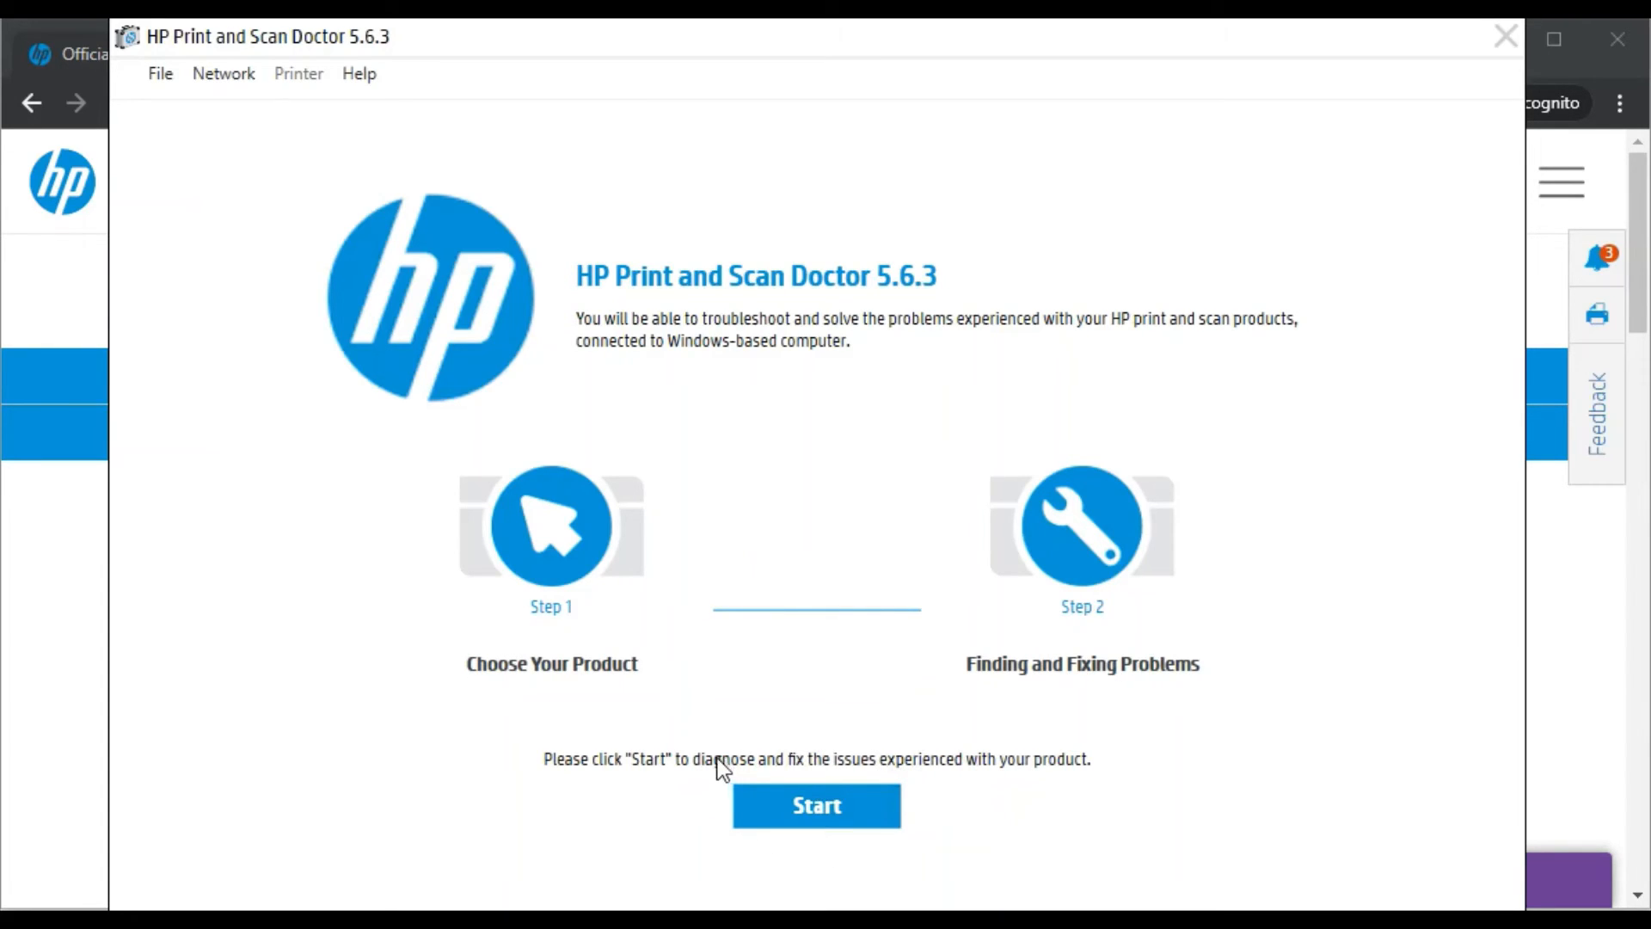
pyautogui.moveTo(1031, 403)
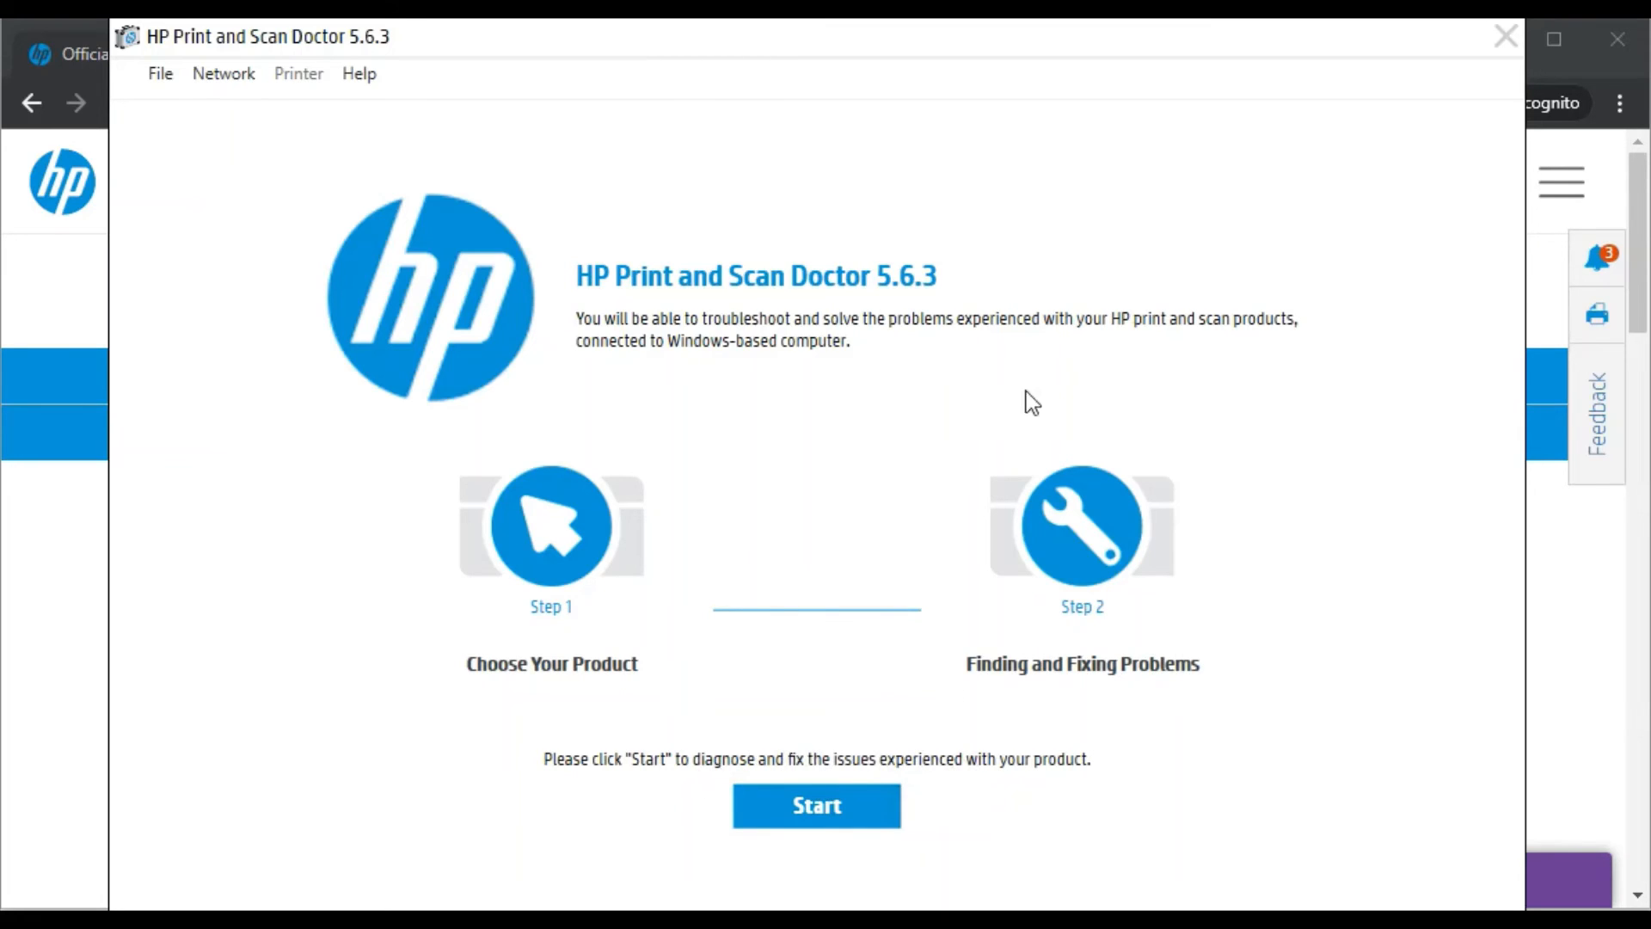
pyautogui.moveTo(655, 630)
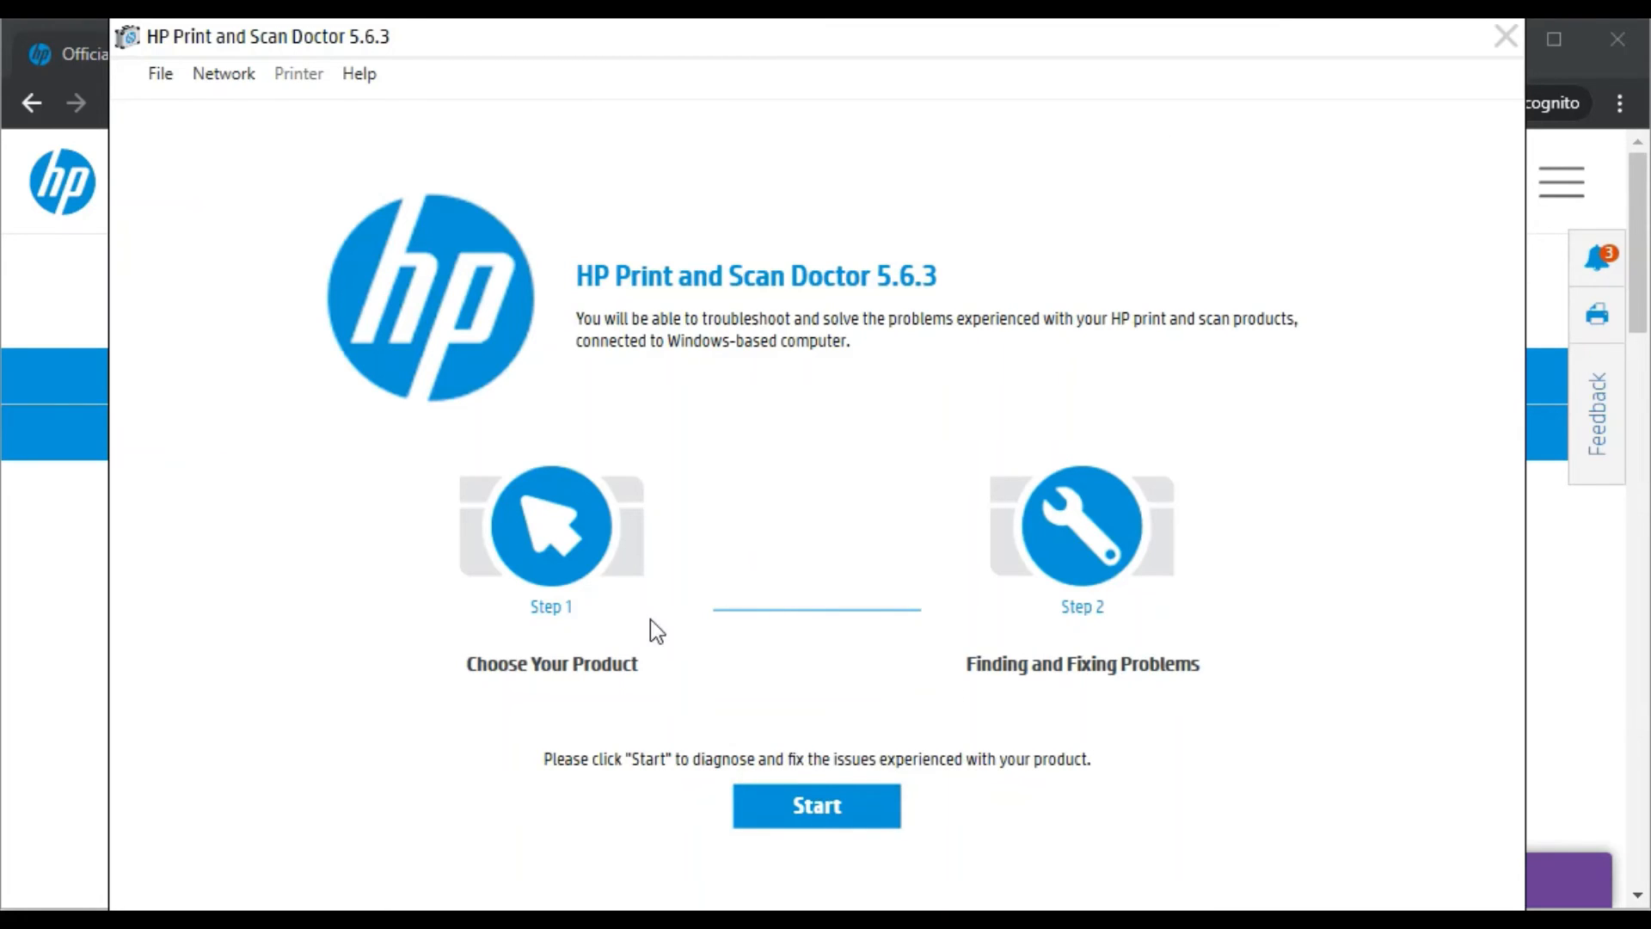
pyautogui.moveTo(779, 790)
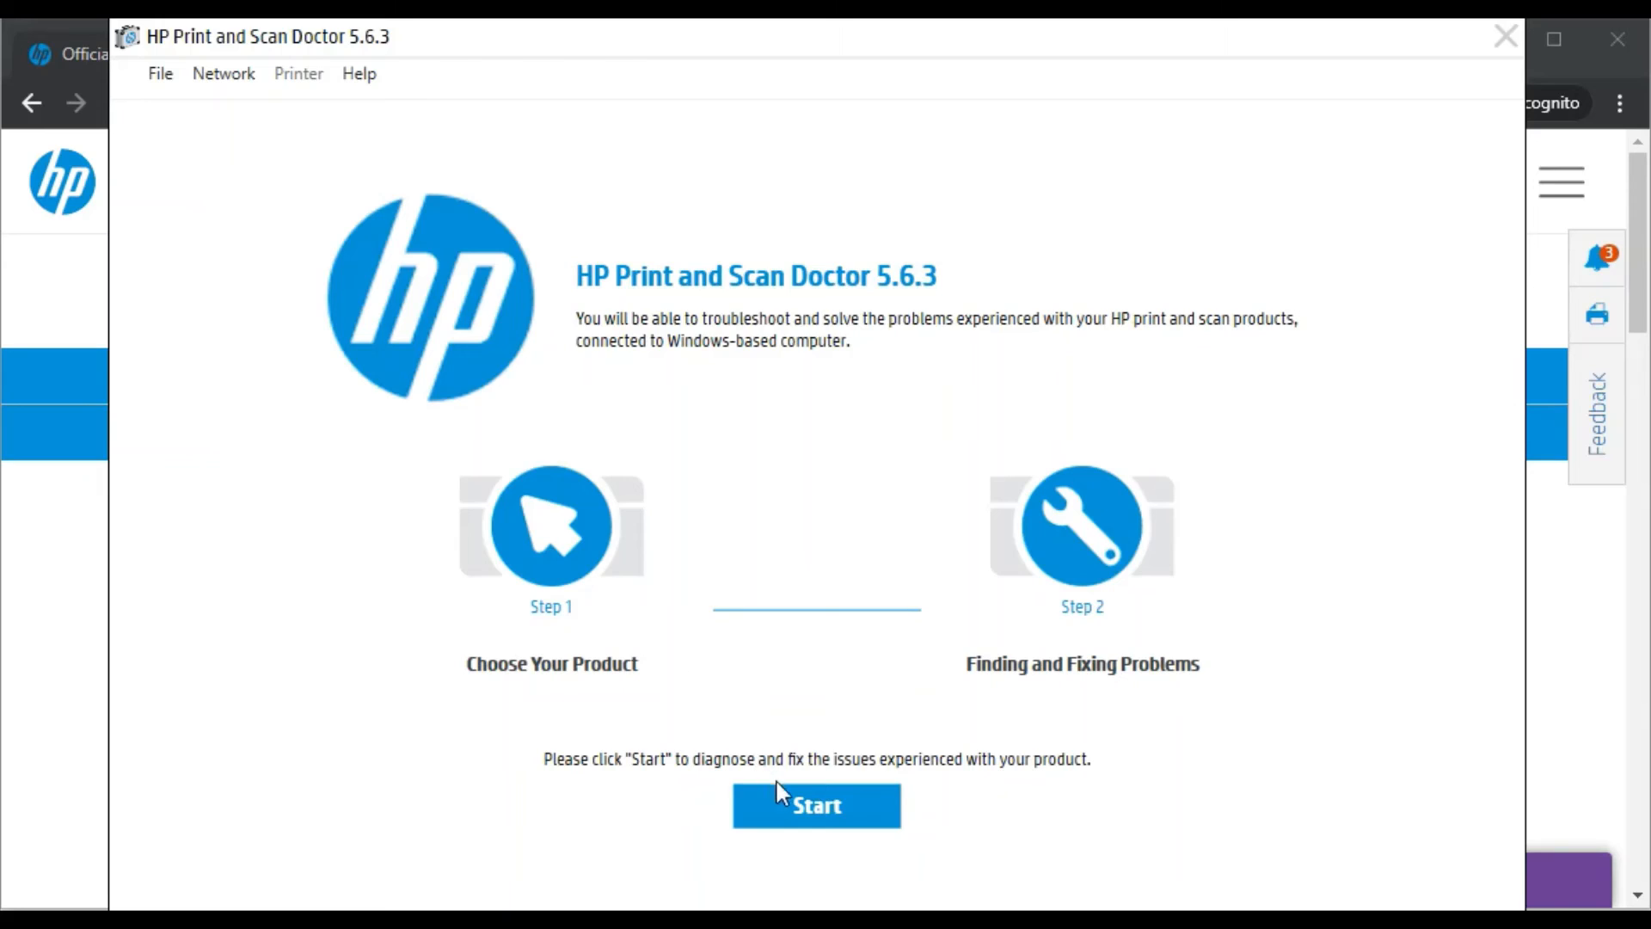
# Step: Start the diagnosis, reaching Step 1 Choose Your Product
pyautogui.click(815, 805)
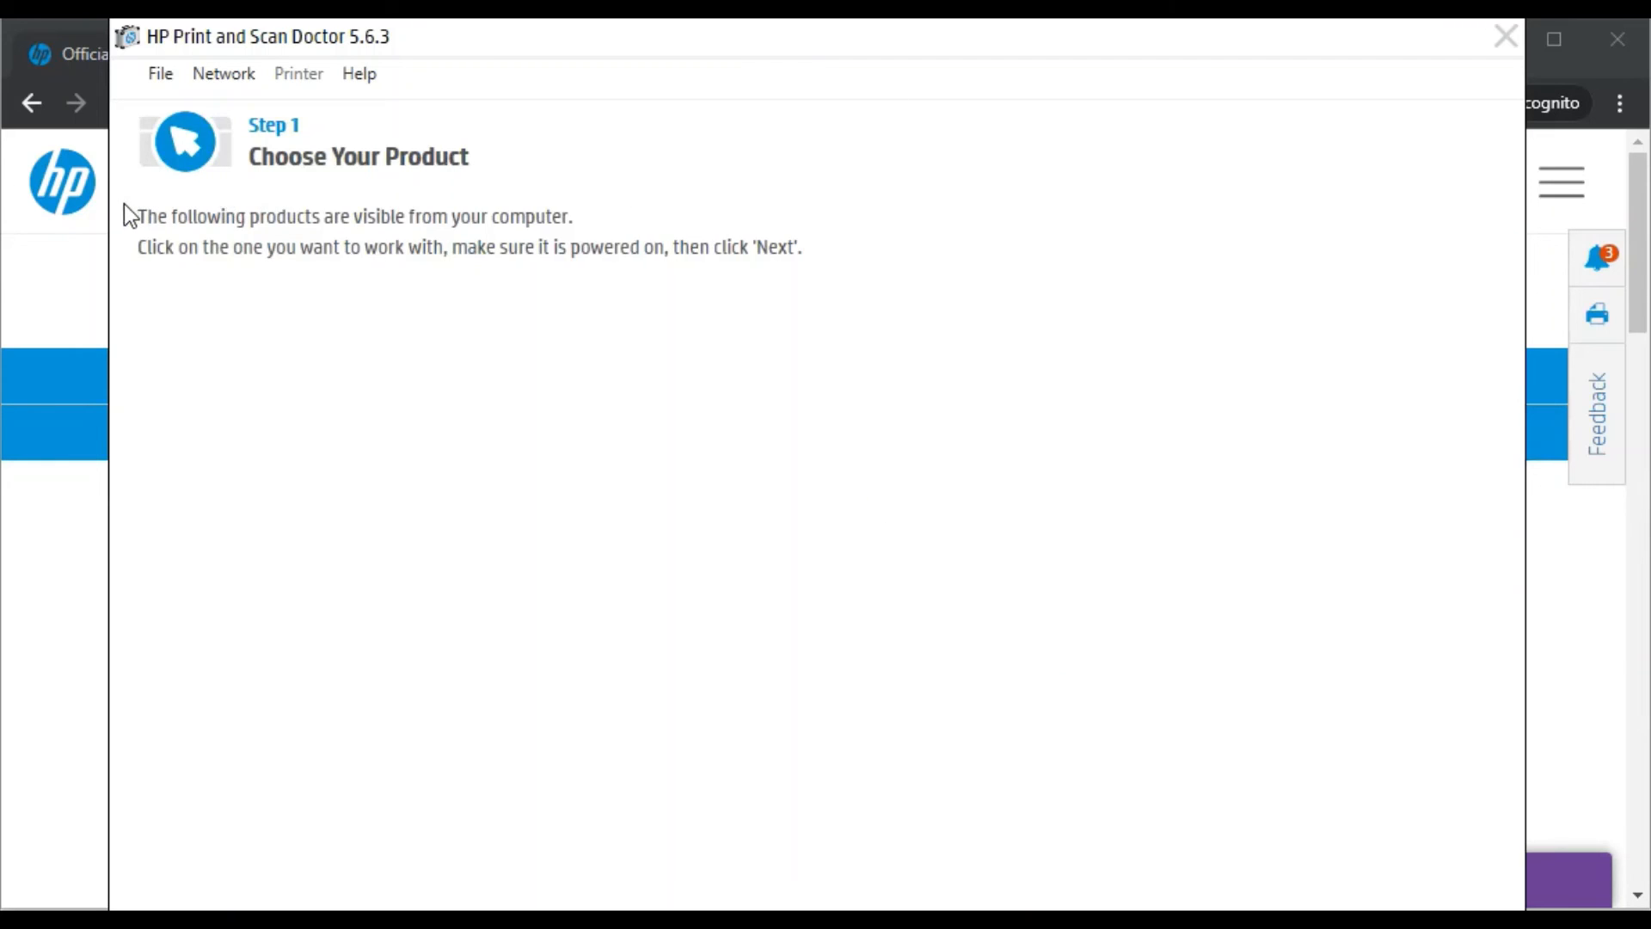
pyautogui.moveTo(129, 234)
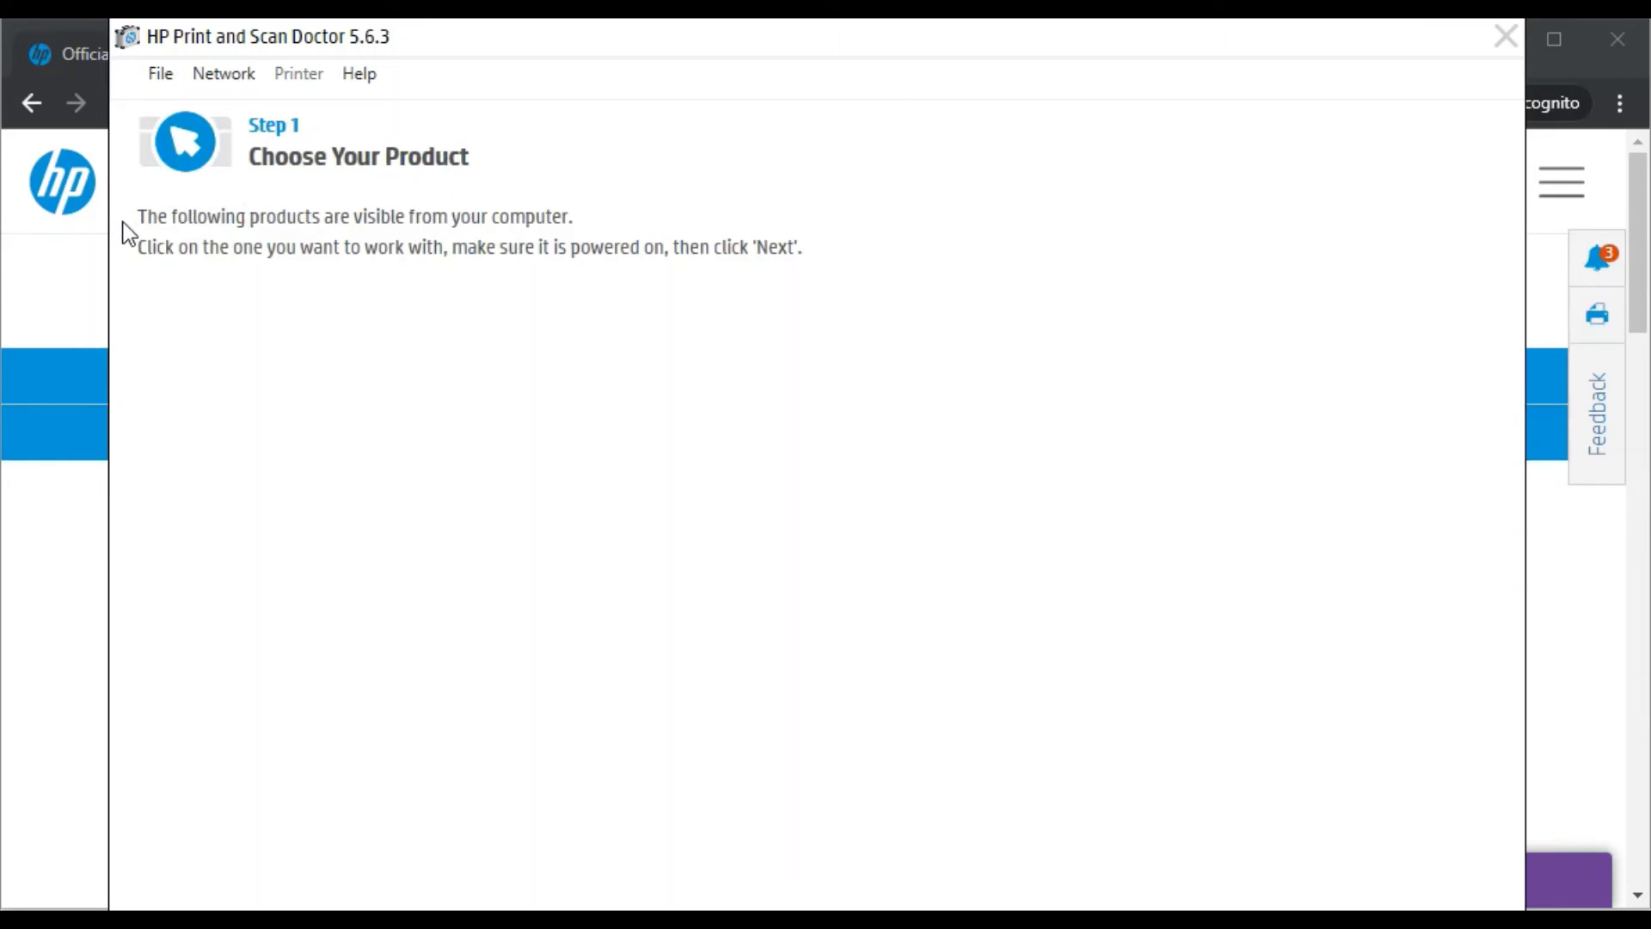
pyautogui.moveTo(461, 411)
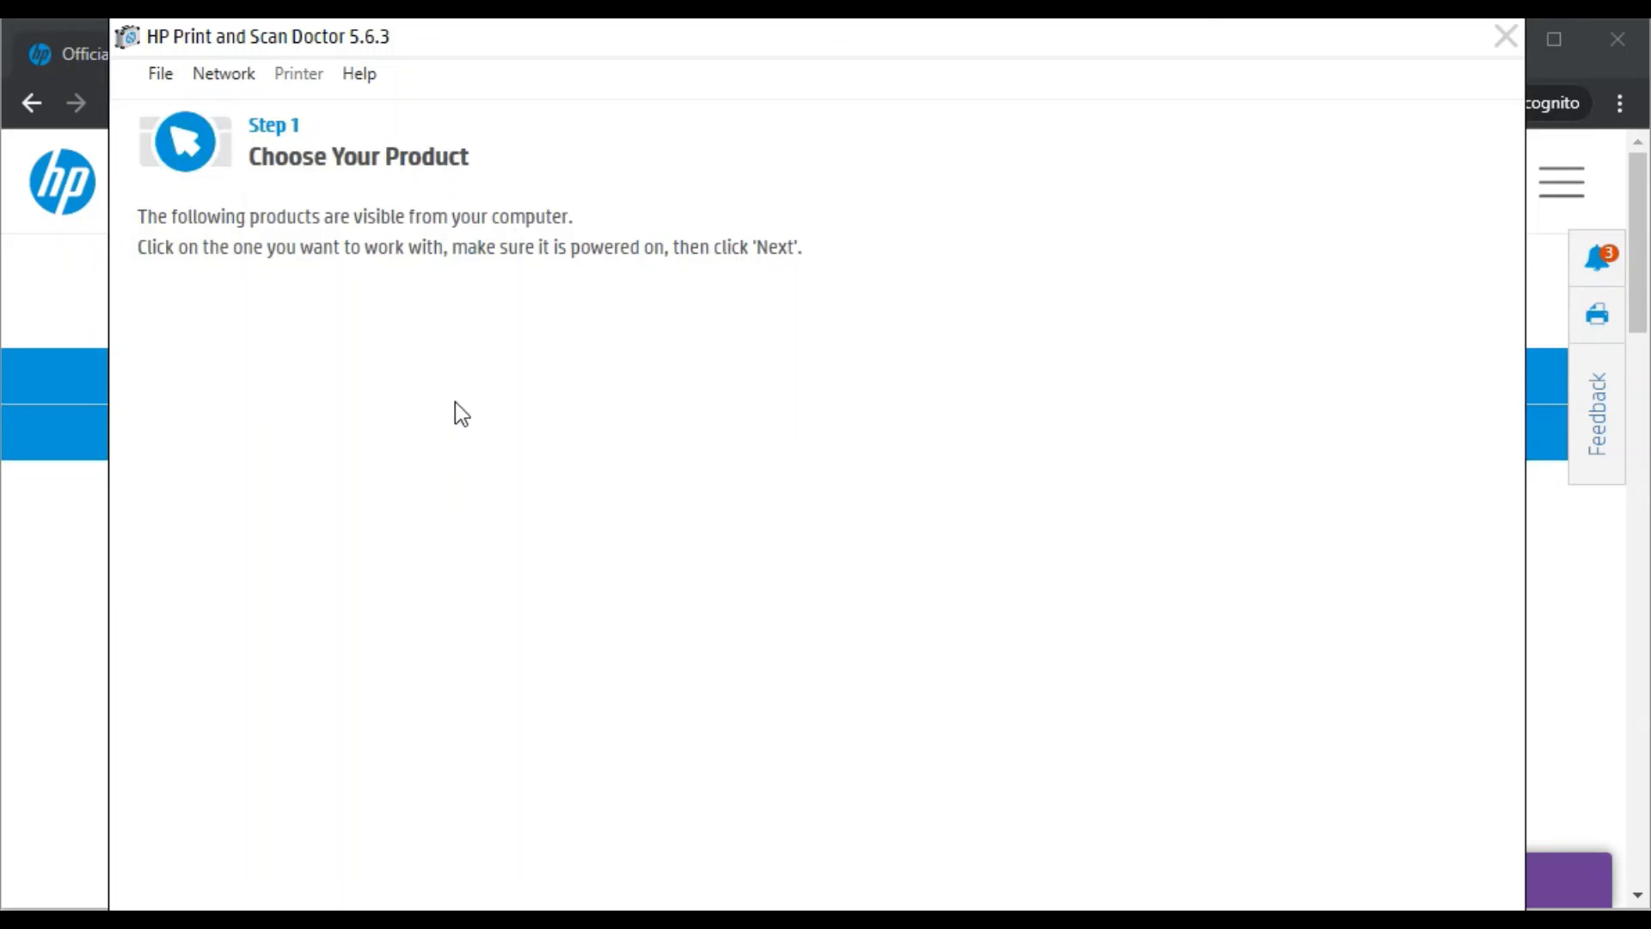
pyautogui.moveTo(392, 716)
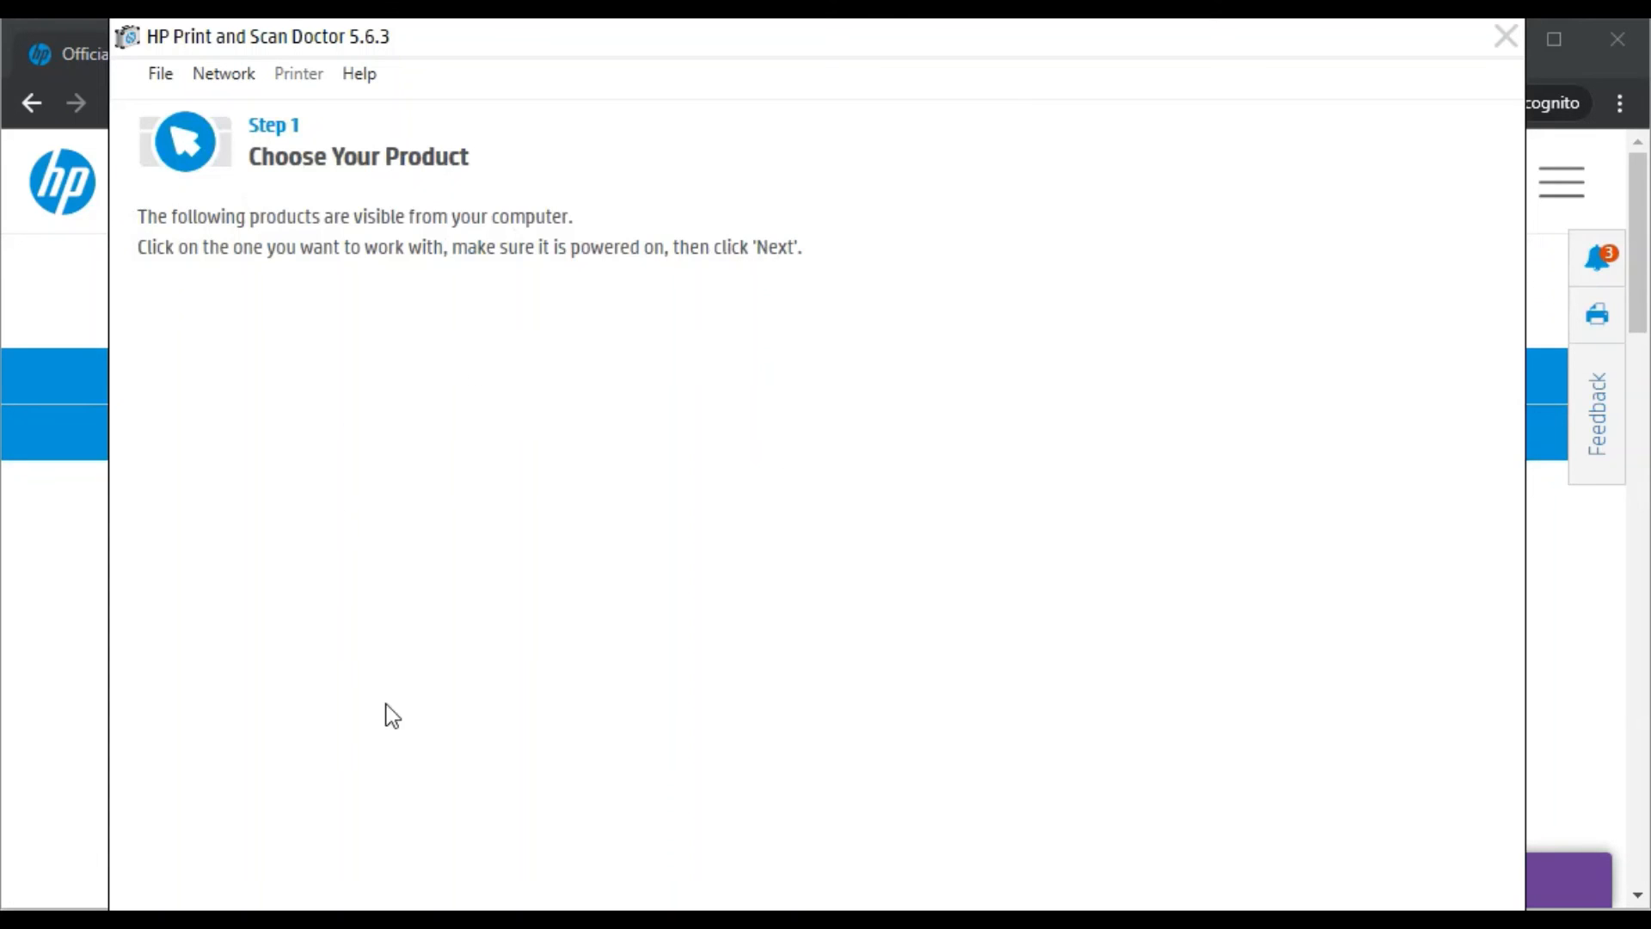
pyautogui.moveTo(717, 566)
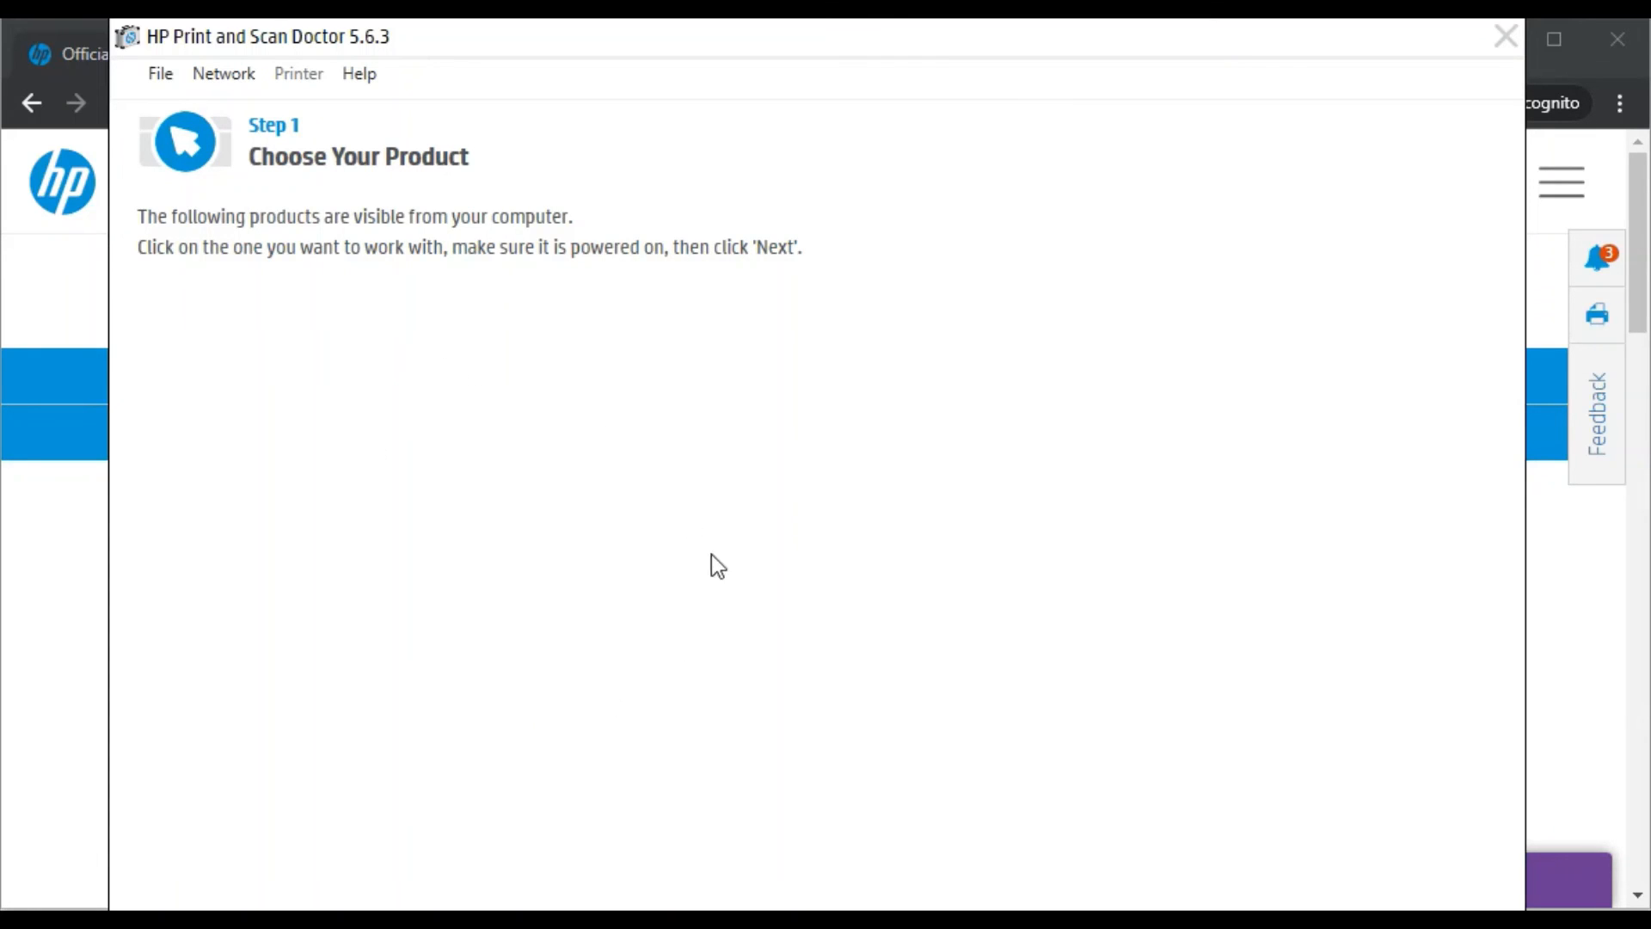
pyautogui.moveTo(714, 489)
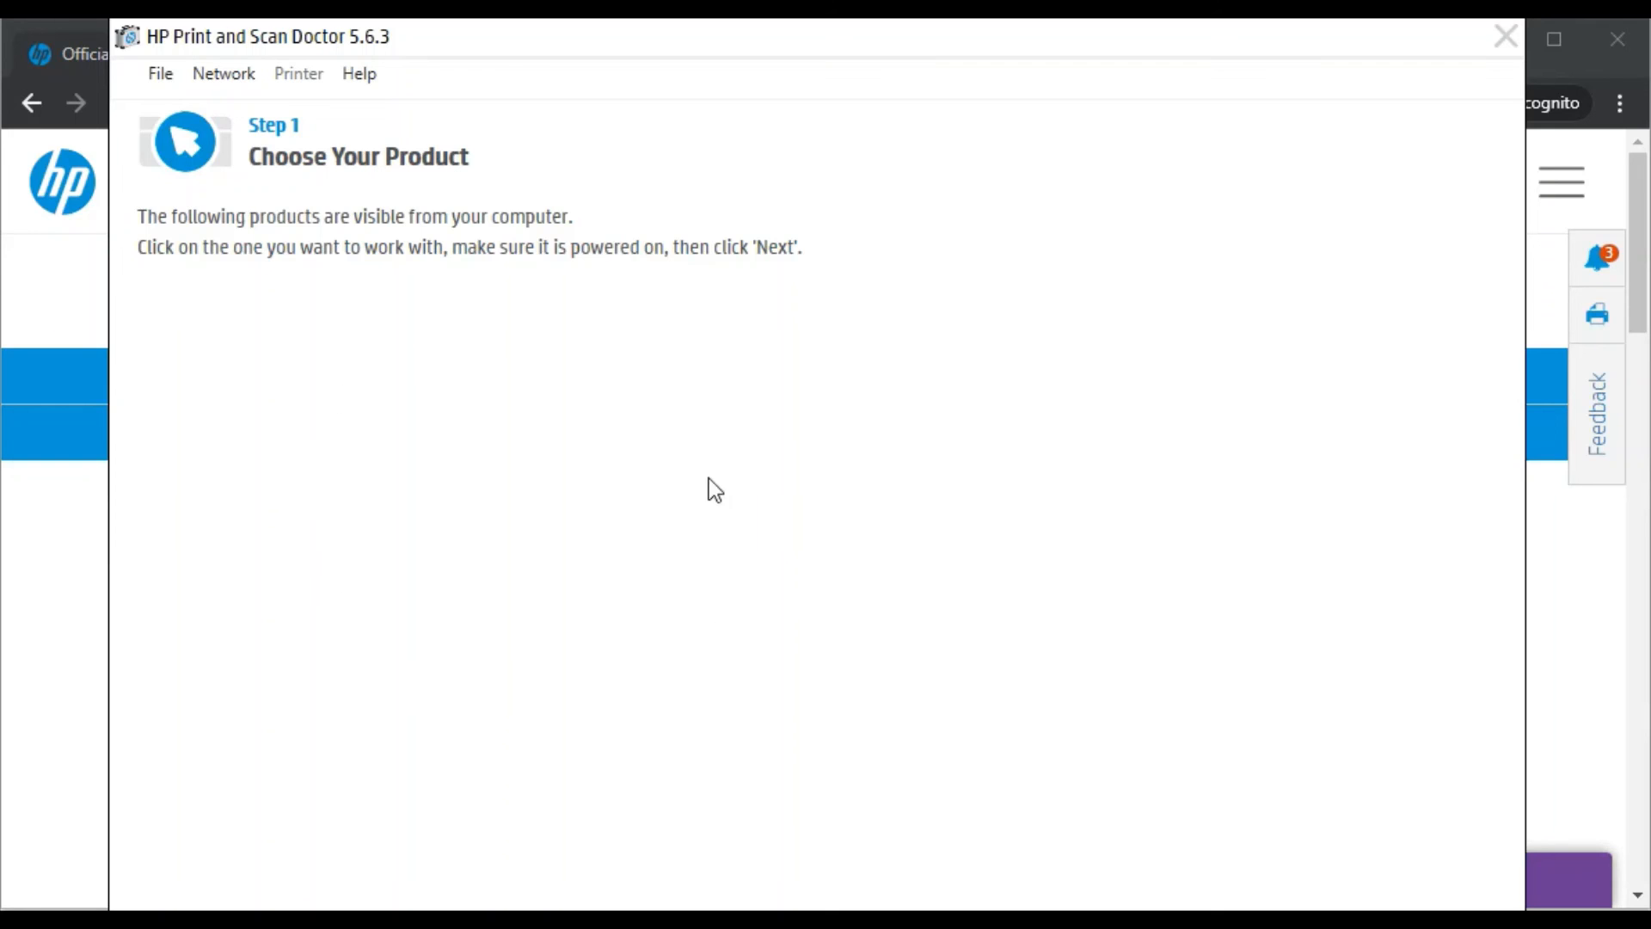
pyautogui.moveTo(504, 372)
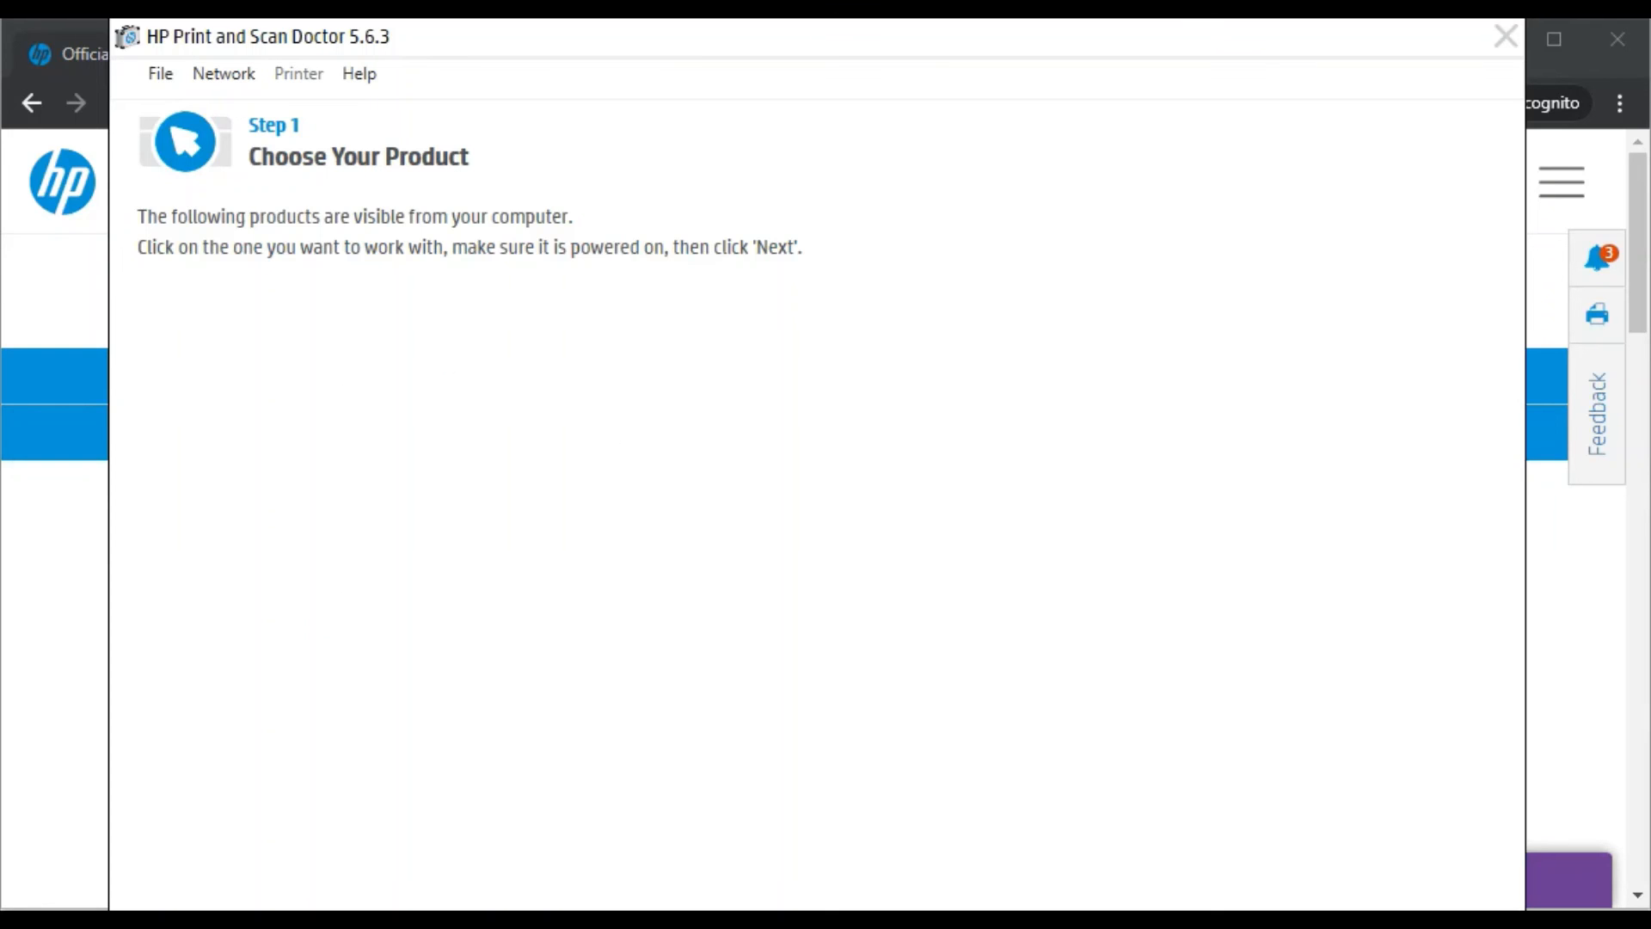
pyautogui.moveTo(1033, 59)
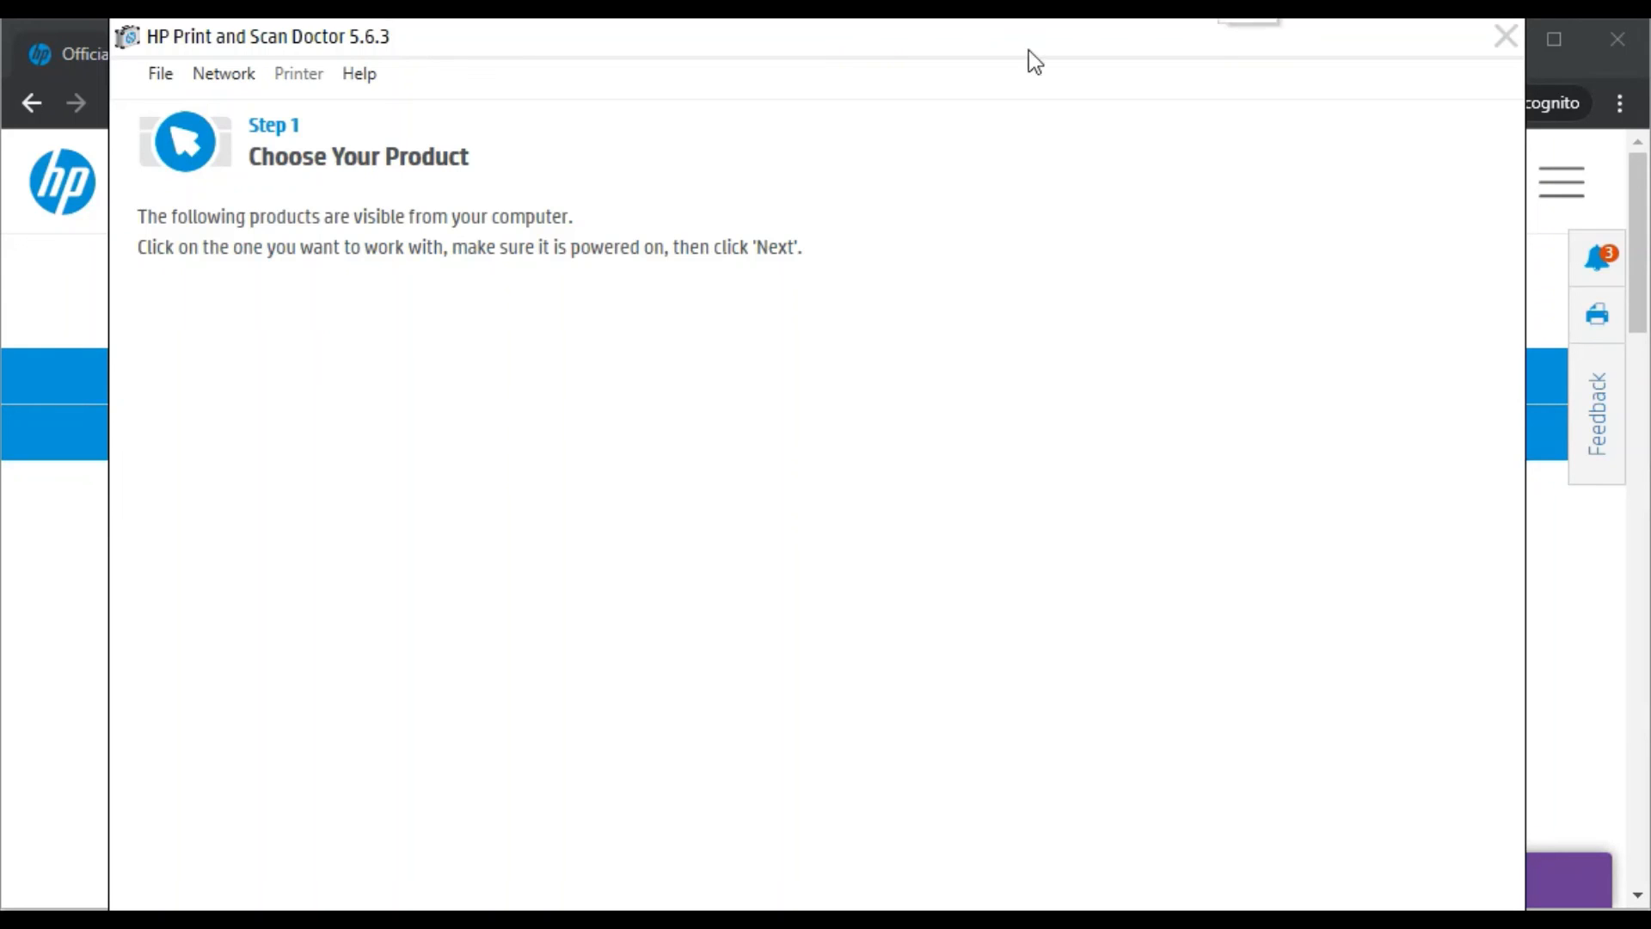
pyautogui.moveTo(153, 204)
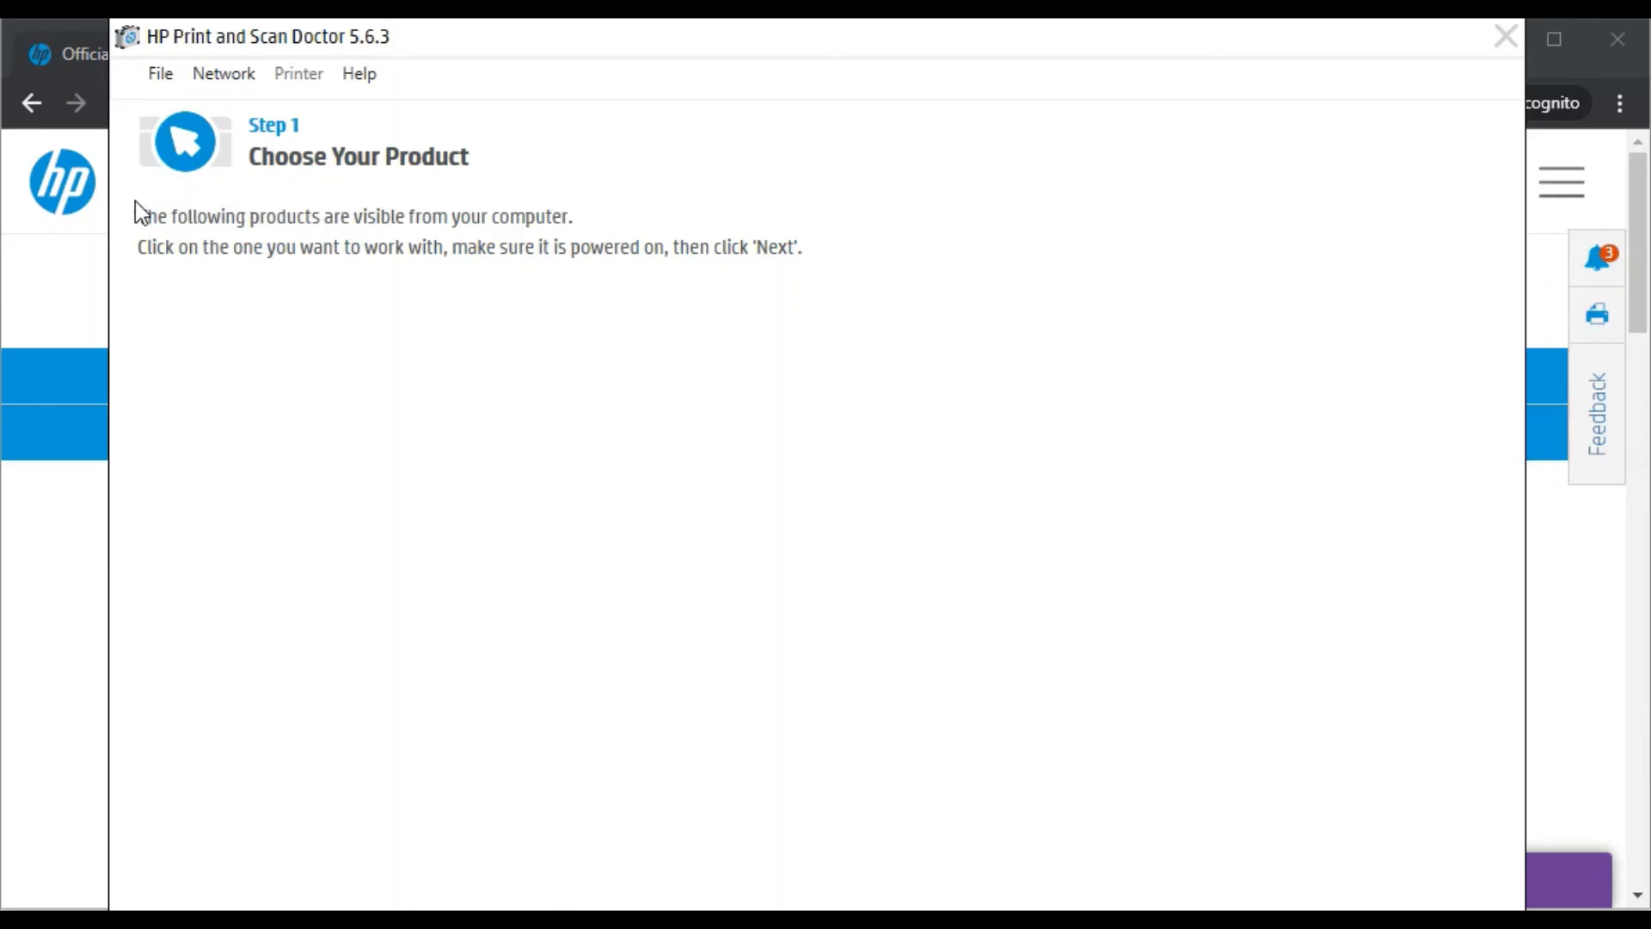
pyautogui.moveTo(349, 219)
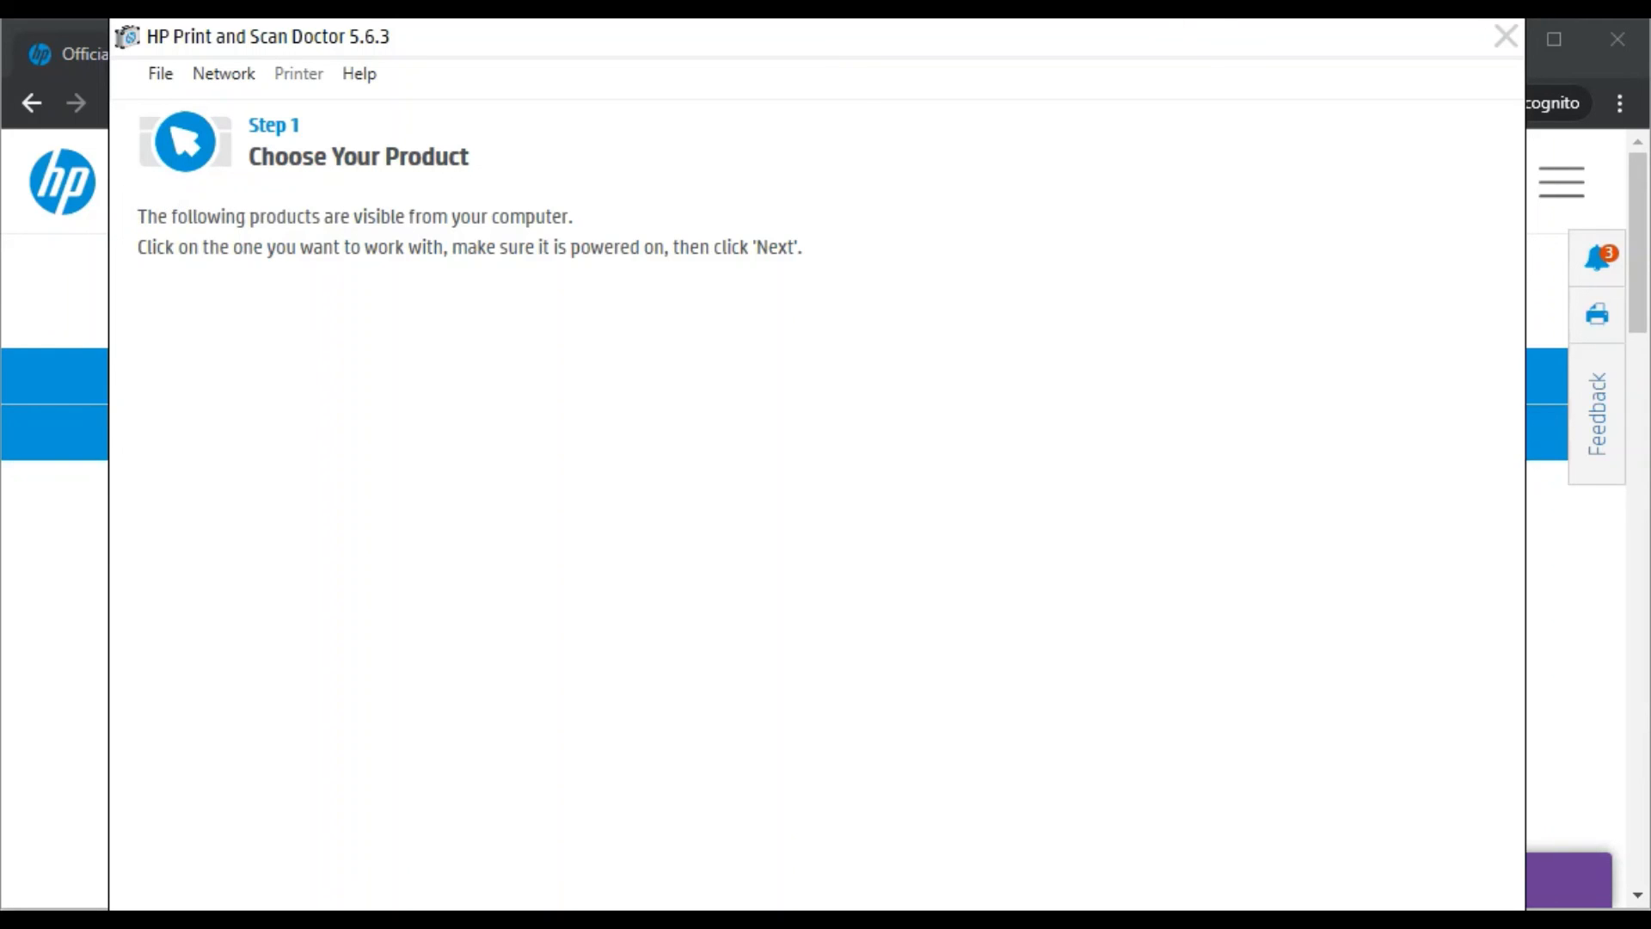
pyautogui.moveTo(368, 246)
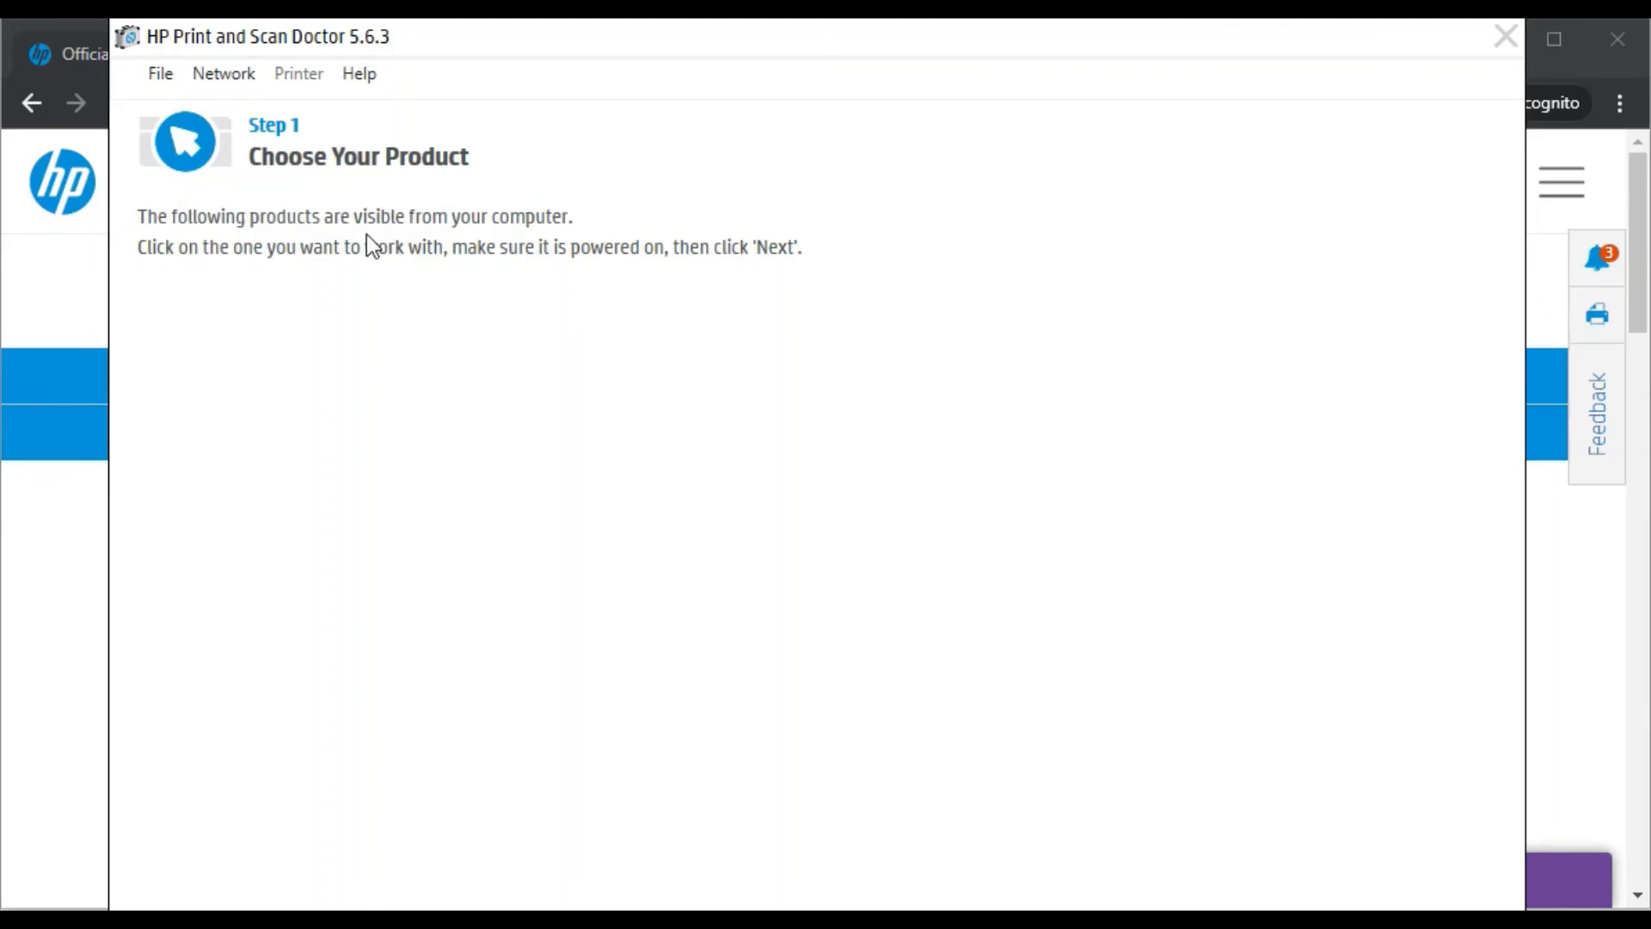
pyautogui.moveTo(313, 354)
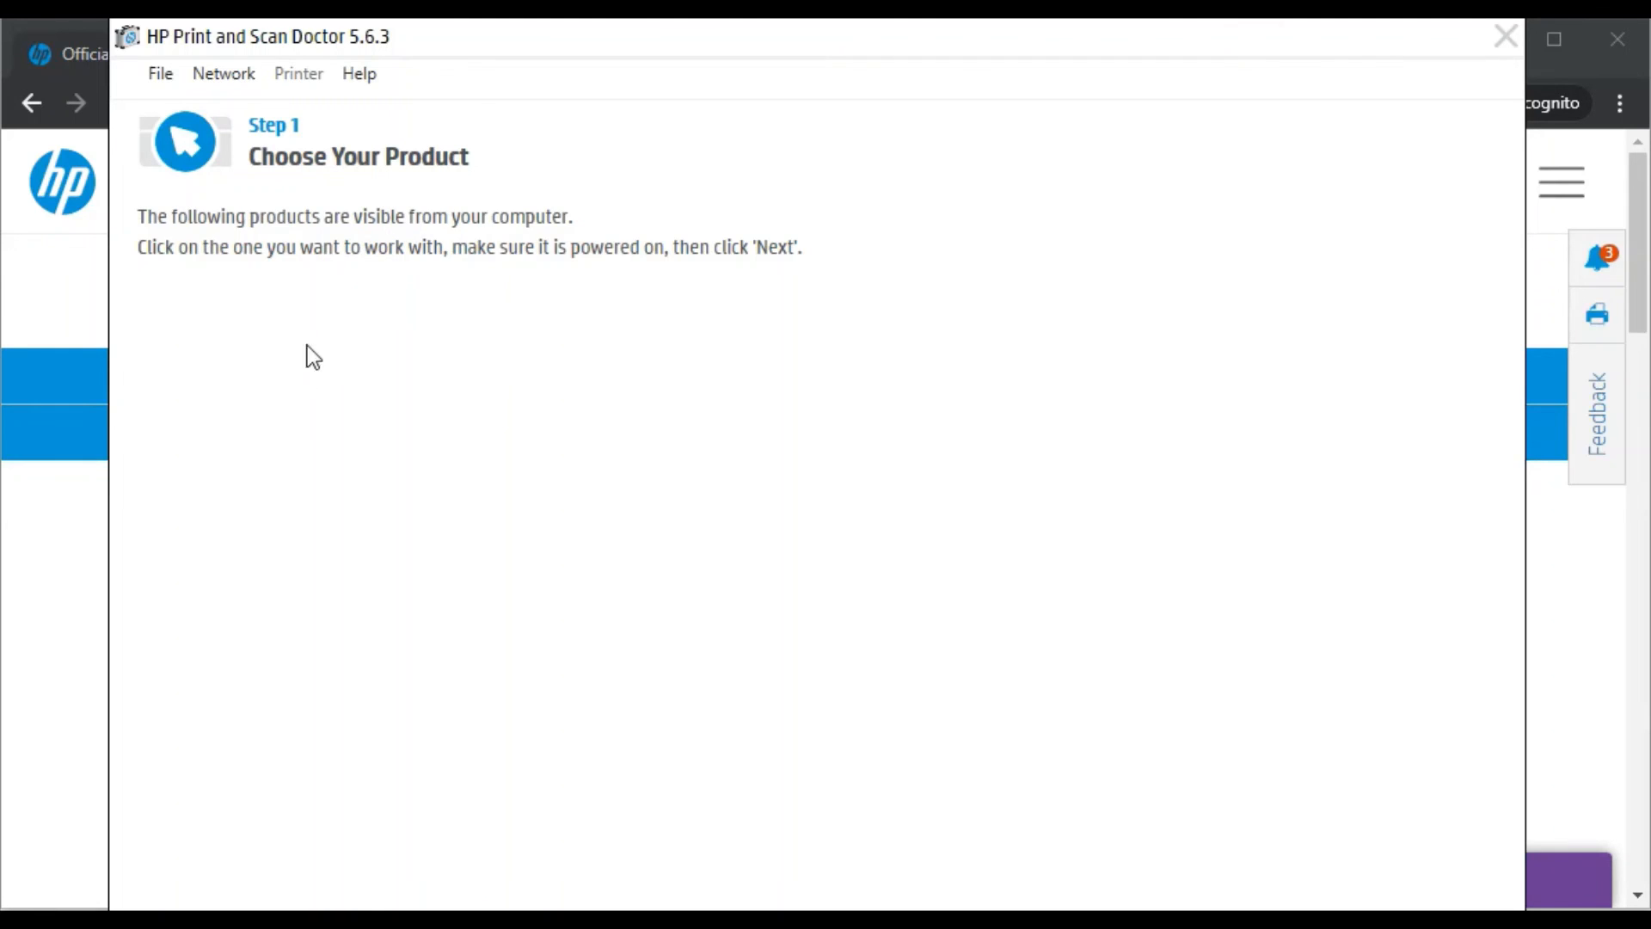
pyautogui.moveTo(232, 450)
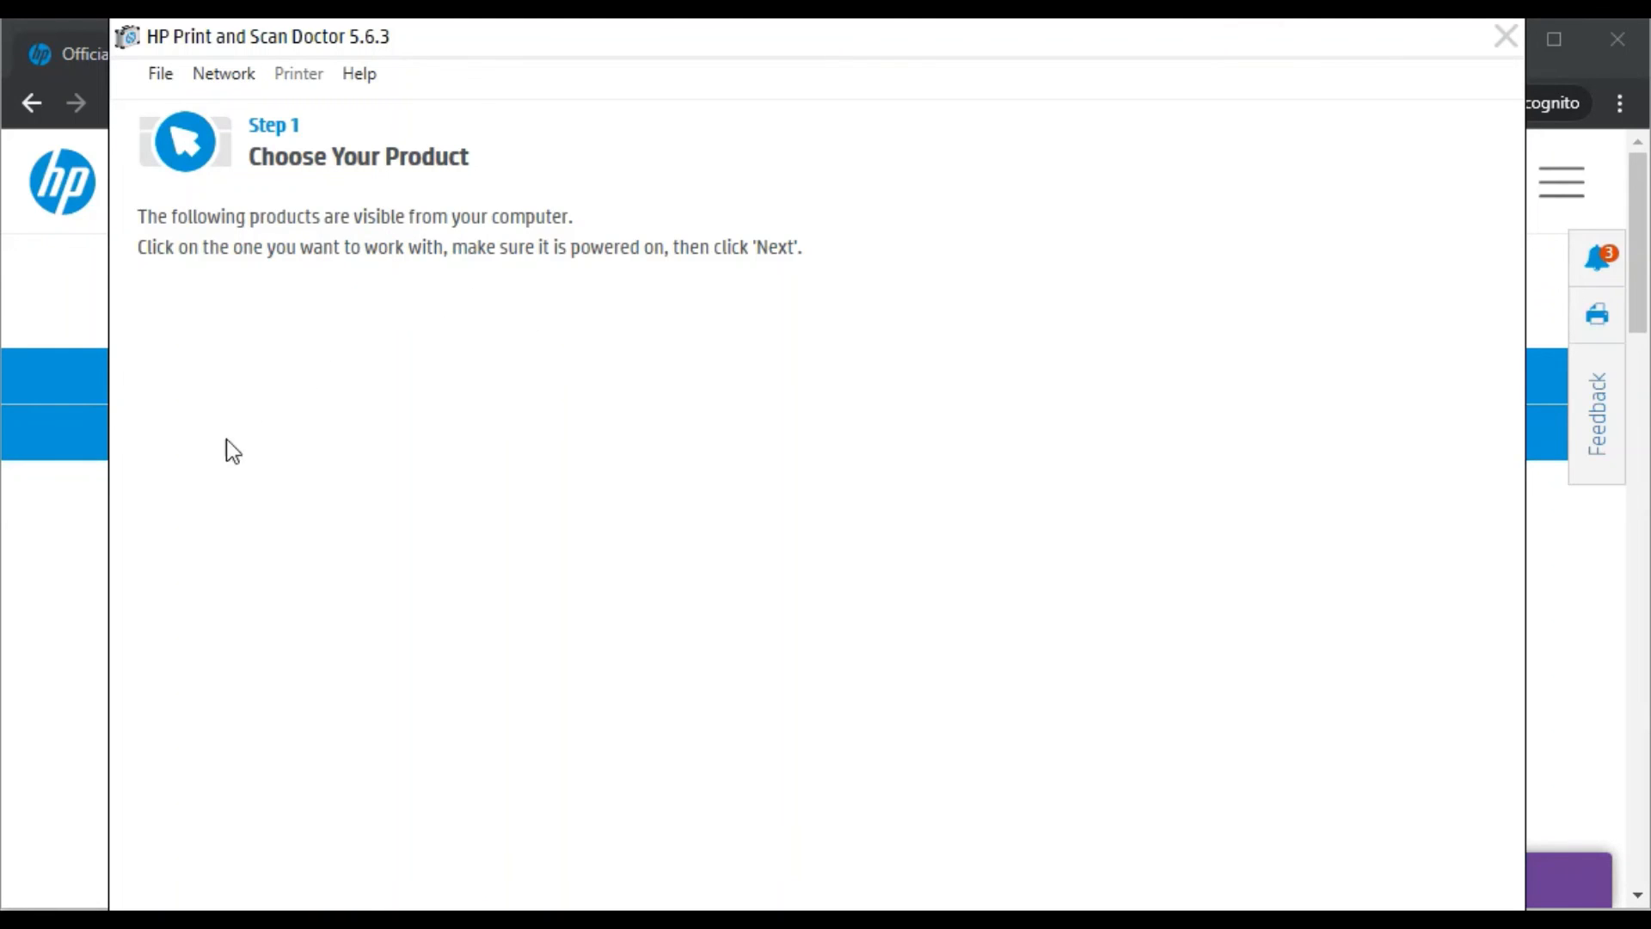
pyautogui.moveTo(232, 413)
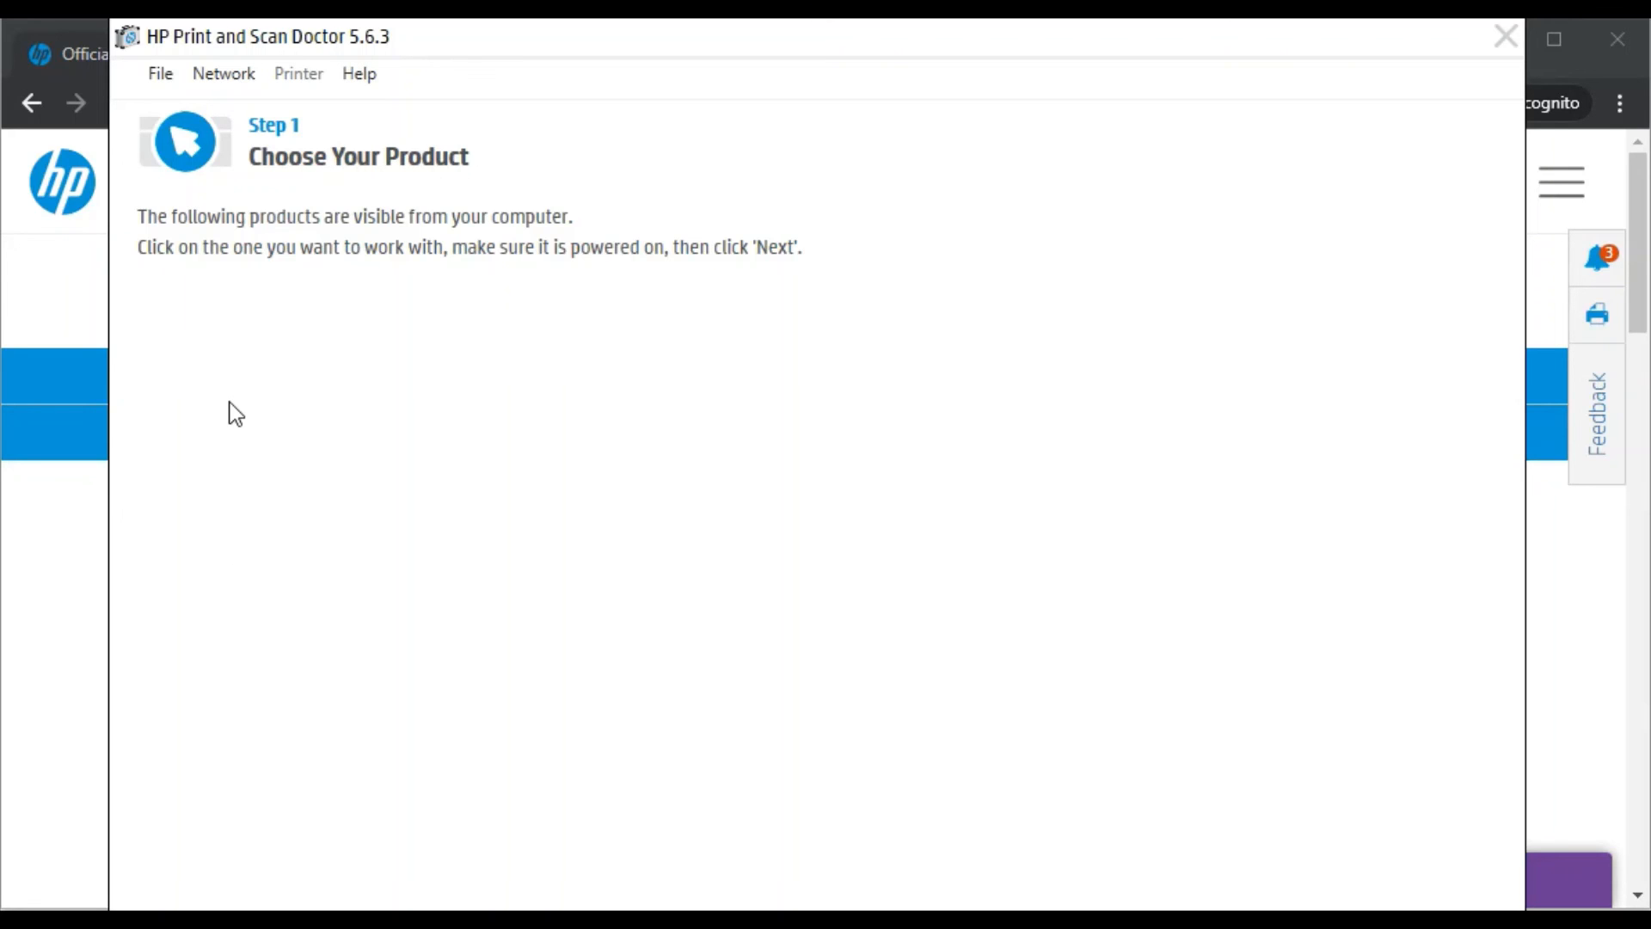
pyautogui.moveTo(1053, 501)
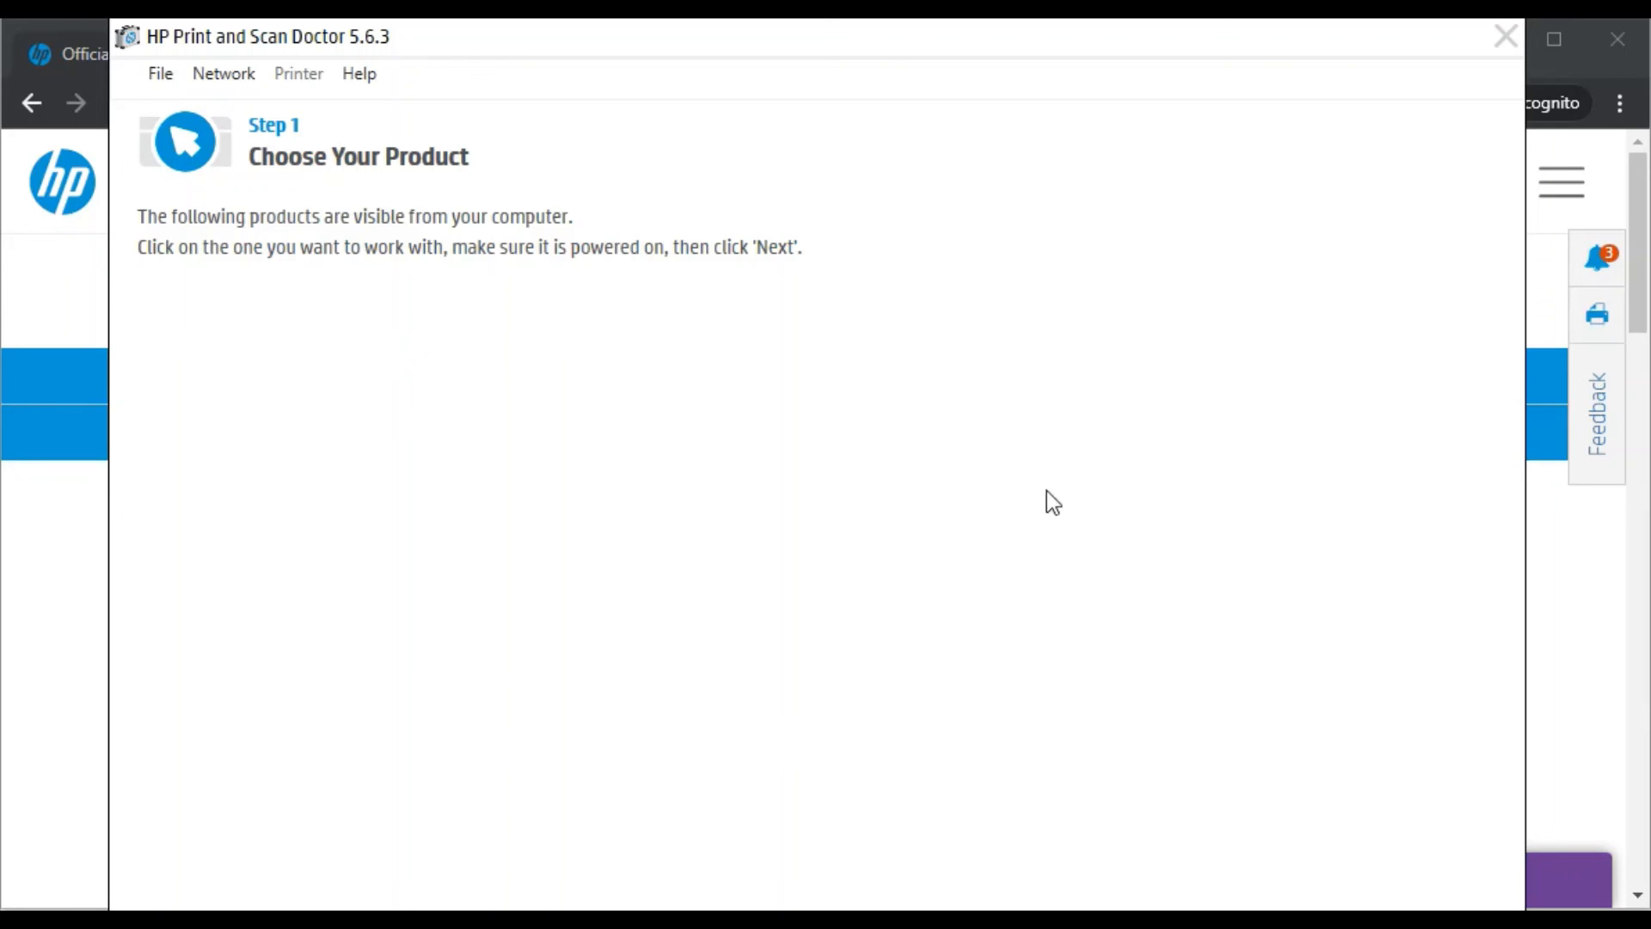